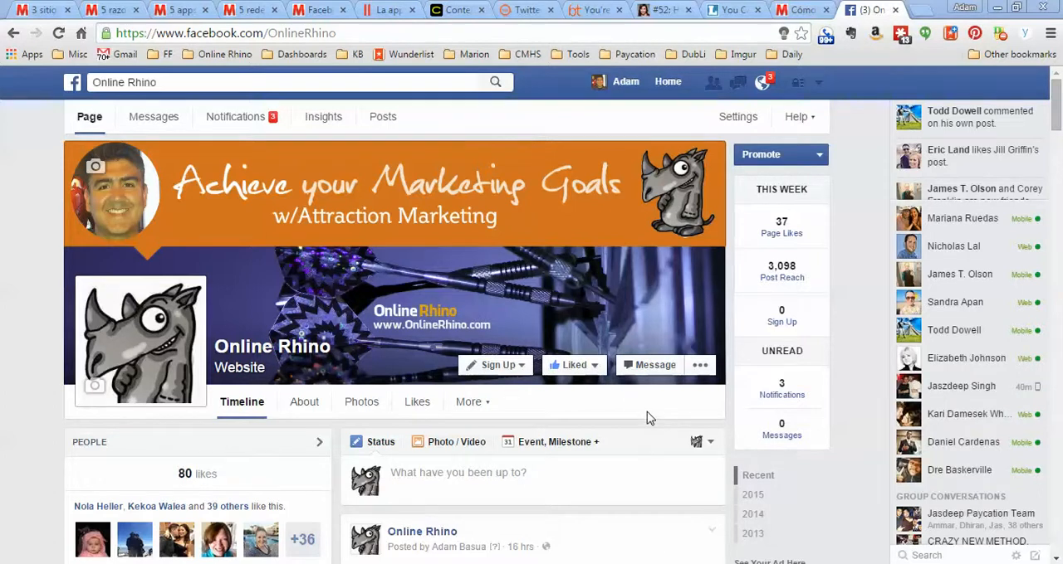
pyautogui.moveTo(616, 413)
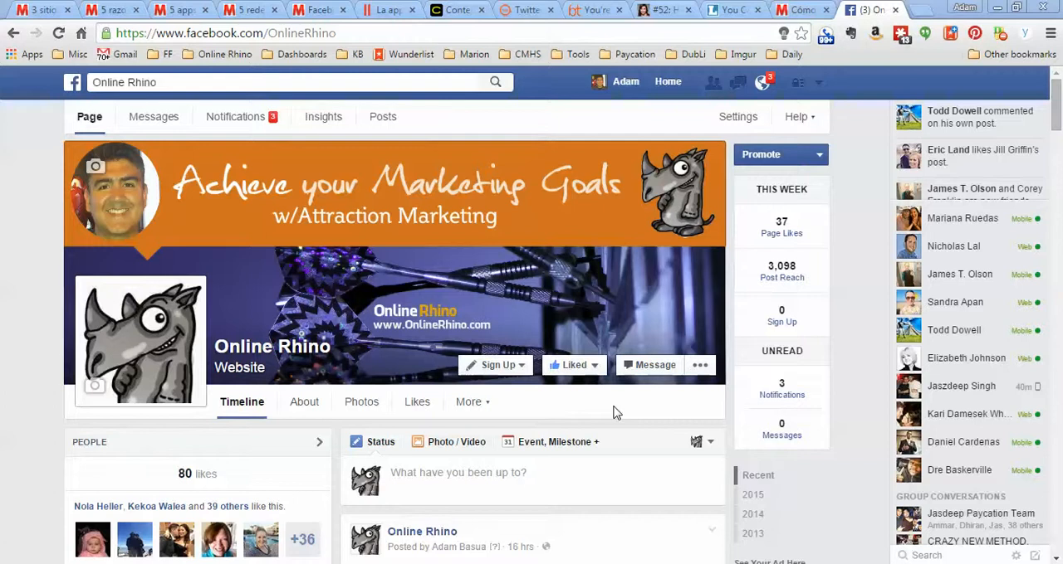
pyautogui.moveTo(370, 474)
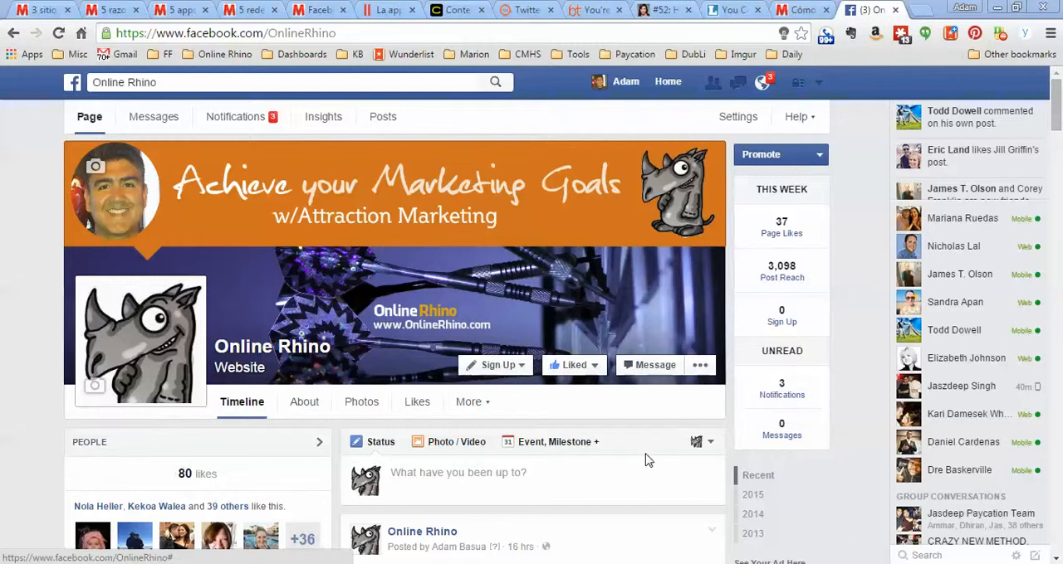
pyautogui.moveTo(772, 460)
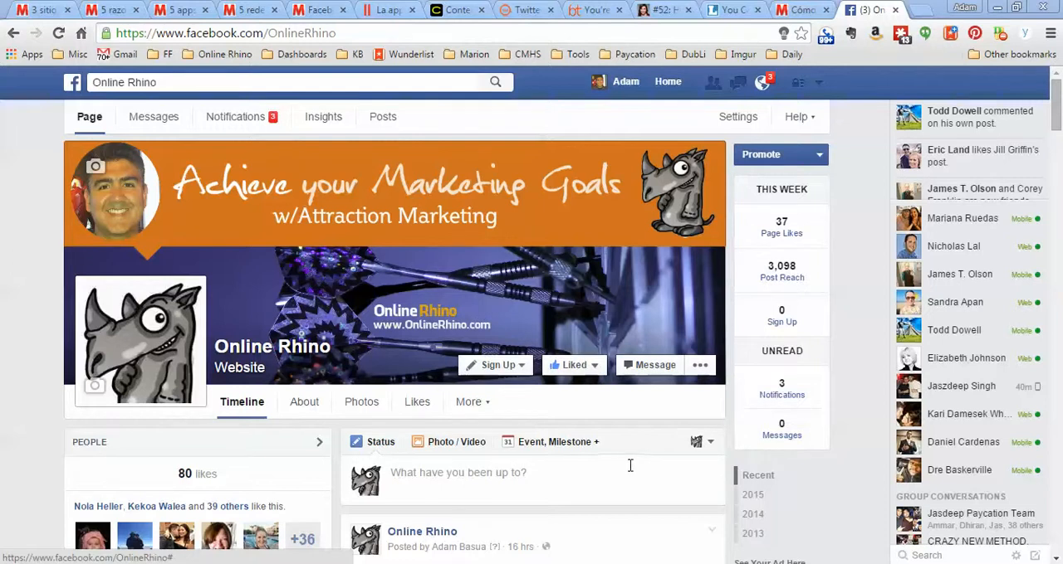
# Scroll down through the current page.
pyautogui.scroll(-3)
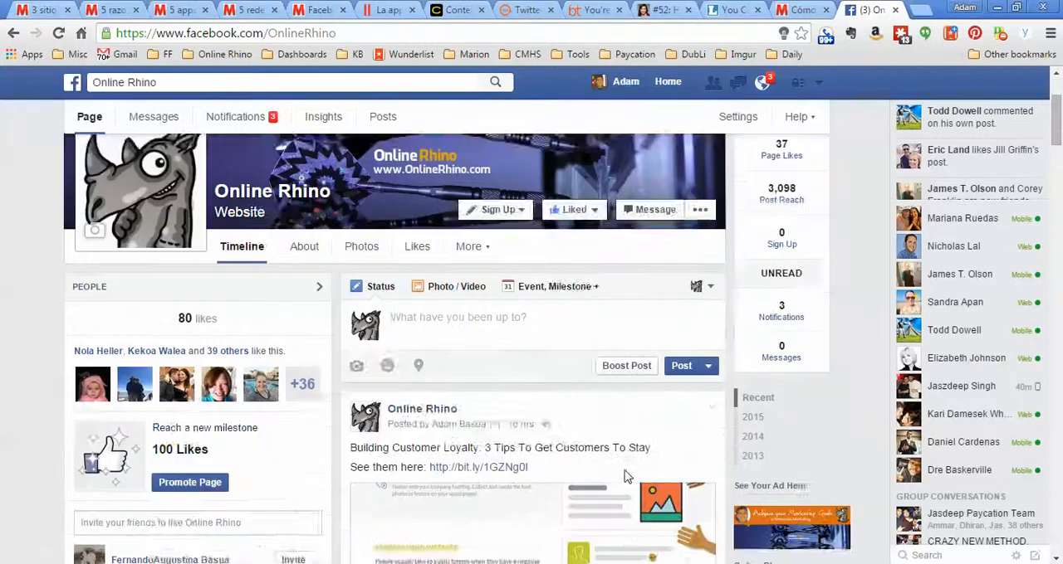
pyautogui.scroll(-3)
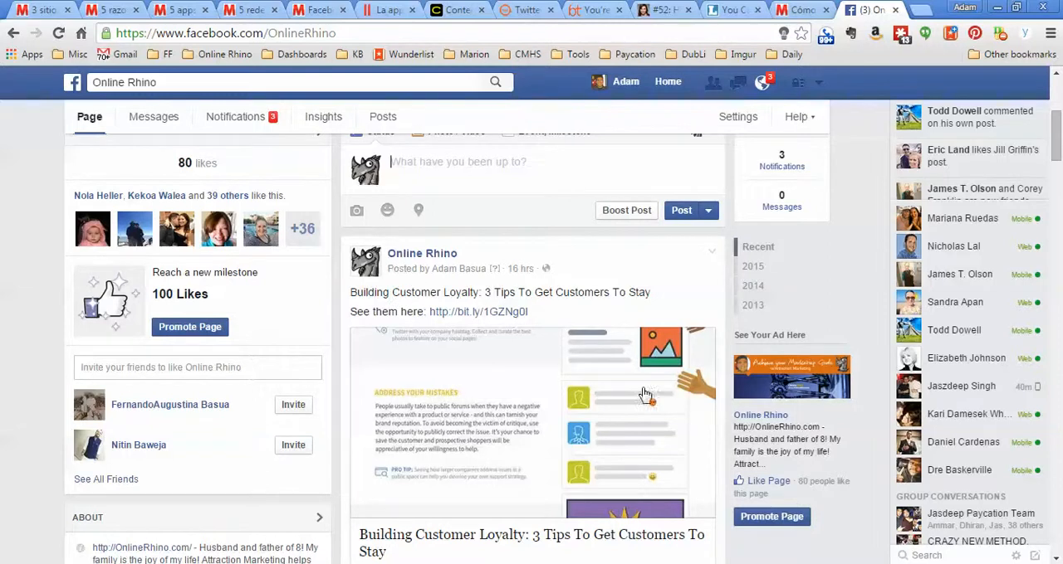
pyautogui.scroll(-3)
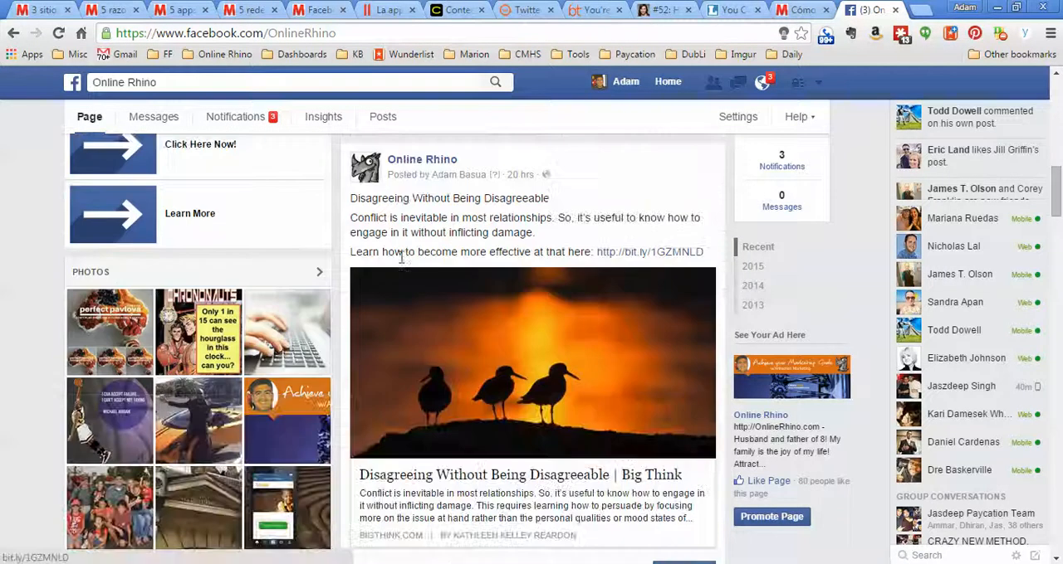
pyautogui.moveTo(578, 410)
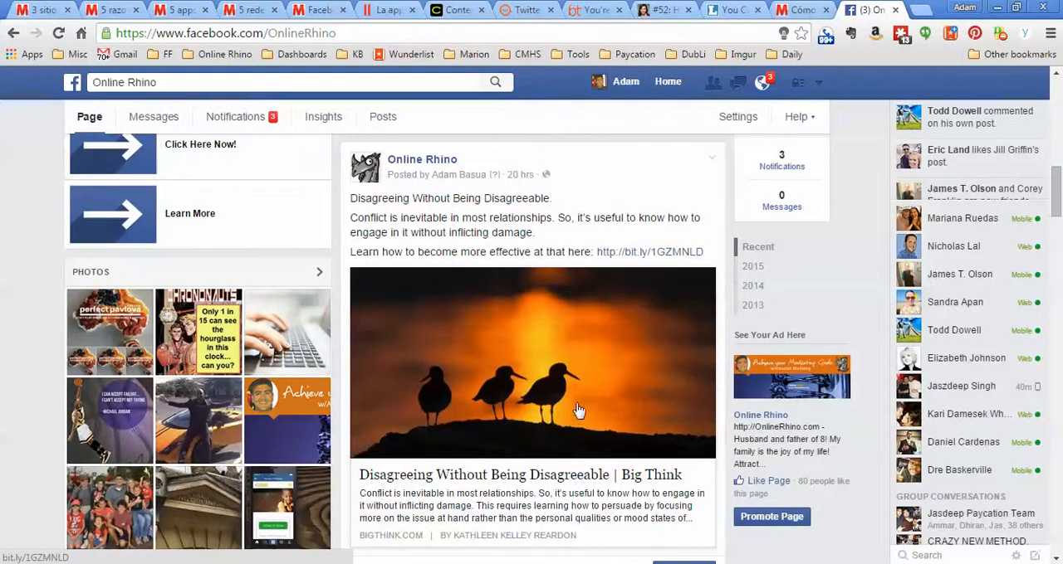
pyautogui.moveTo(609, 397)
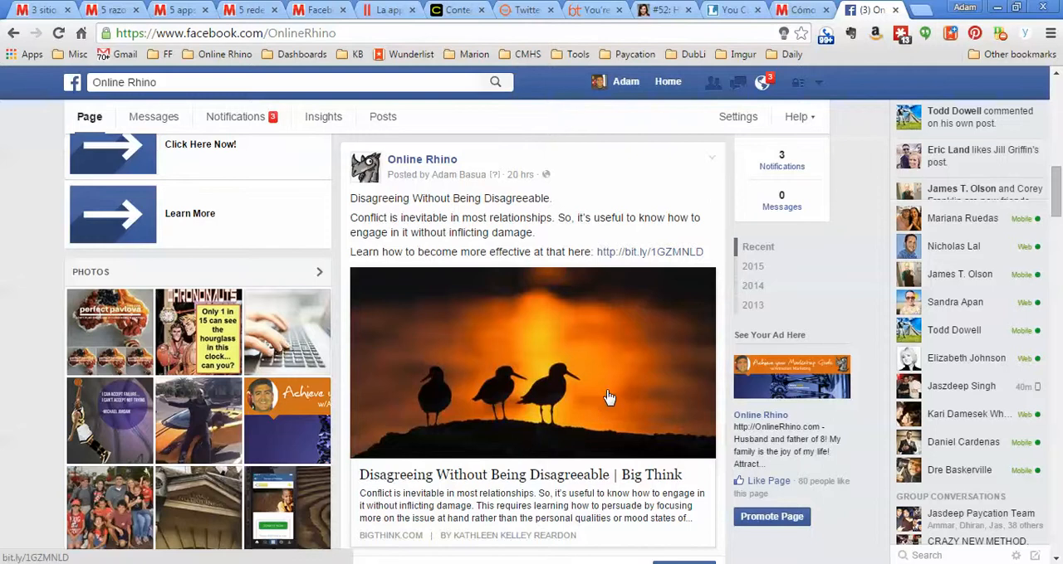
pyautogui.moveTo(627, 396)
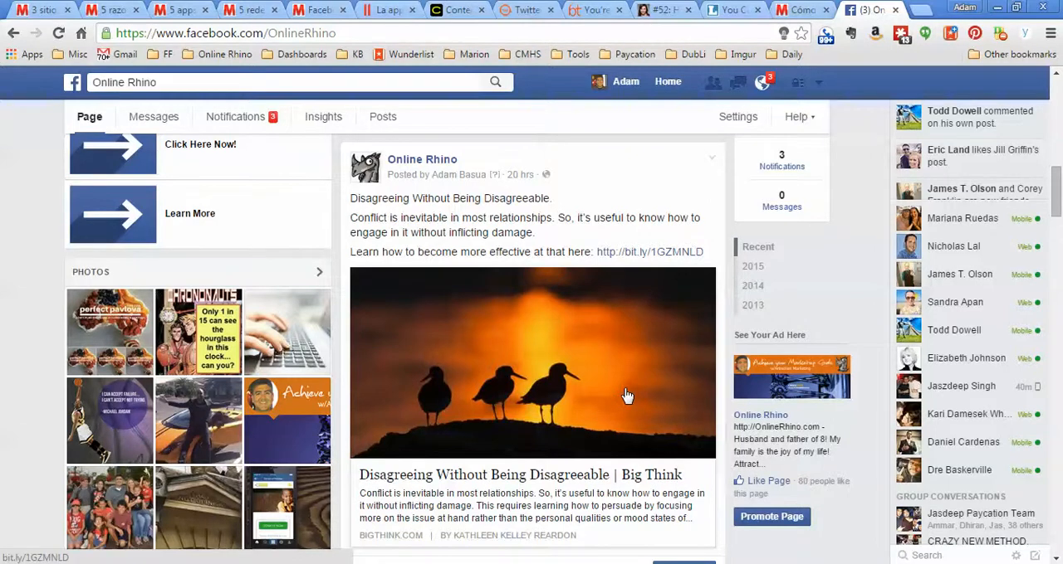
pyautogui.scroll(-3)
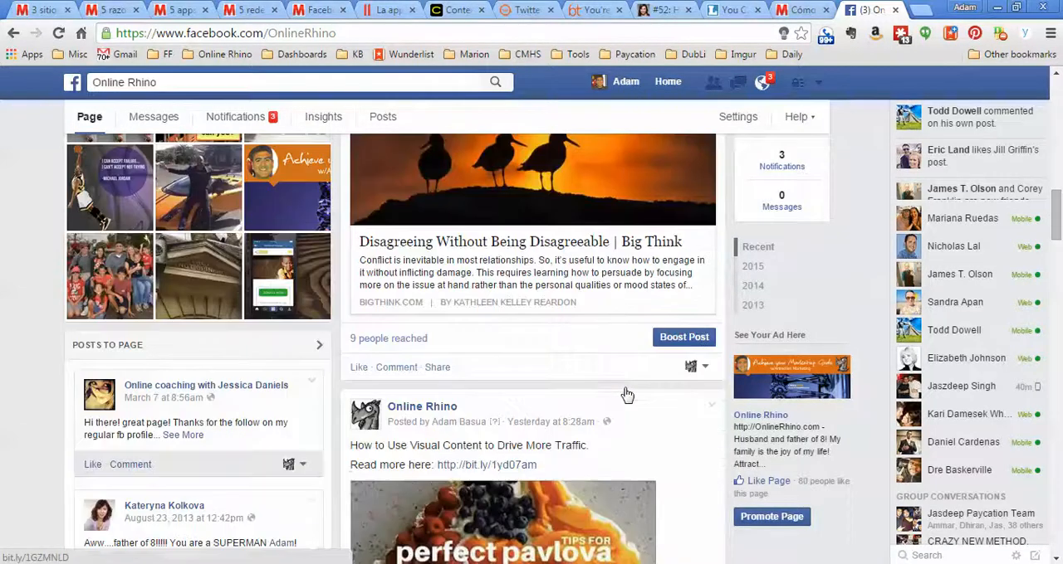
pyautogui.scroll(-3)
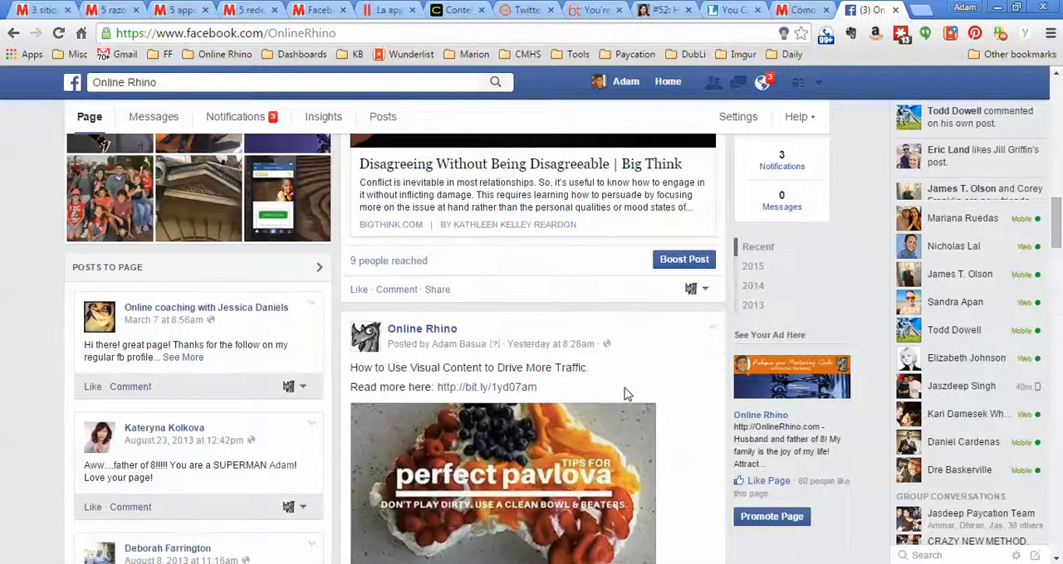
pyautogui.scroll(-3)
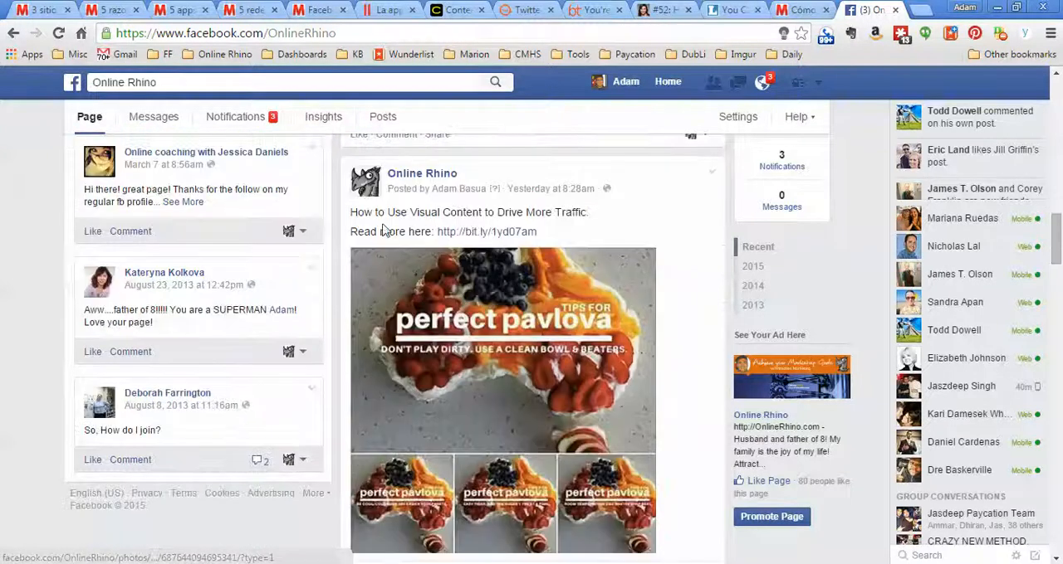
pyautogui.moveTo(544, 366)
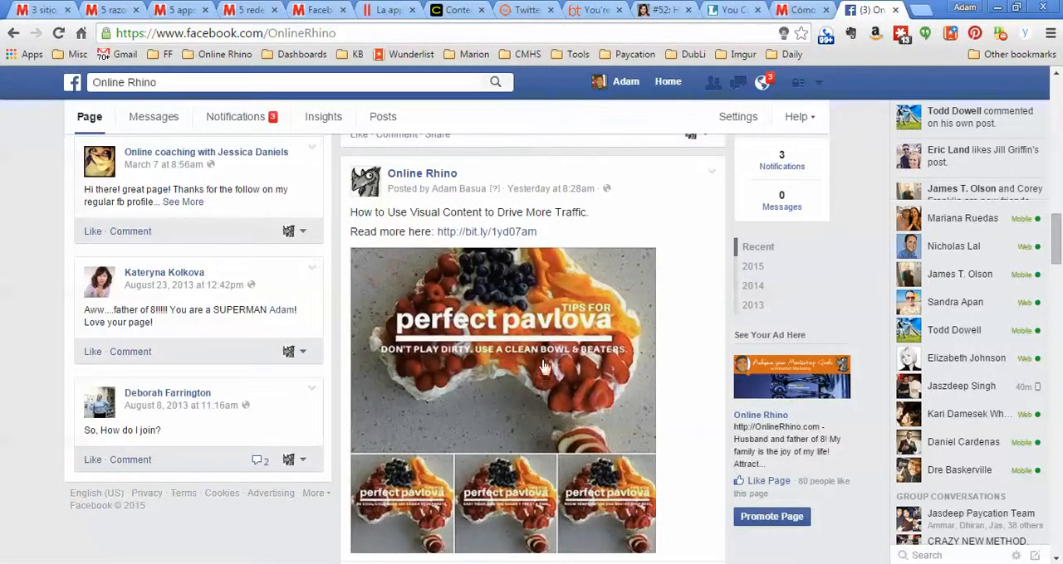
pyautogui.moveTo(587, 430)
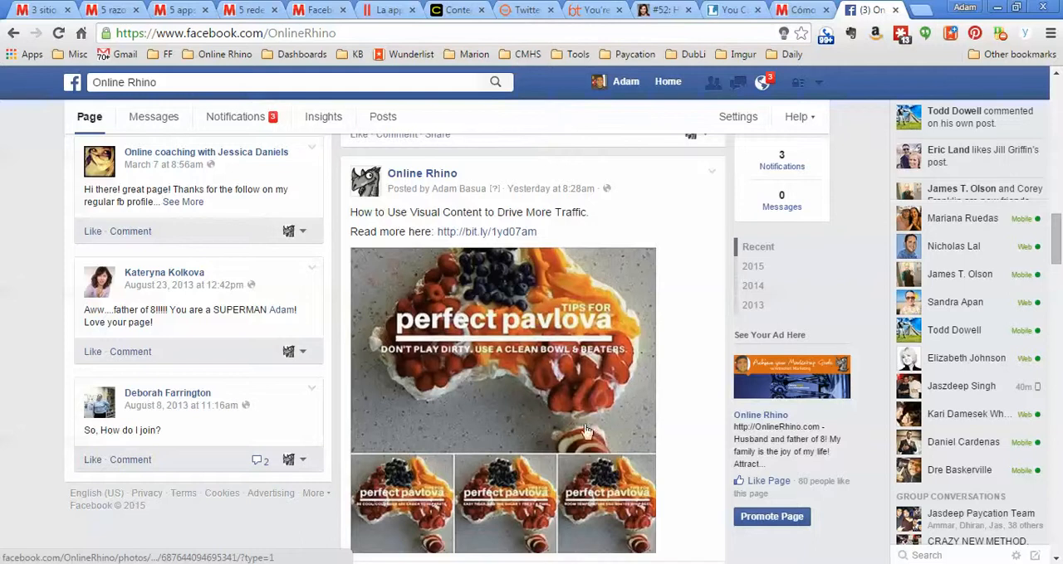
pyautogui.moveTo(523, 401)
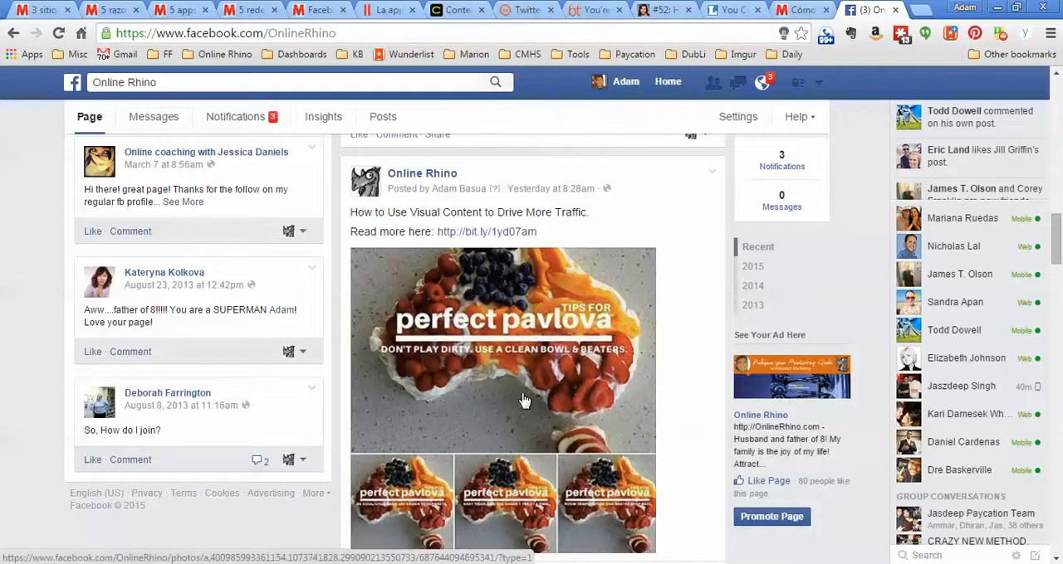
pyautogui.moveTo(698, 414)
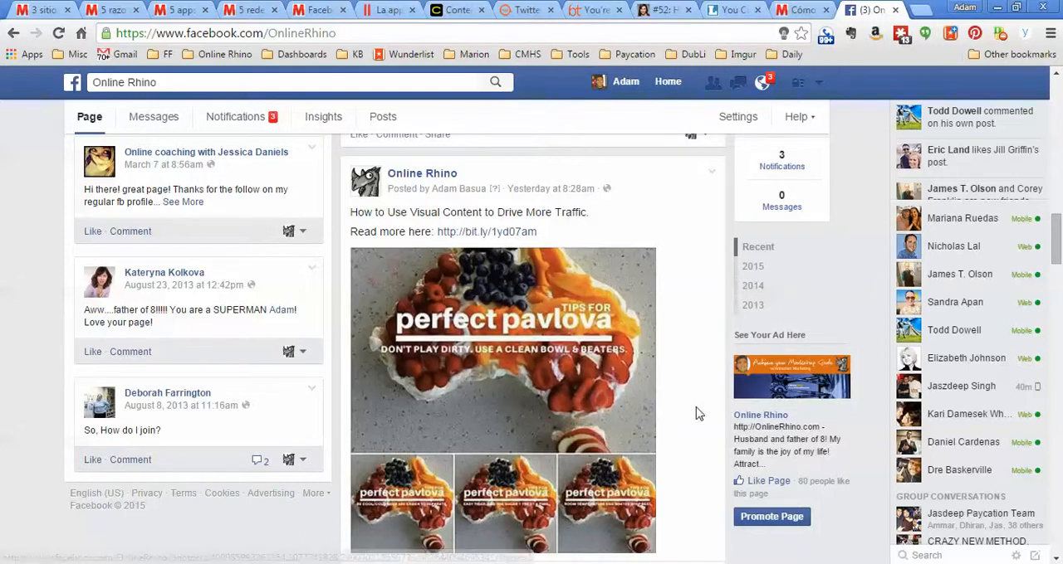
pyautogui.scroll(-3)
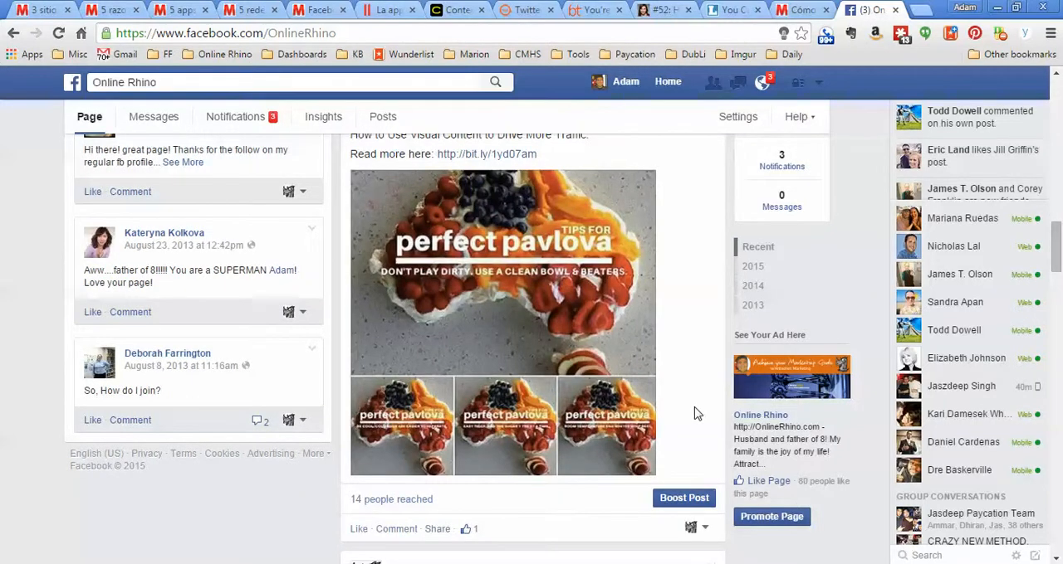
pyautogui.moveTo(334, 358)
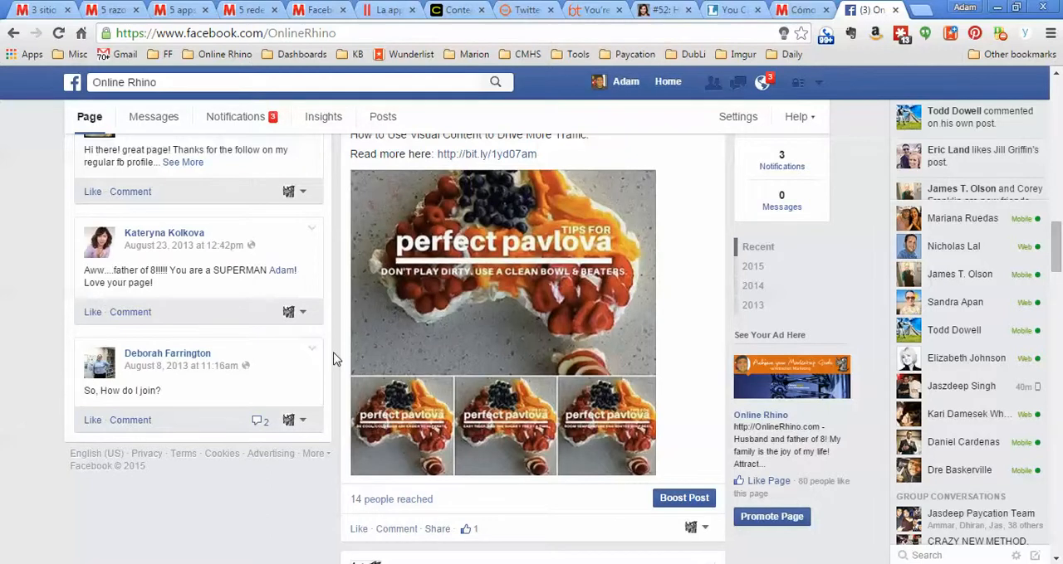
pyautogui.scroll(-3)
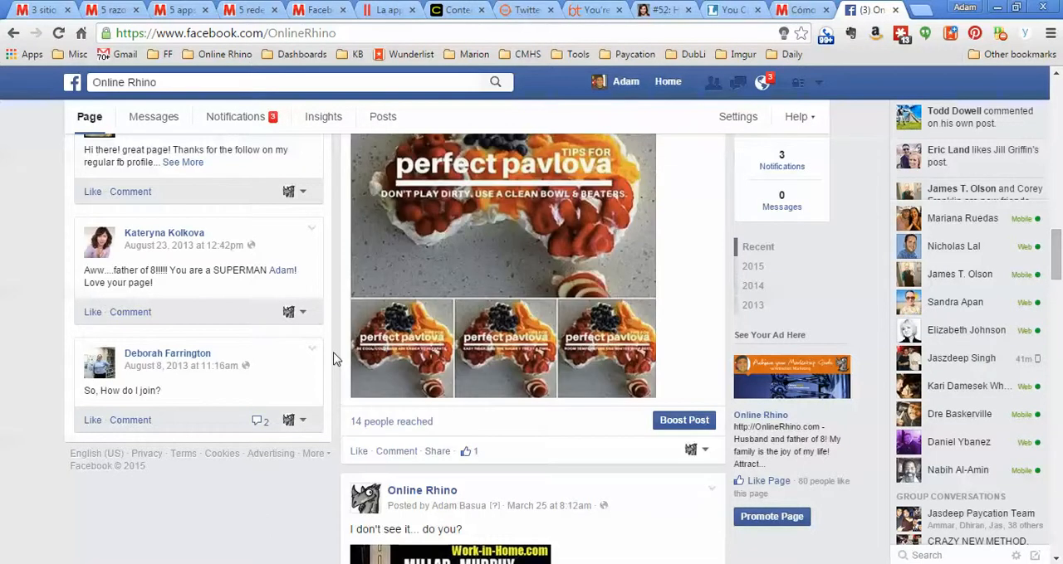
pyautogui.scroll(-3)
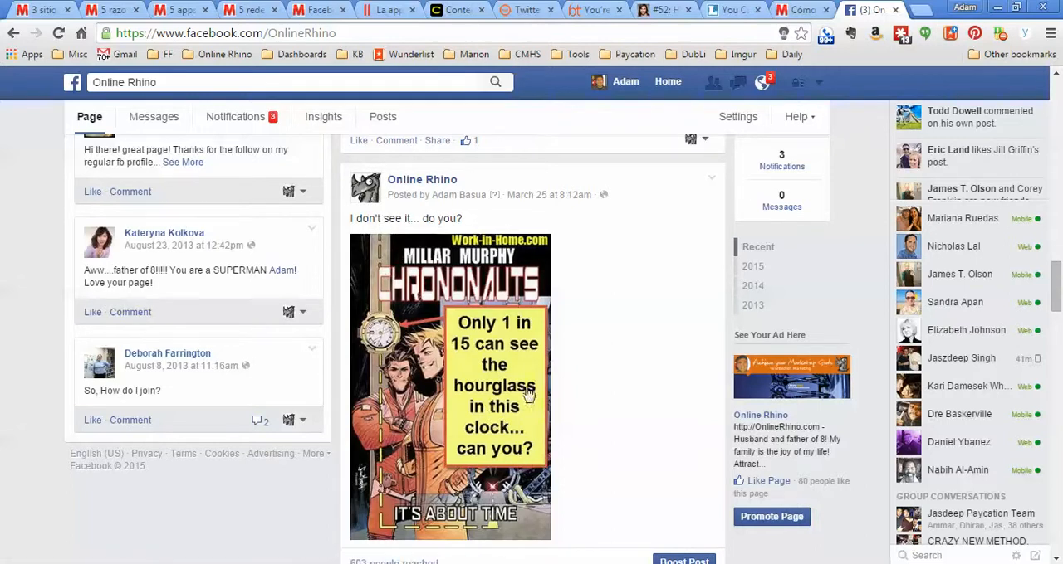
pyautogui.moveTo(602, 410)
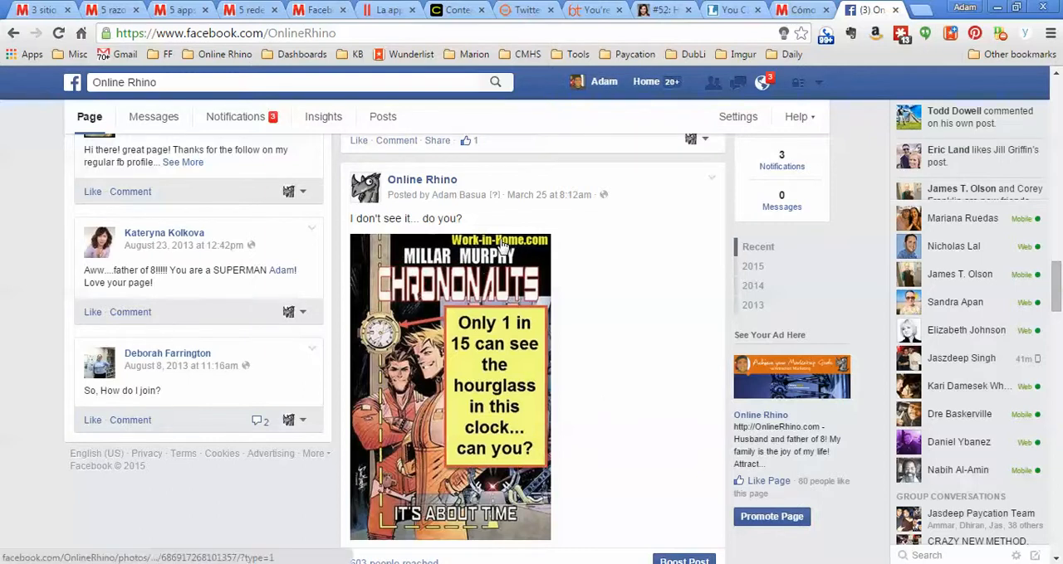
pyautogui.moveTo(529, 251)
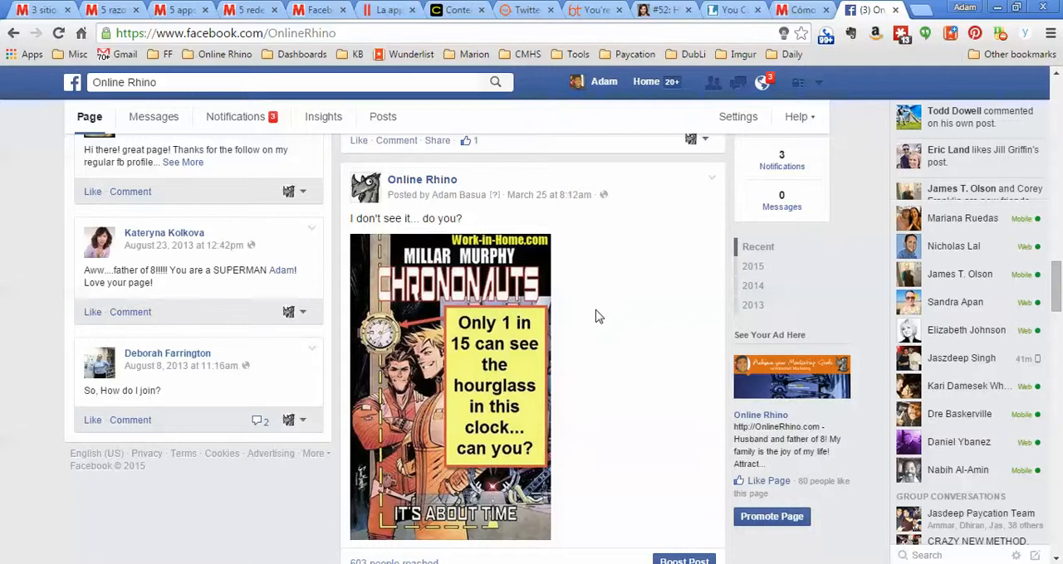
pyautogui.scroll(-3)
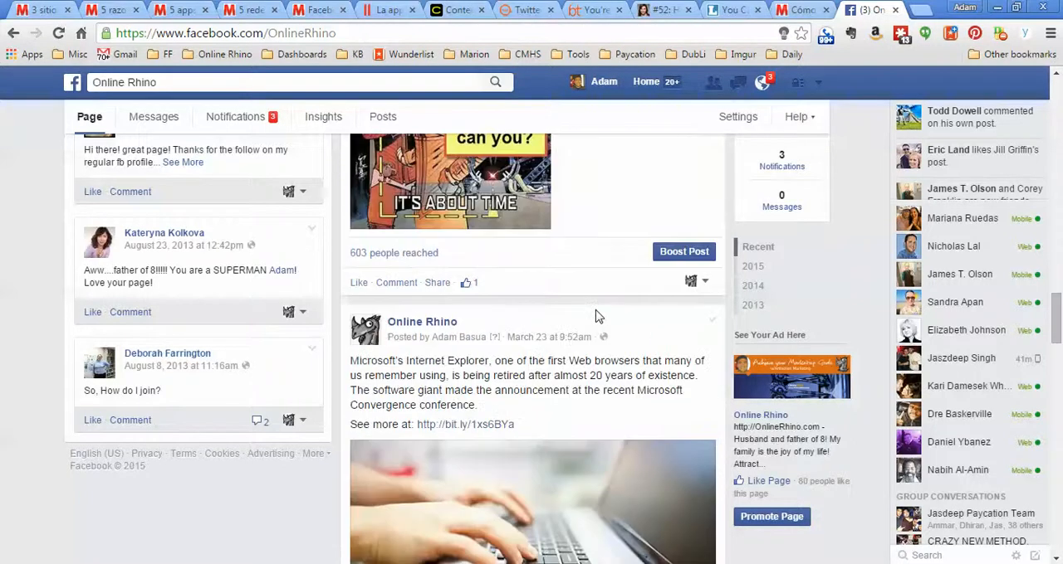
pyautogui.scroll(-3)
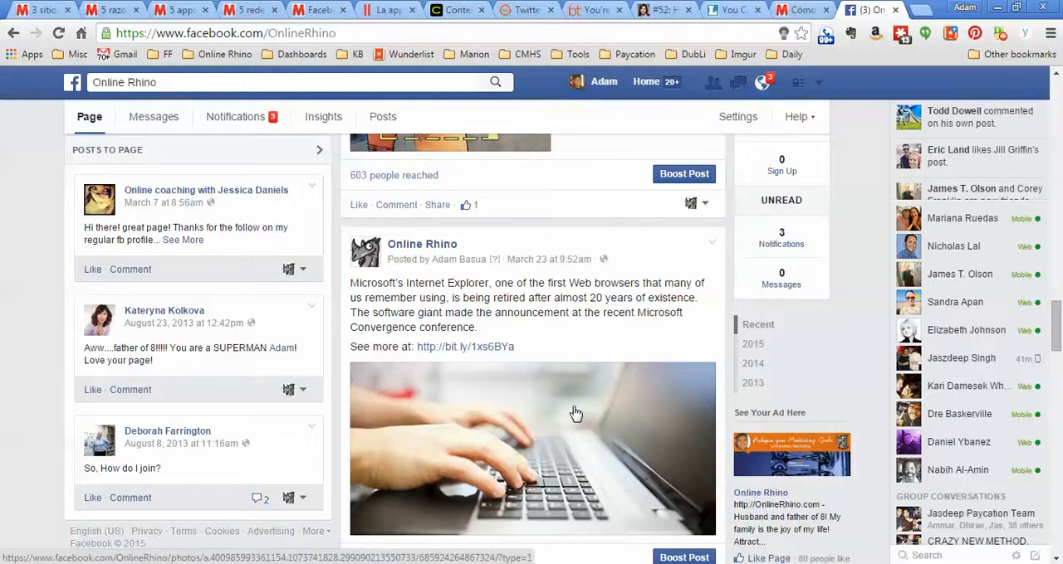
pyautogui.scroll(-3)
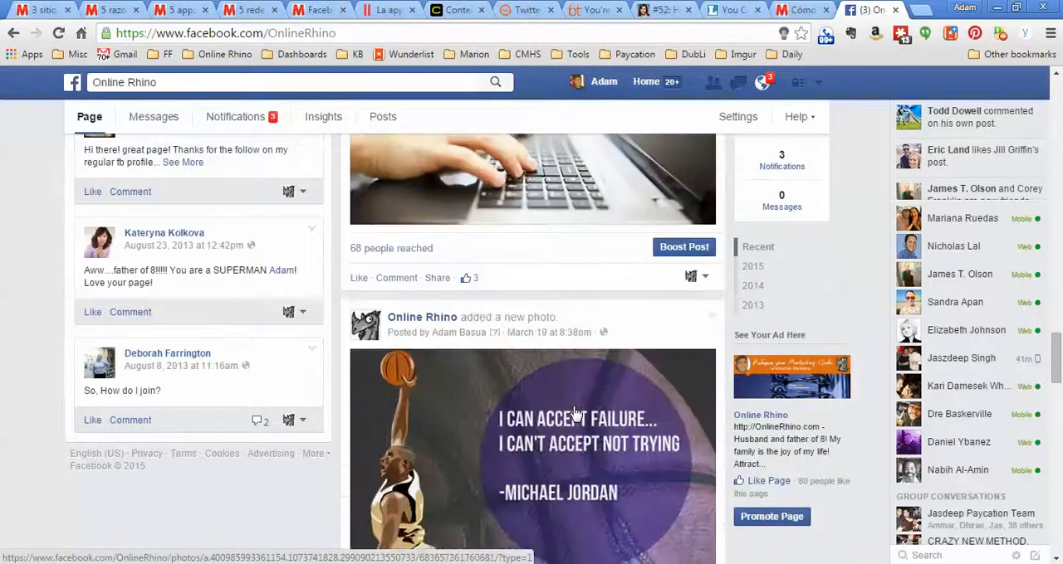
pyautogui.scroll(-3)
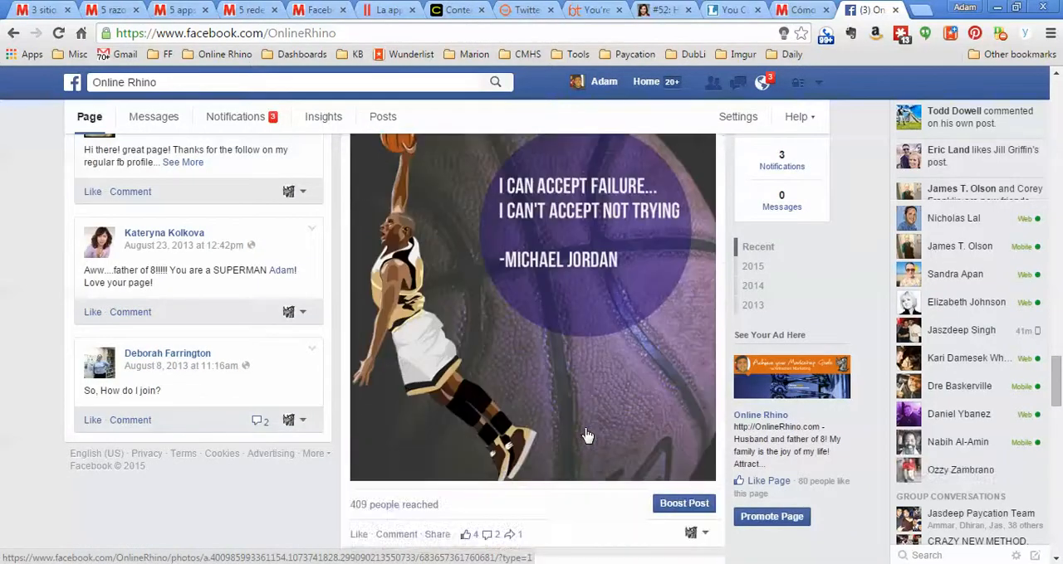
pyautogui.scroll(-3)
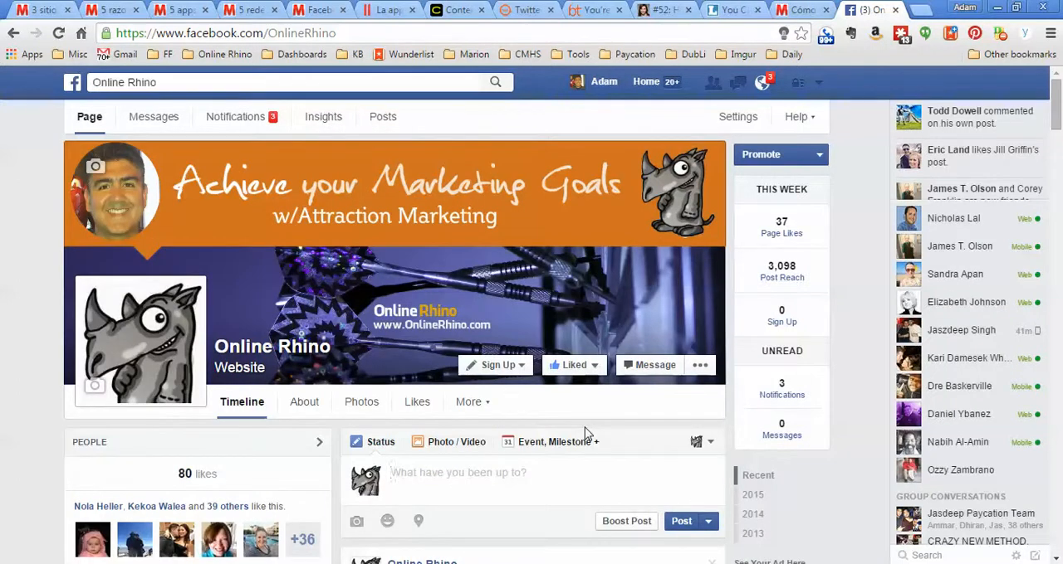
pyautogui.moveTo(614, 456)
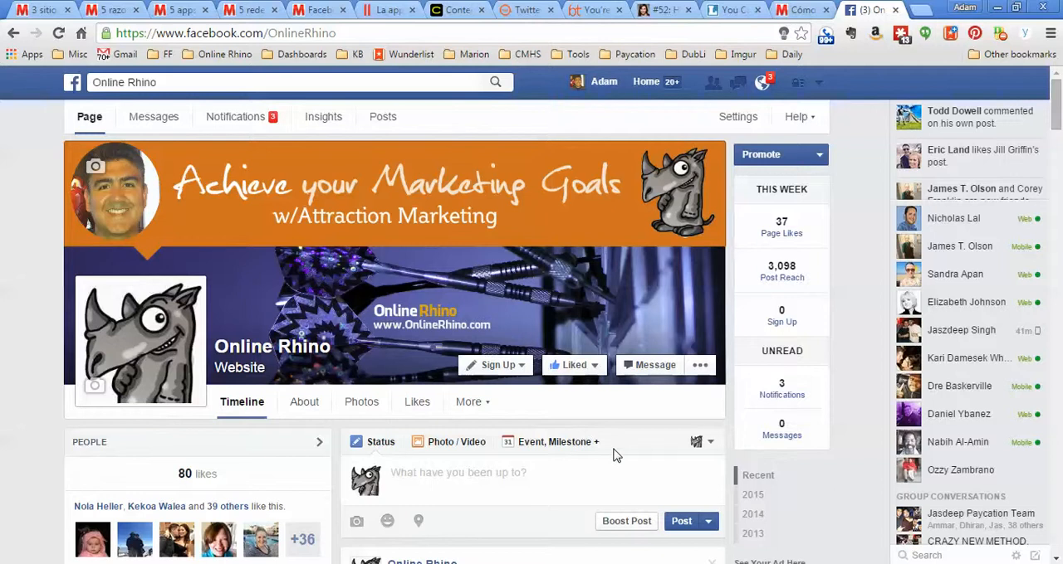
pyautogui.moveTo(506, 260)
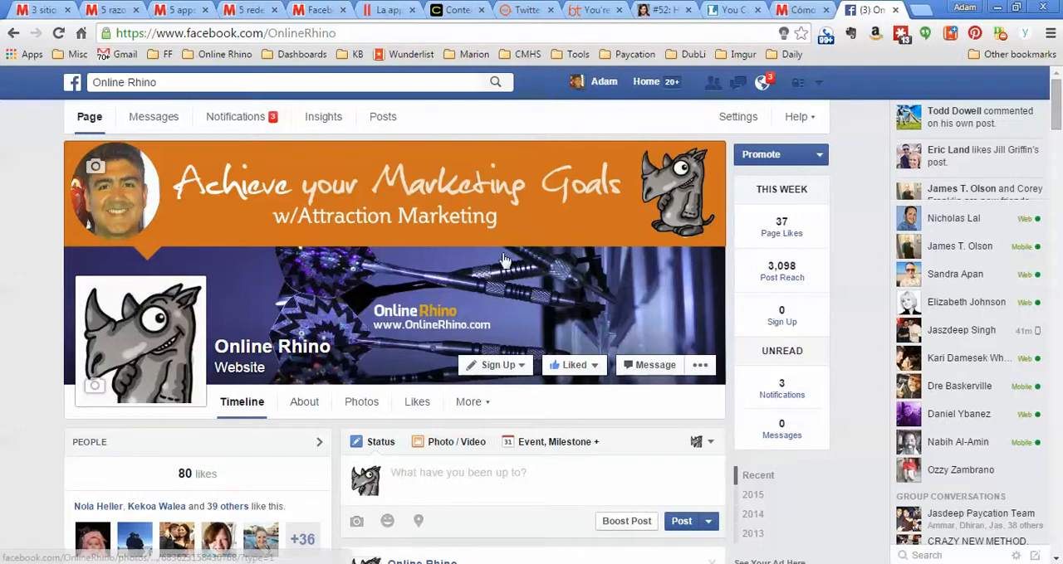
# Switch to the Amy Porterfield blog post and scroll to its header image.
pyautogui.click(663, 9)
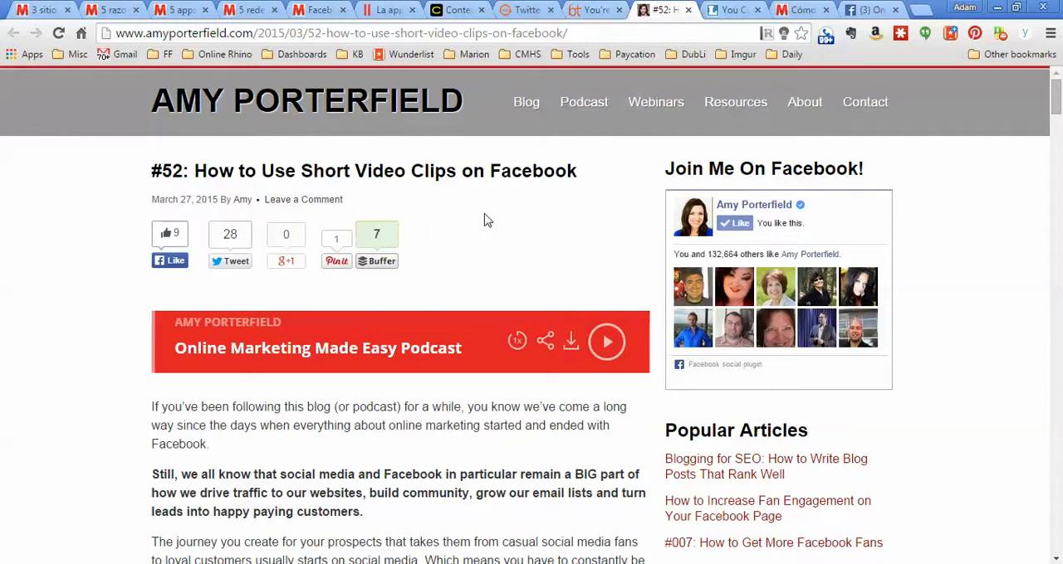
pyautogui.moveTo(469, 117)
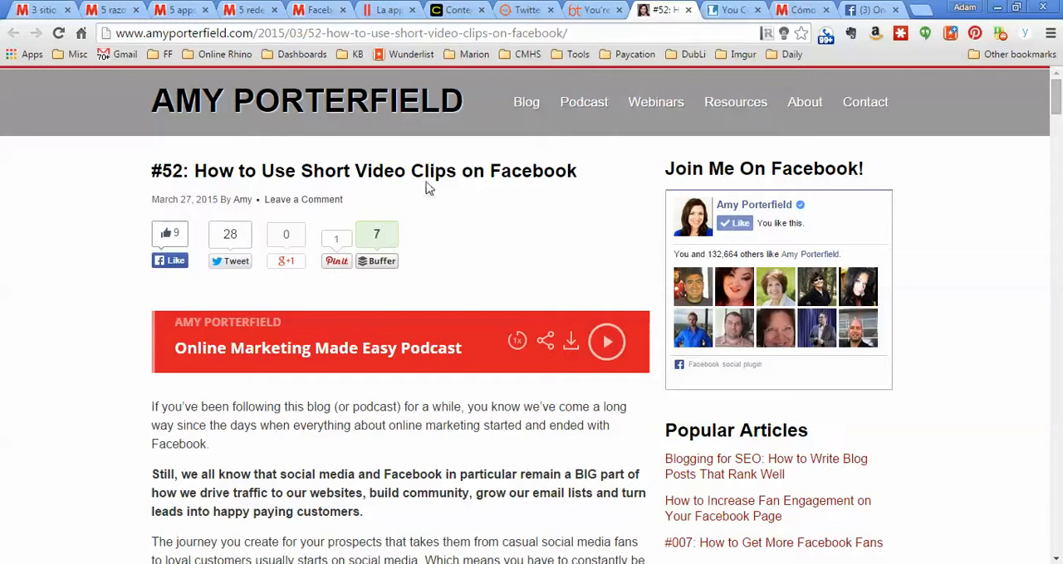
pyautogui.moveTo(519, 202)
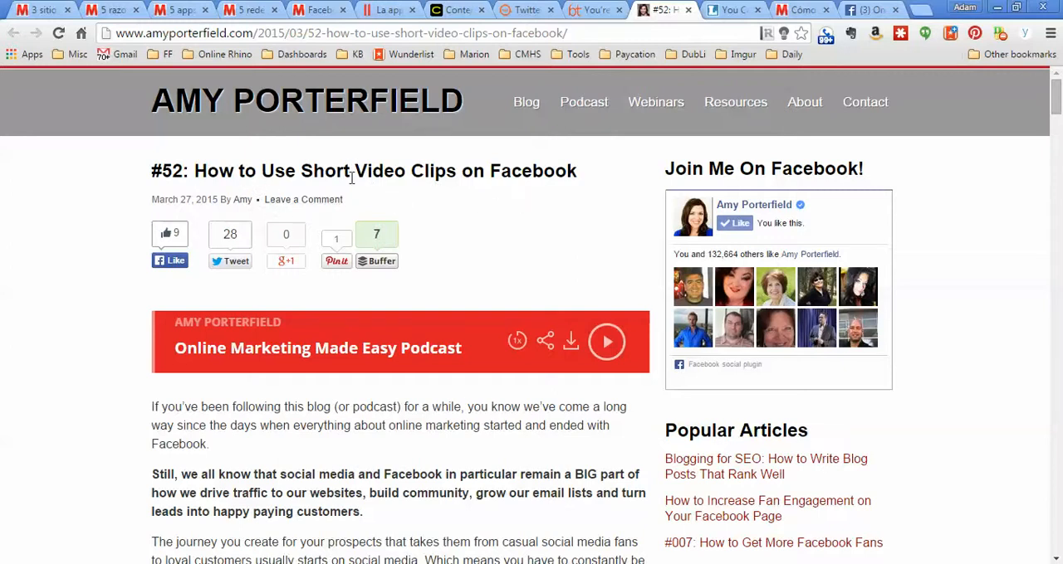
pyautogui.moveTo(509, 198)
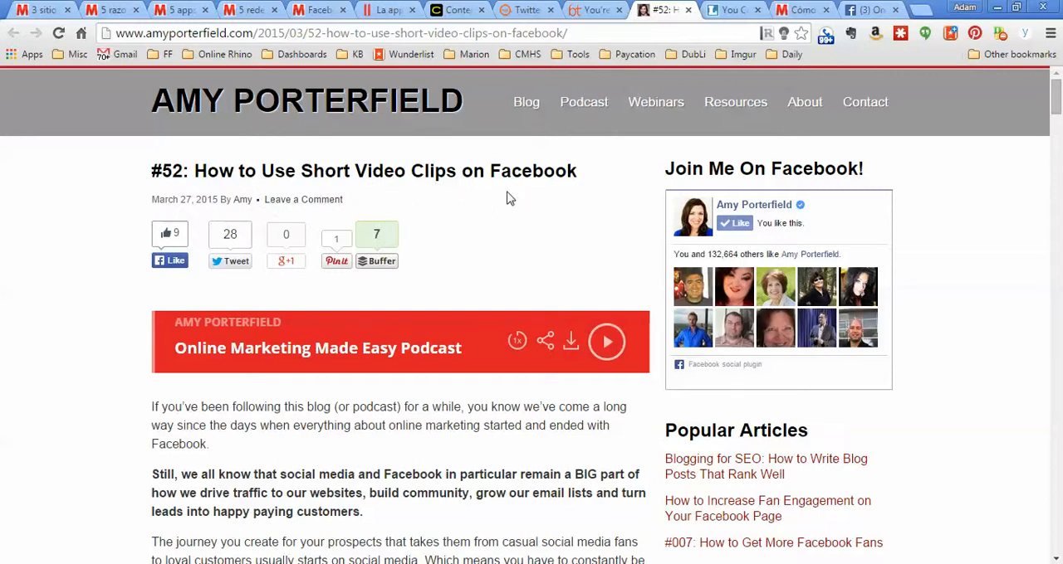
pyautogui.scroll(-3)
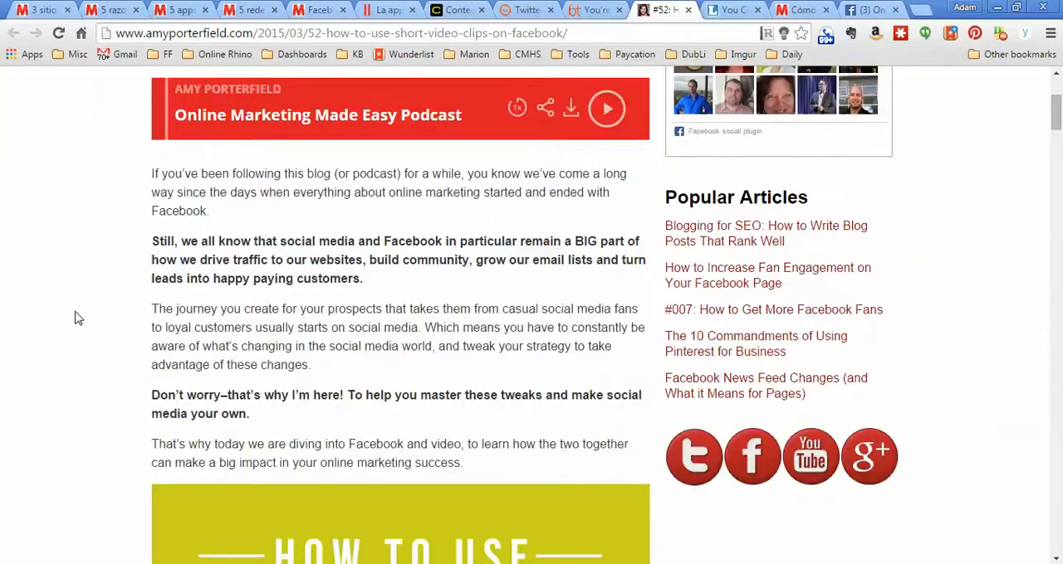
pyautogui.scroll(-3)
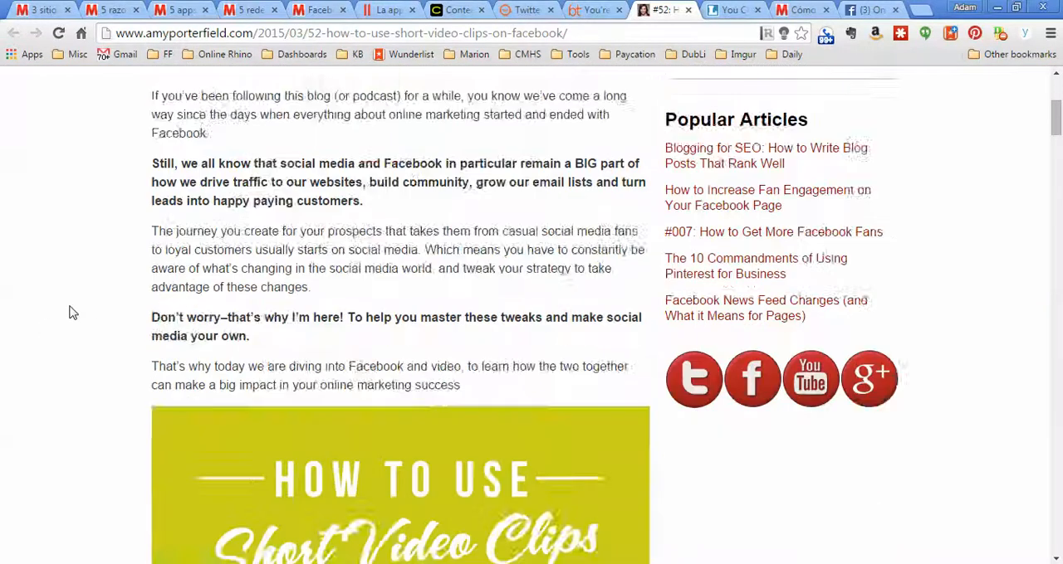
pyautogui.scroll(-3)
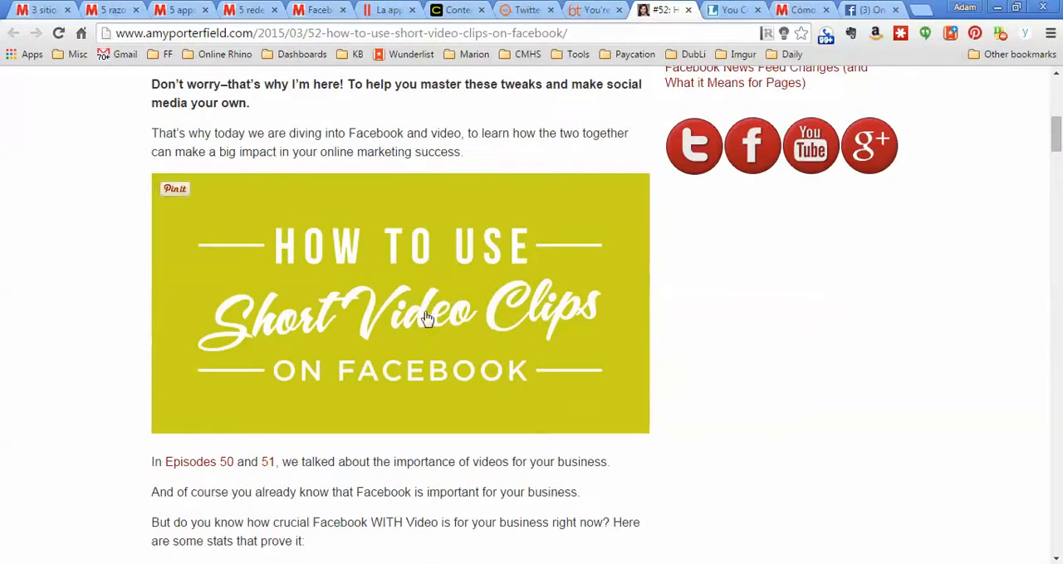
pyautogui.moveTo(394, 318)
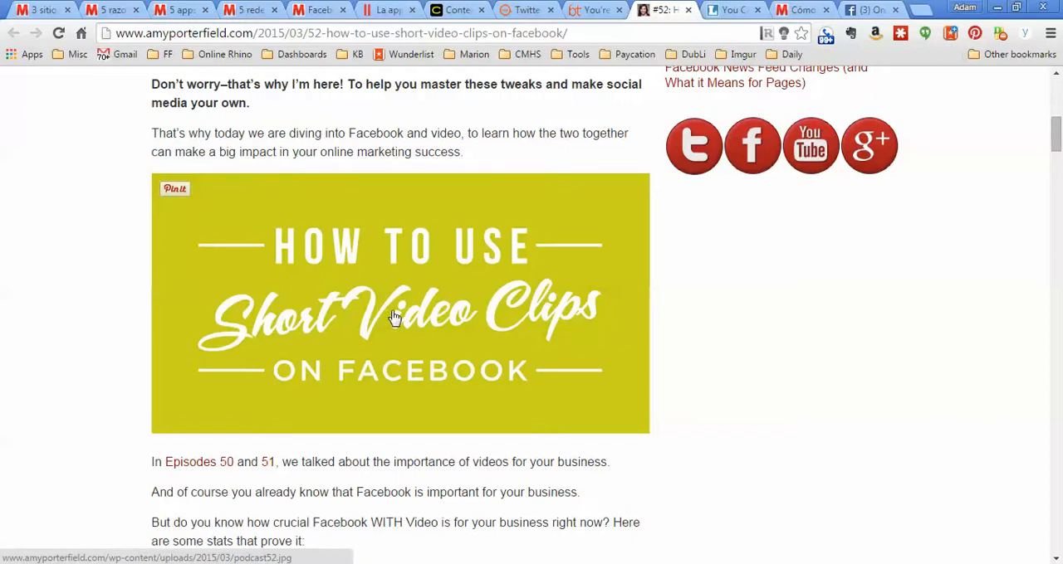
pyautogui.moveTo(264, 313)
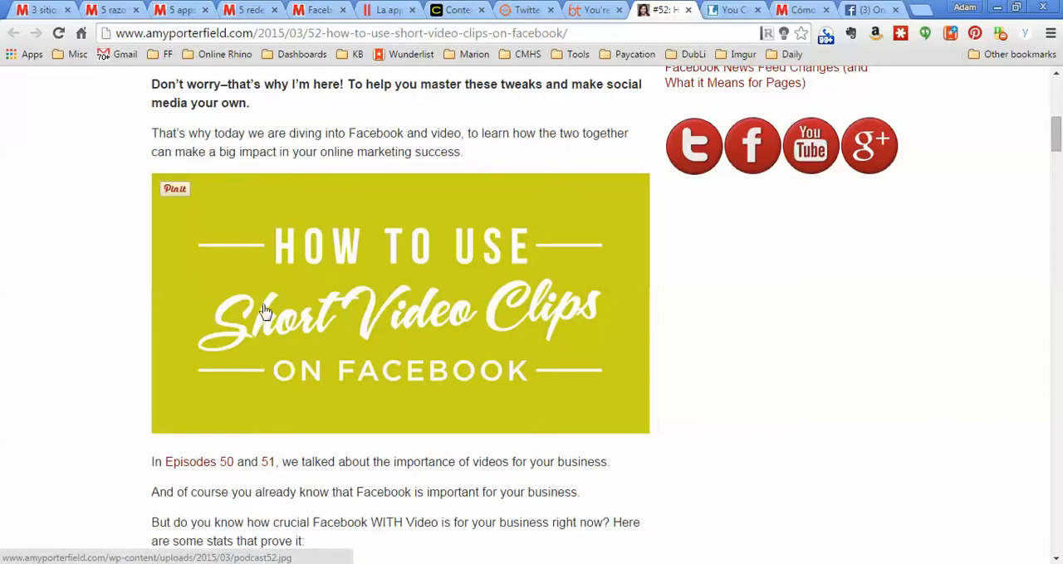
pyautogui.moveTo(115, 304)
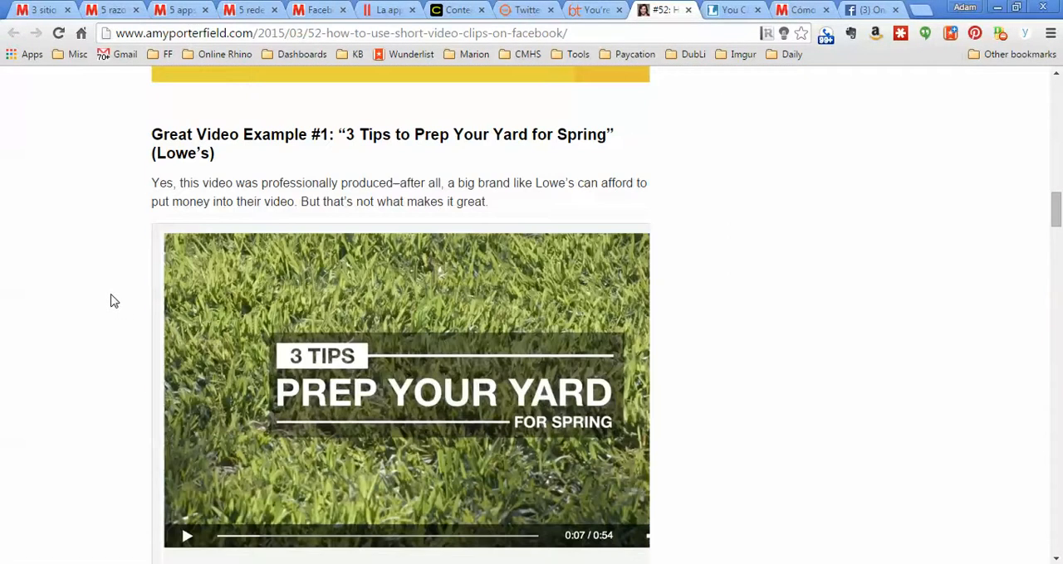
pyautogui.scroll(-3)
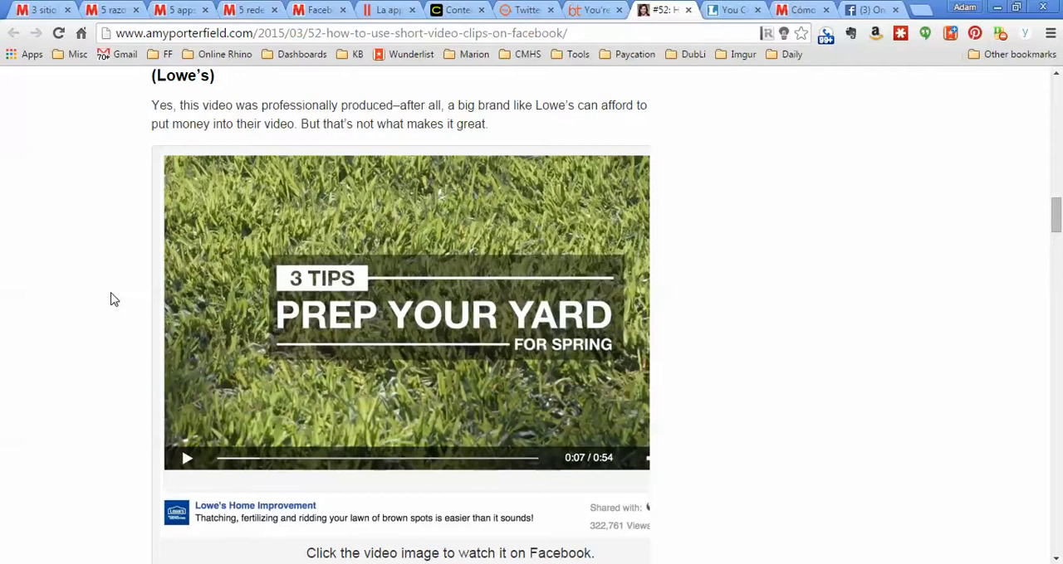
pyautogui.scroll(3)
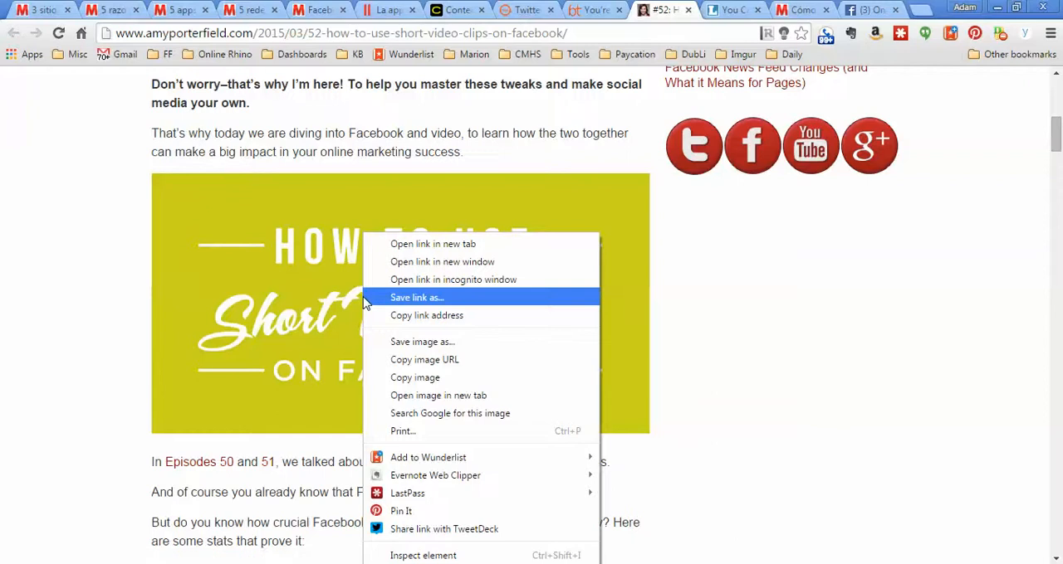
# Save the header image as porterfield.jpg in Desktop > Working Images, then head to Pixabay.
pyautogui.click(407, 347)
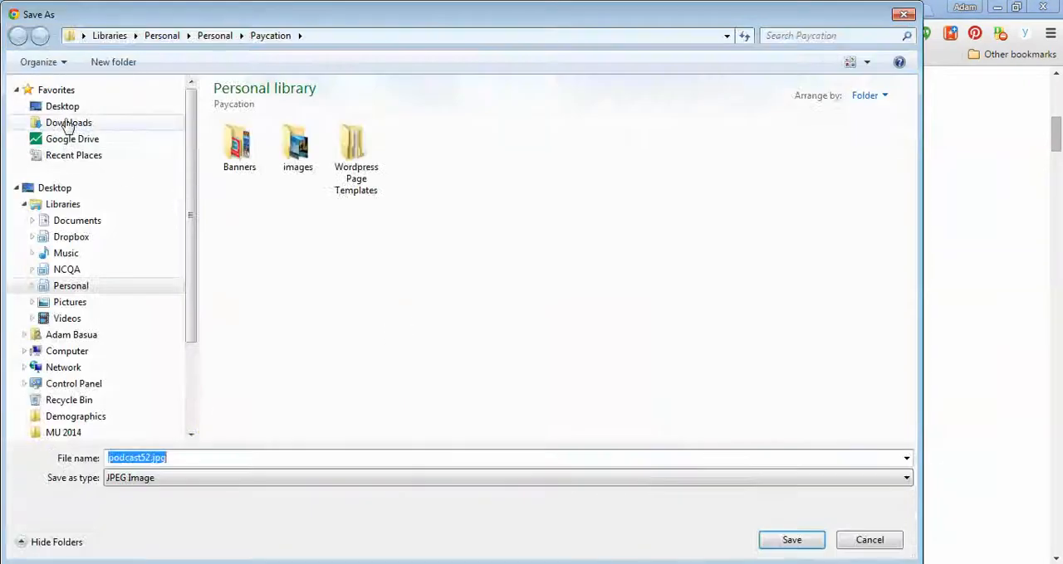
pyautogui.click(62, 107)
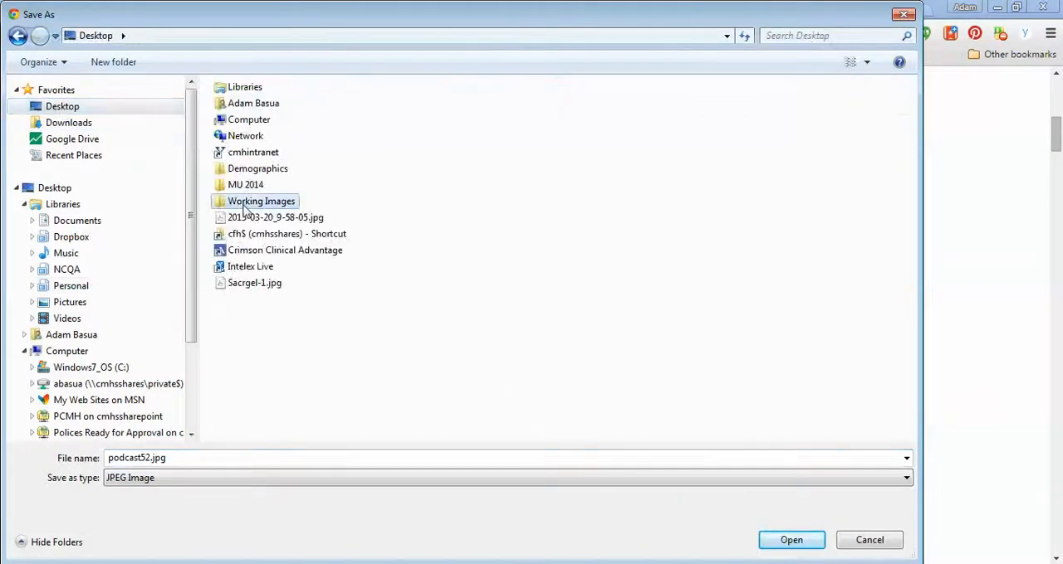
pyautogui.doubleClick(261, 201)
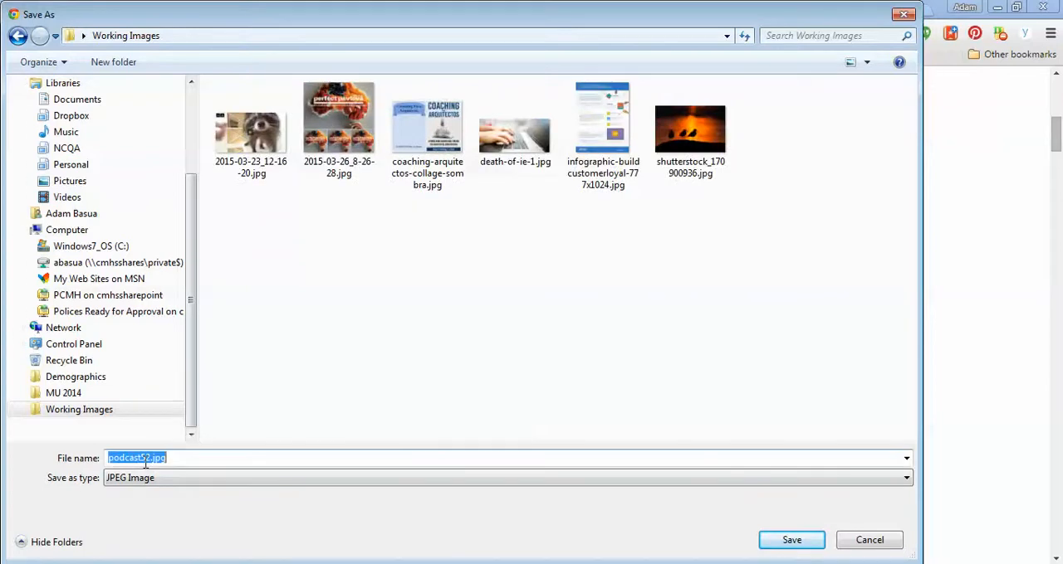
pyautogui.write('porterfield')
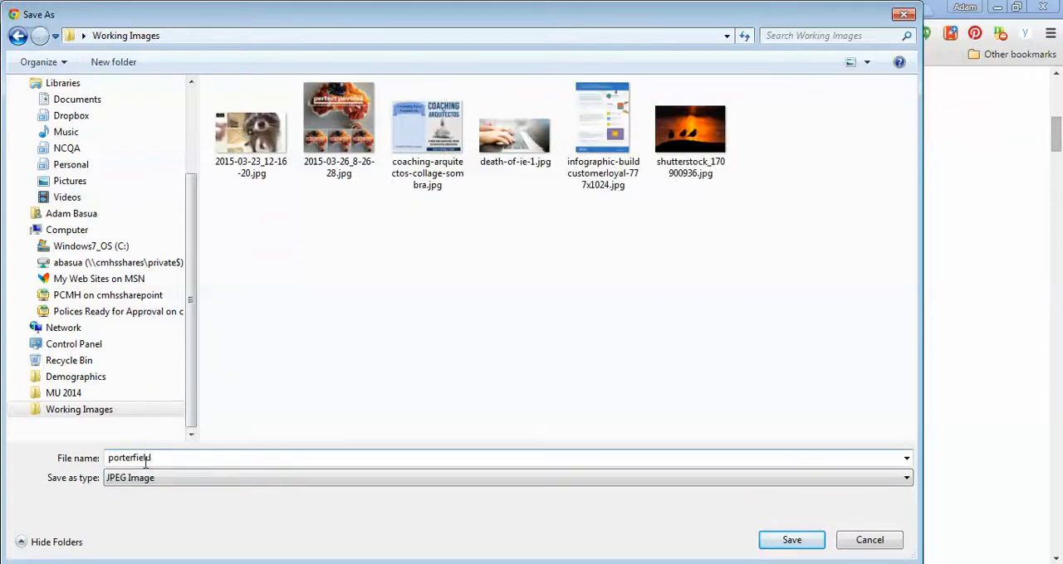
pyautogui.click(790, 541)
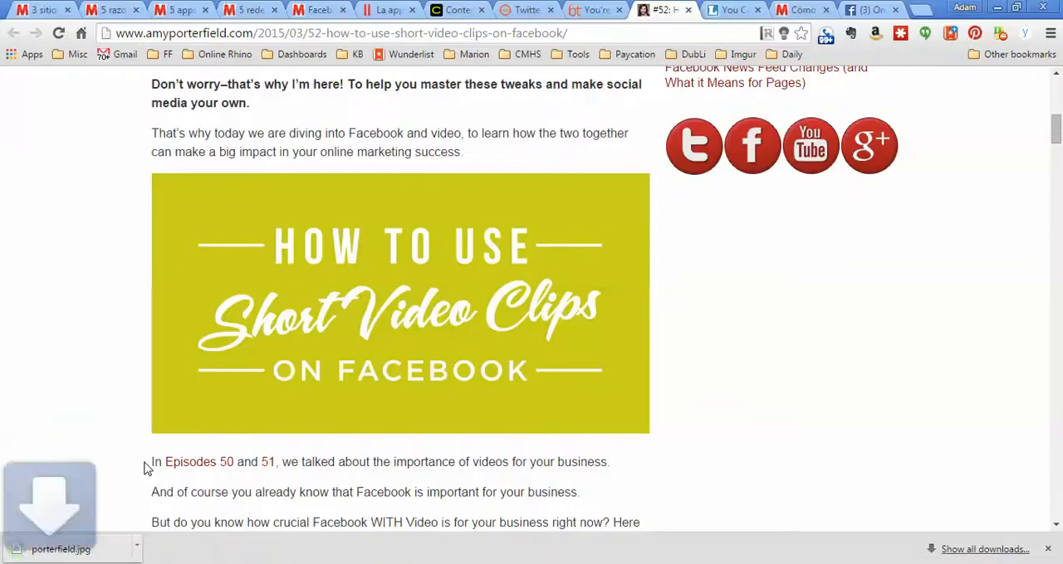
pyautogui.moveTo(361, 372)
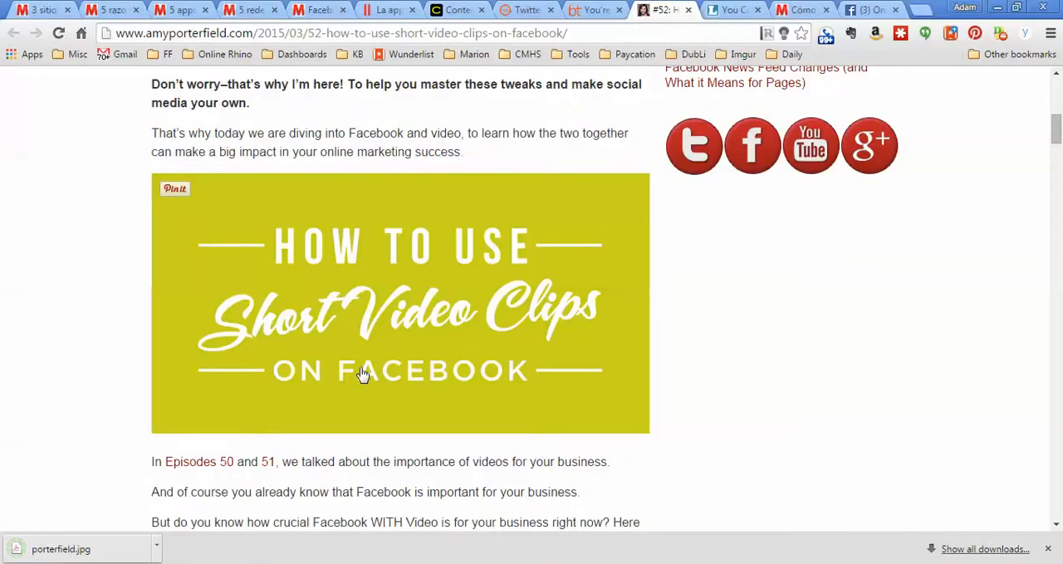
pyautogui.scroll(3)
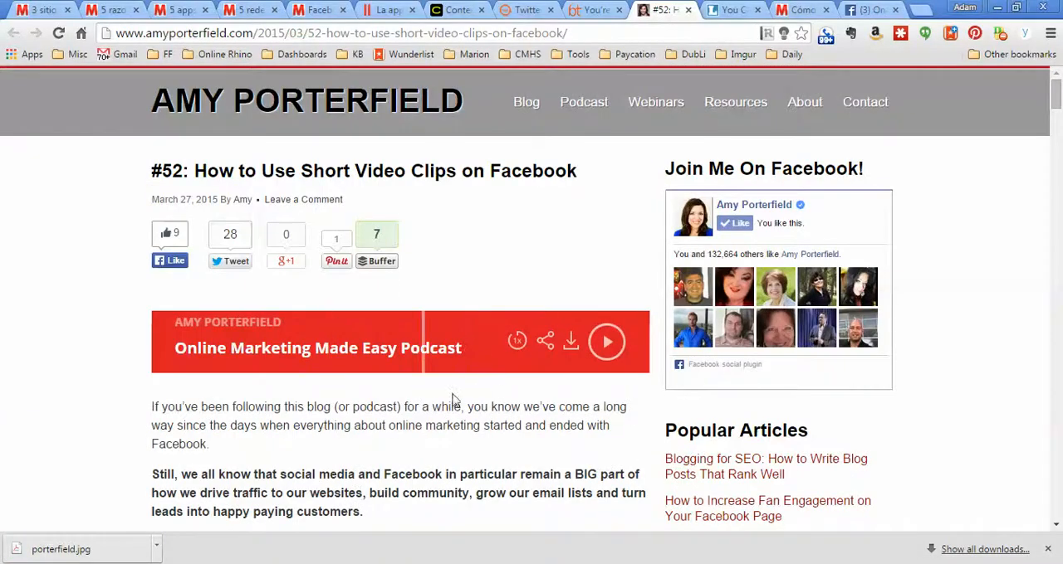
pyautogui.moveTo(435, 385)
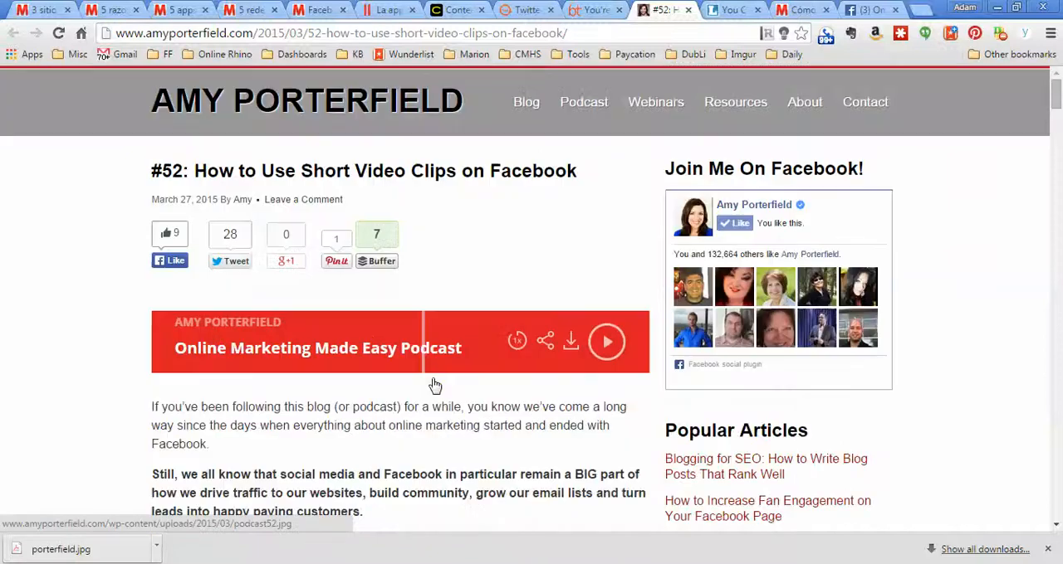
pyautogui.write('pixabay')
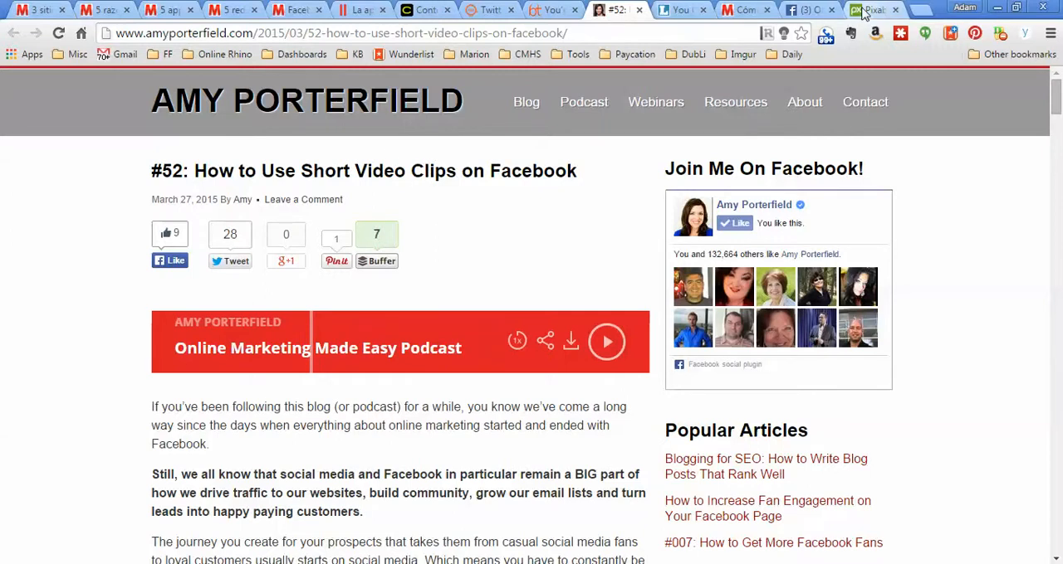
# Download the 640 x 426 children-cheering-at-laptop photo into Working Images.
pyautogui.click(873, 9)
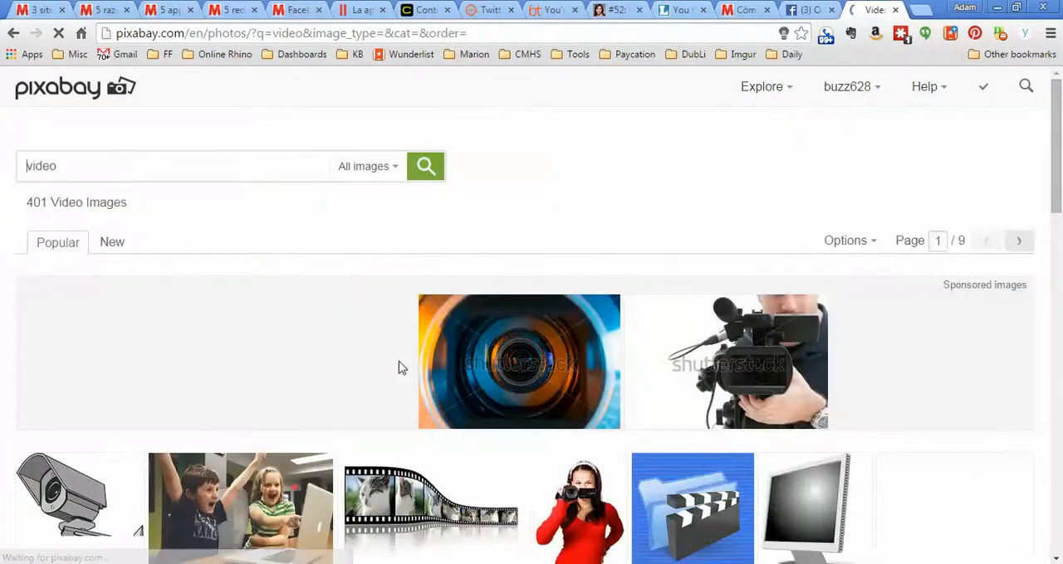
pyautogui.scroll(-3)
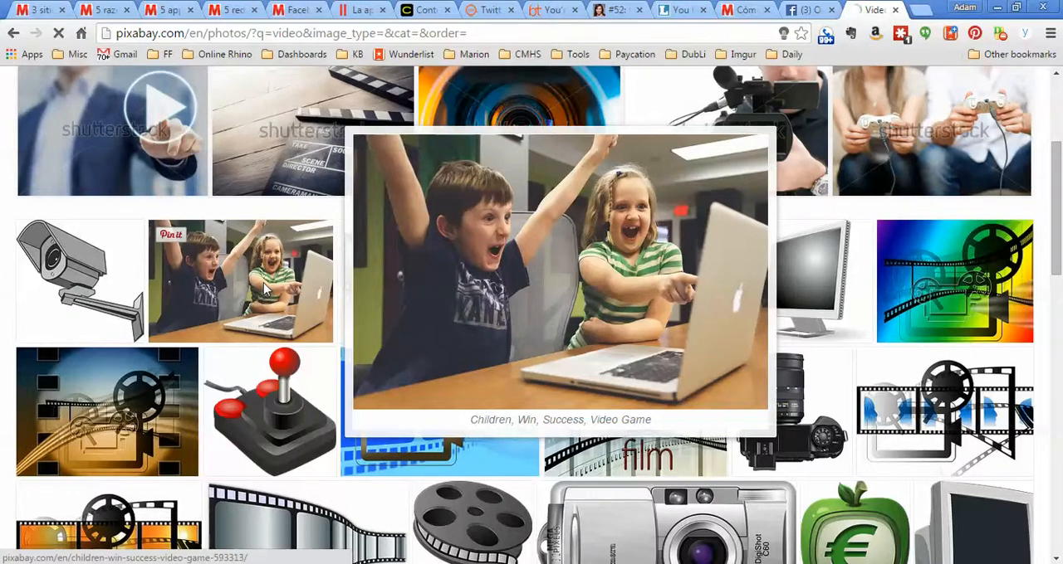
pyautogui.click(559, 274)
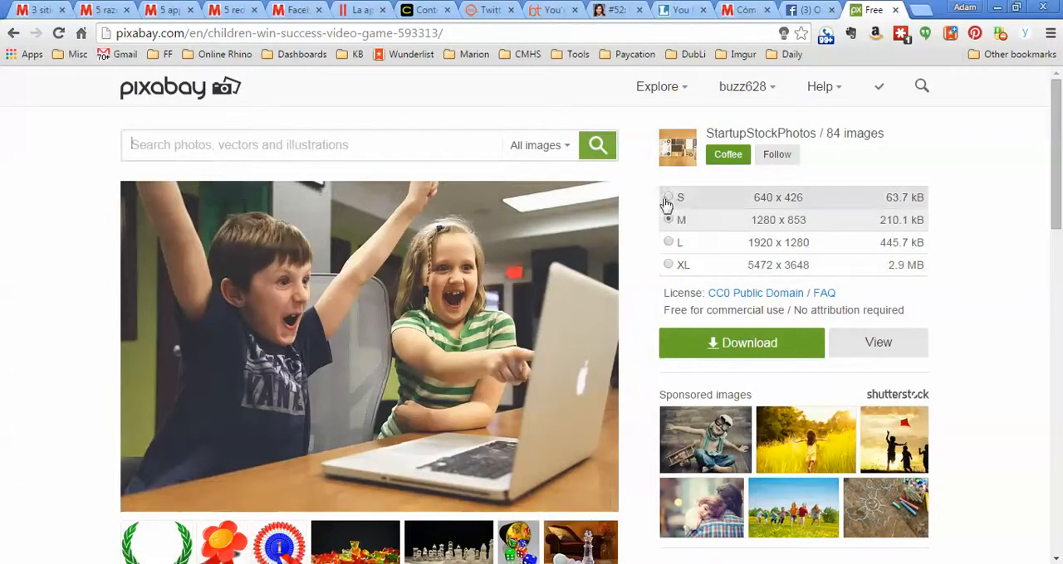
pyautogui.click(669, 197)
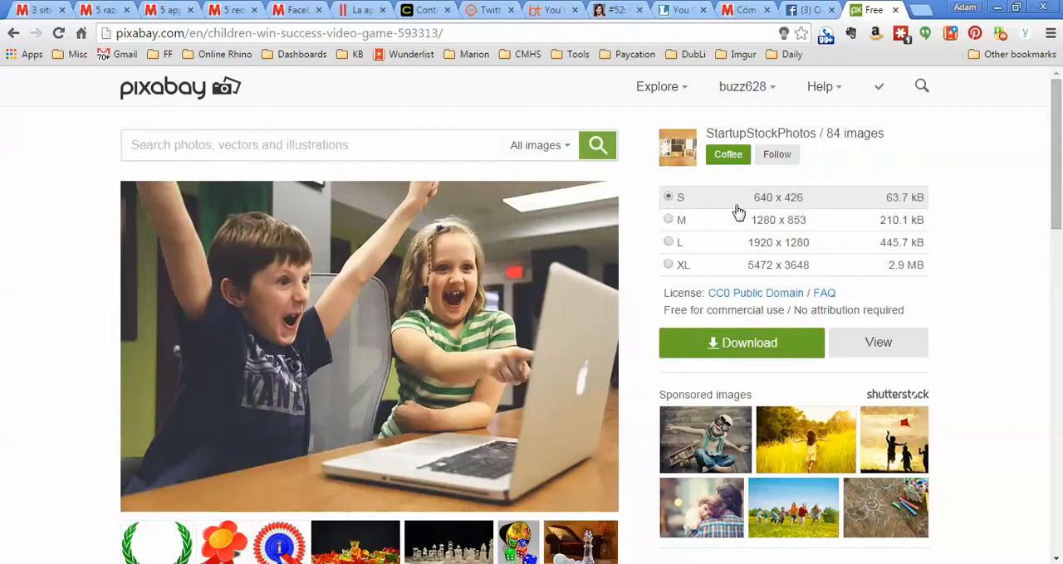
pyautogui.moveTo(415, 281)
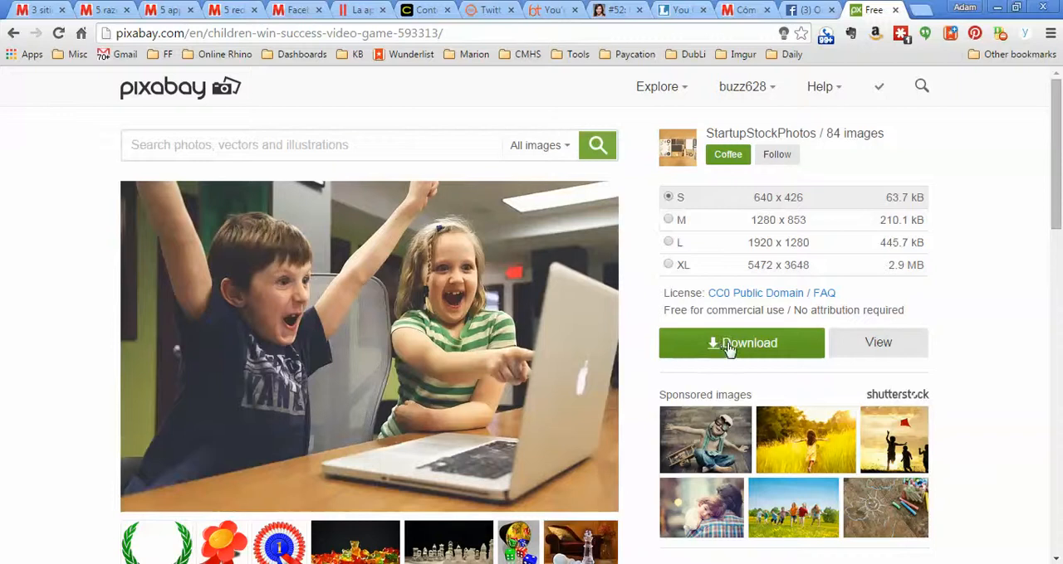
pyautogui.click(741, 343)
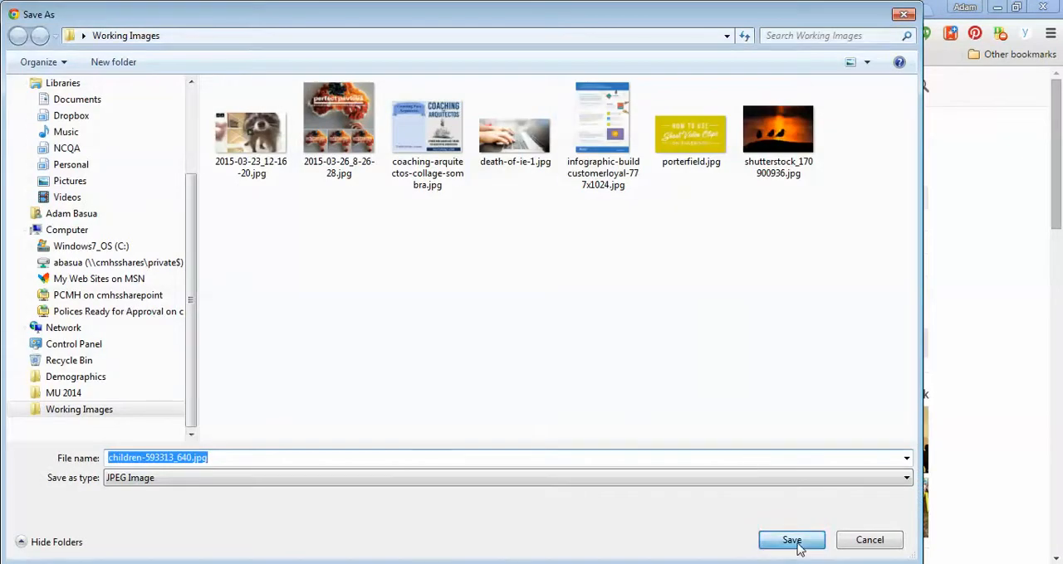
pyautogui.click(791, 540)
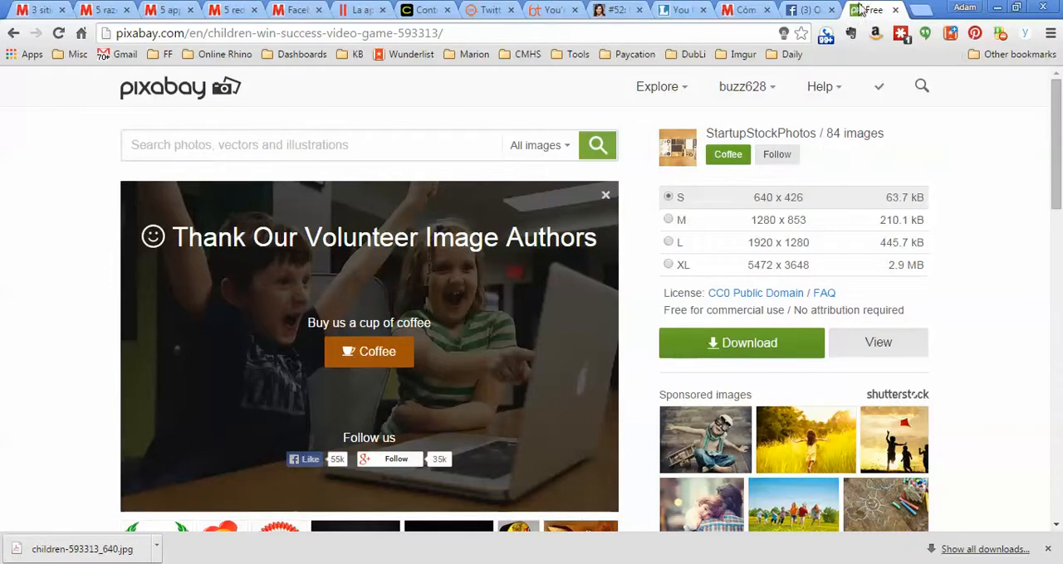
pyautogui.click(797, 9)
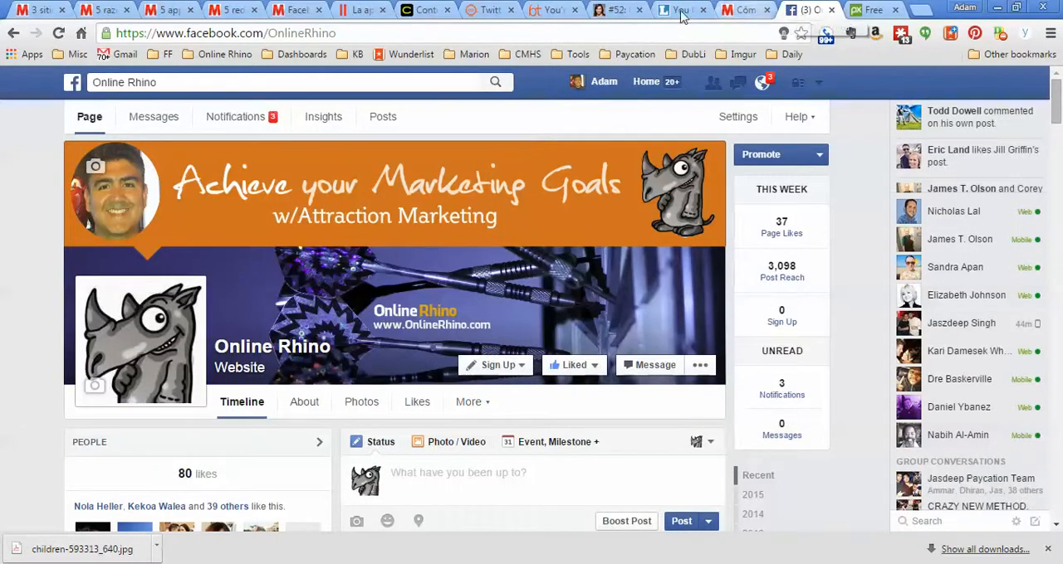
# Copy the 'The journey you create…' paragraph from the Porterfield blog post.
pyautogui.click(617, 9)
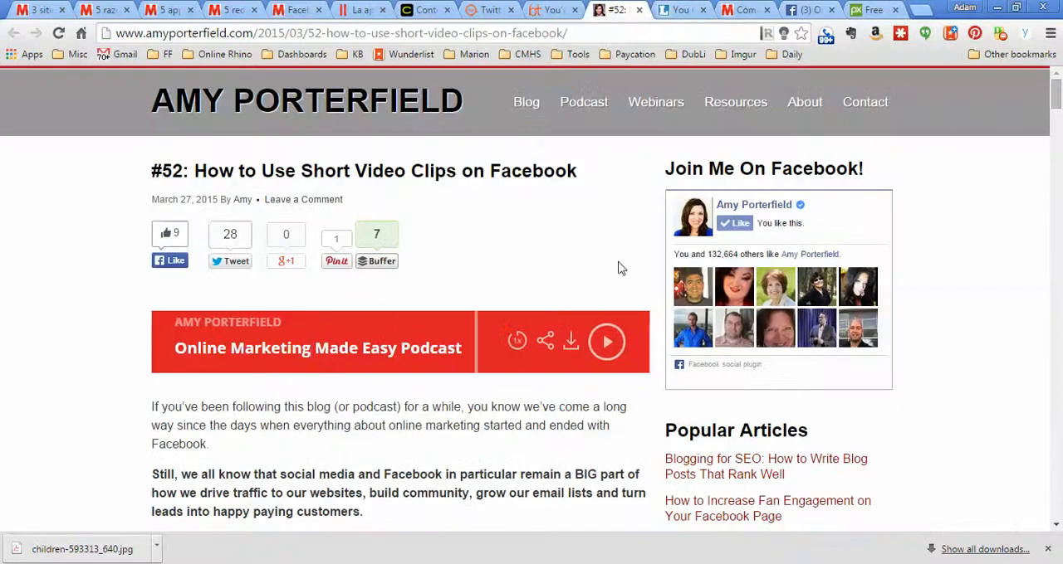
pyautogui.scroll(-3)
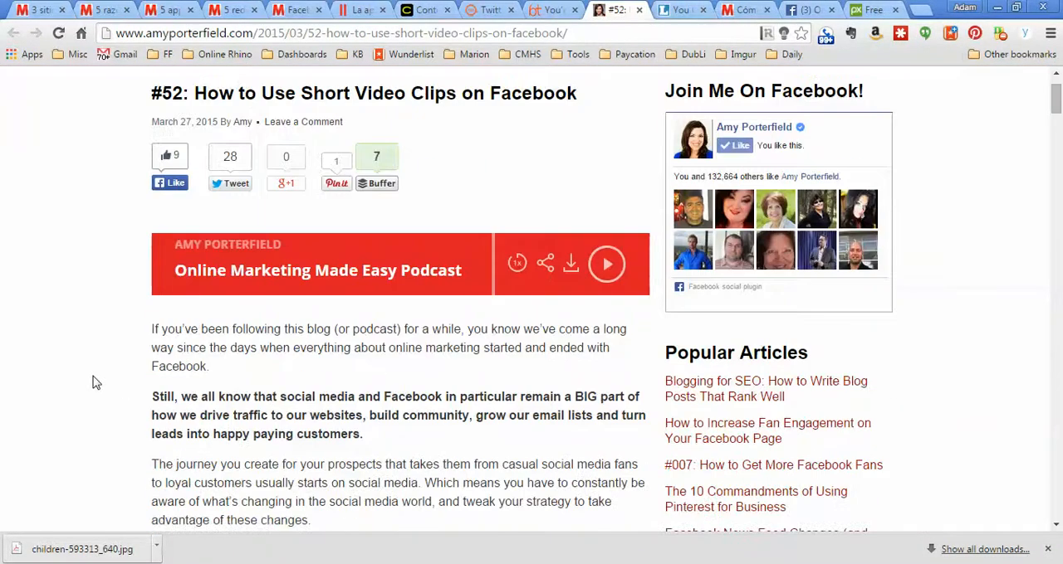
pyautogui.scroll(-3)
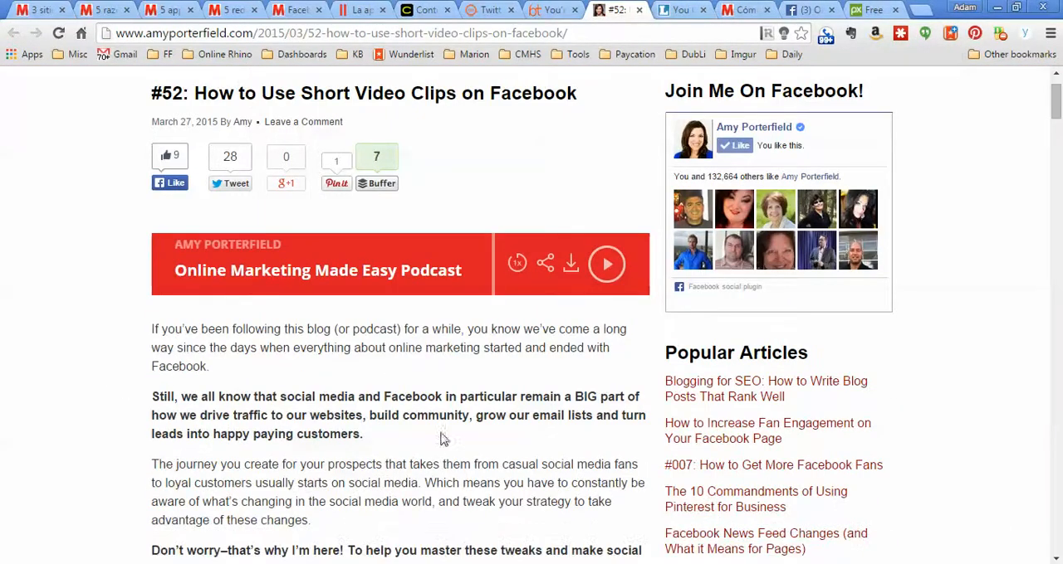
pyautogui.moveTo(268, 384)
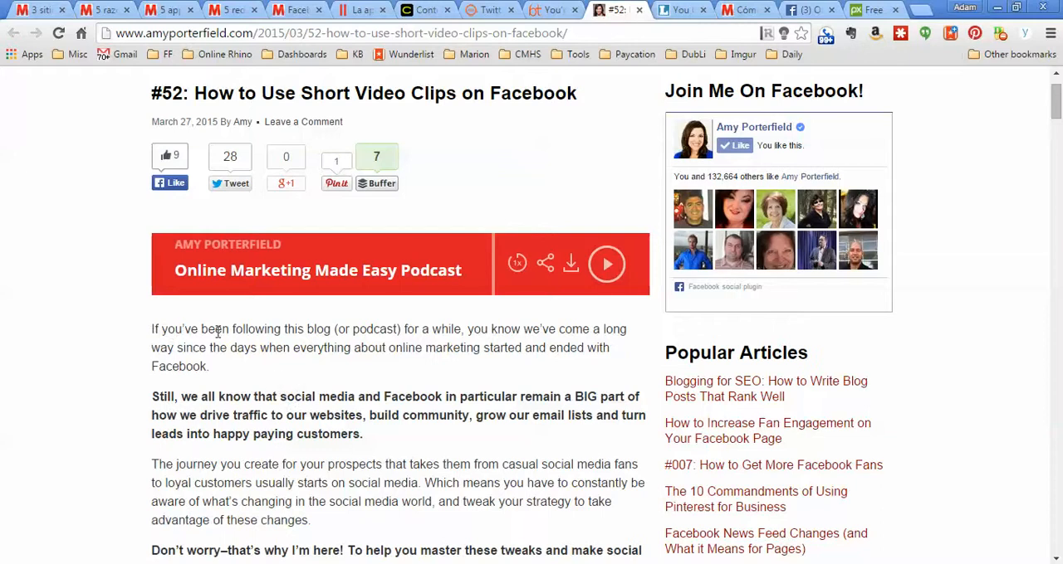
pyautogui.moveTo(241, 366)
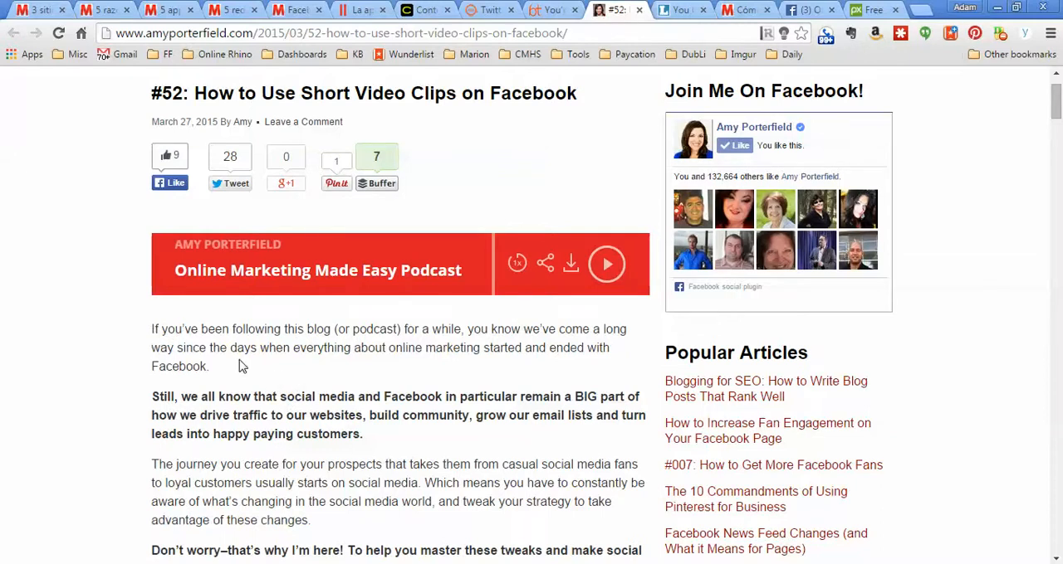
pyautogui.scroll(-3)
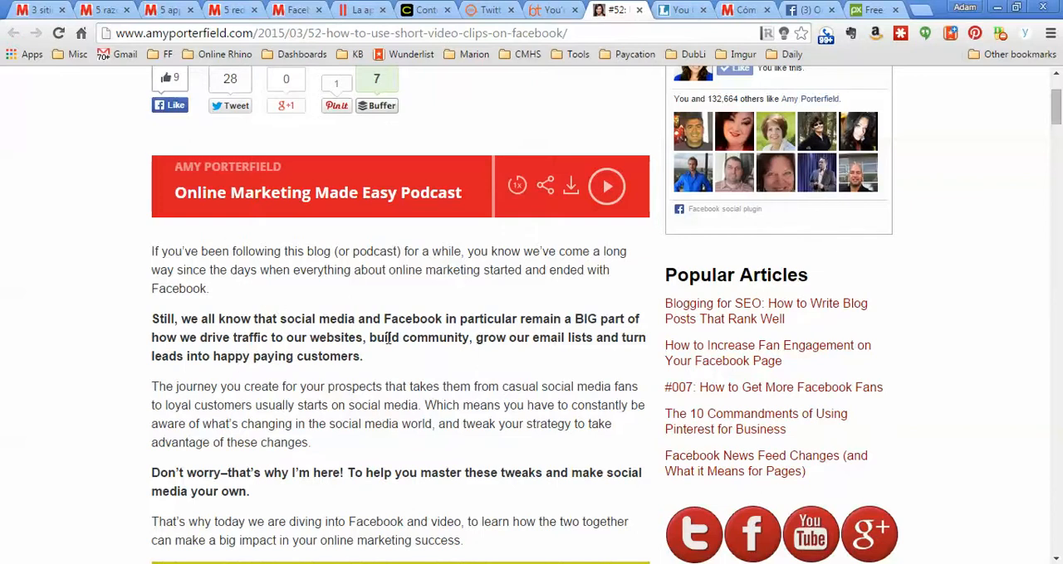
pyautogui.moveTo(182, 319); pyautogui.dragTo(372, 319)
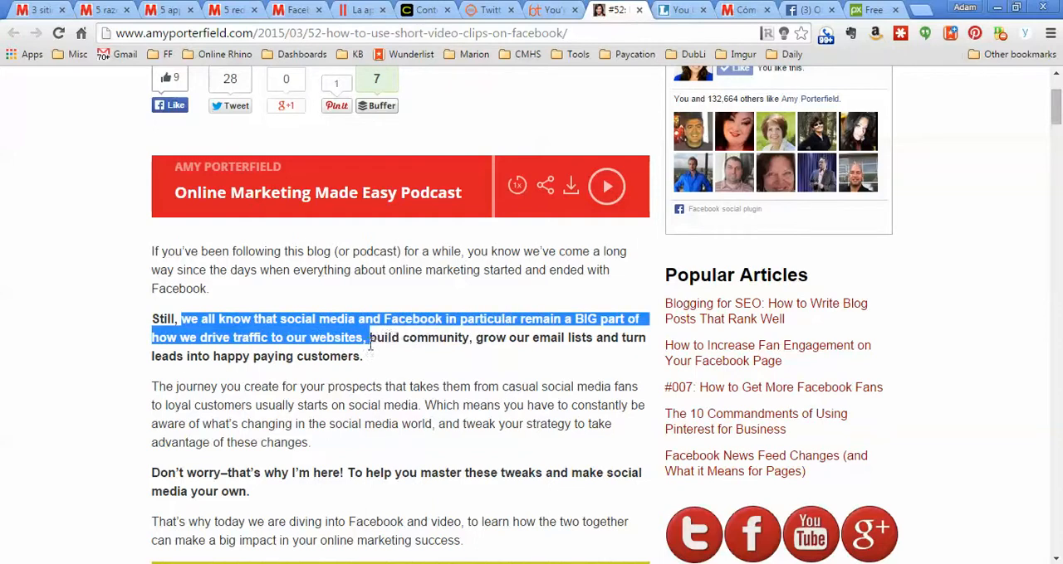
pyautogui.moveTo(366, 337); pyautogui.dragTo(363, 356)
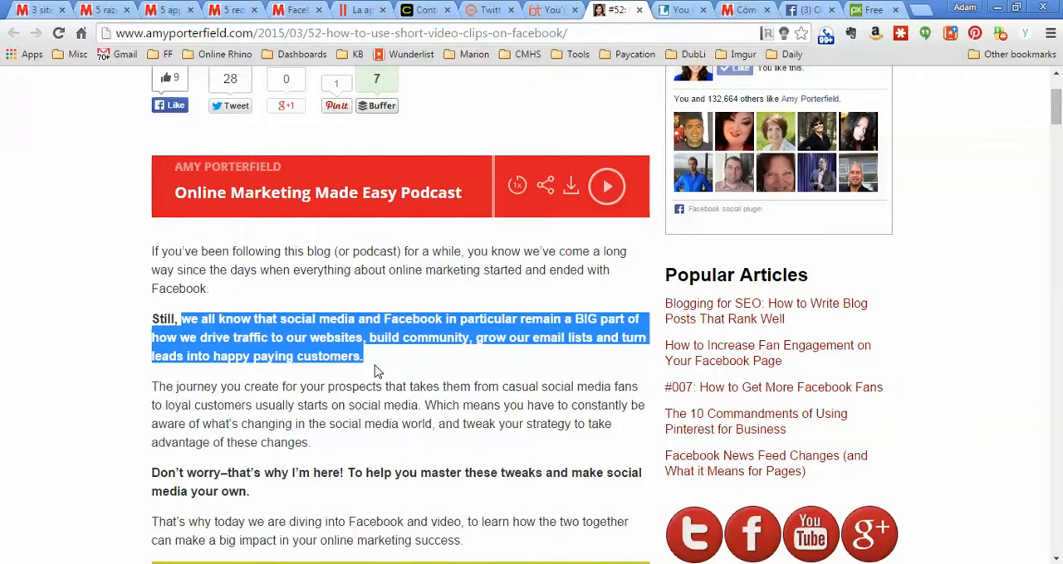
pyautogui.moveTo(501, 367)
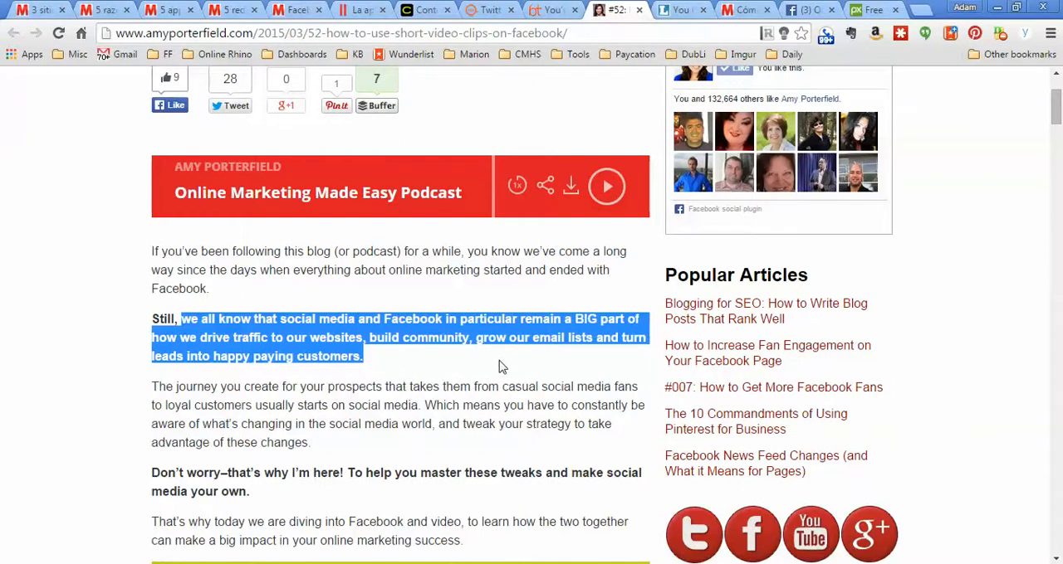
pyautogui.moveTo(414, 437)
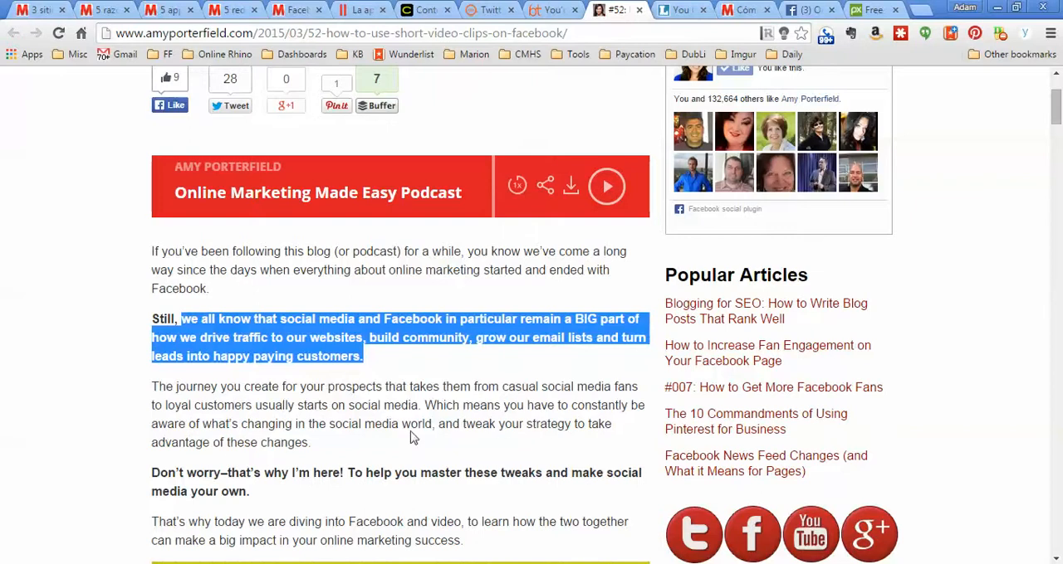
pyautogui.moveTo(318, 390)
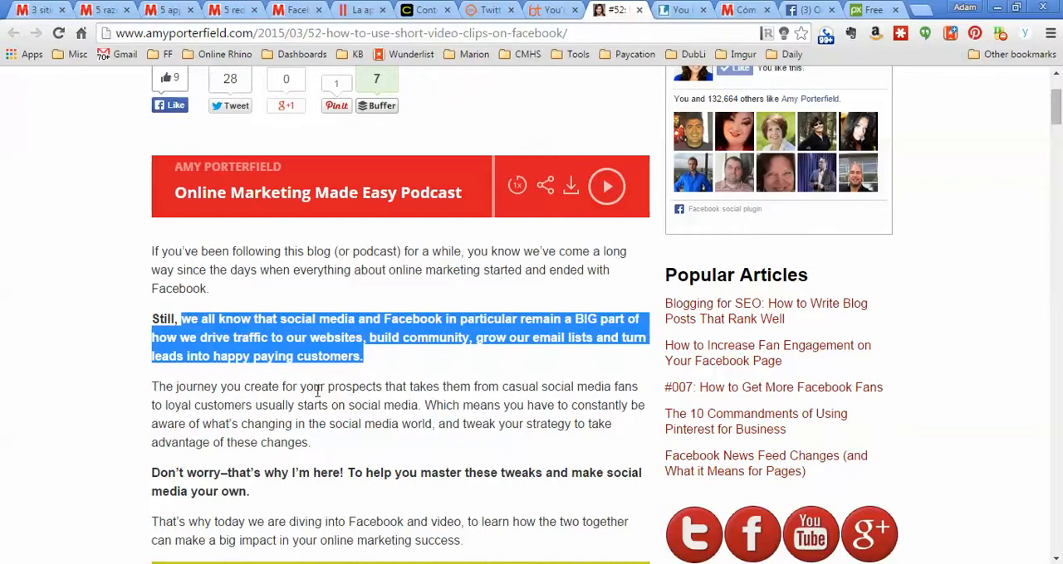
pyautogui.moveTo(173, 424)
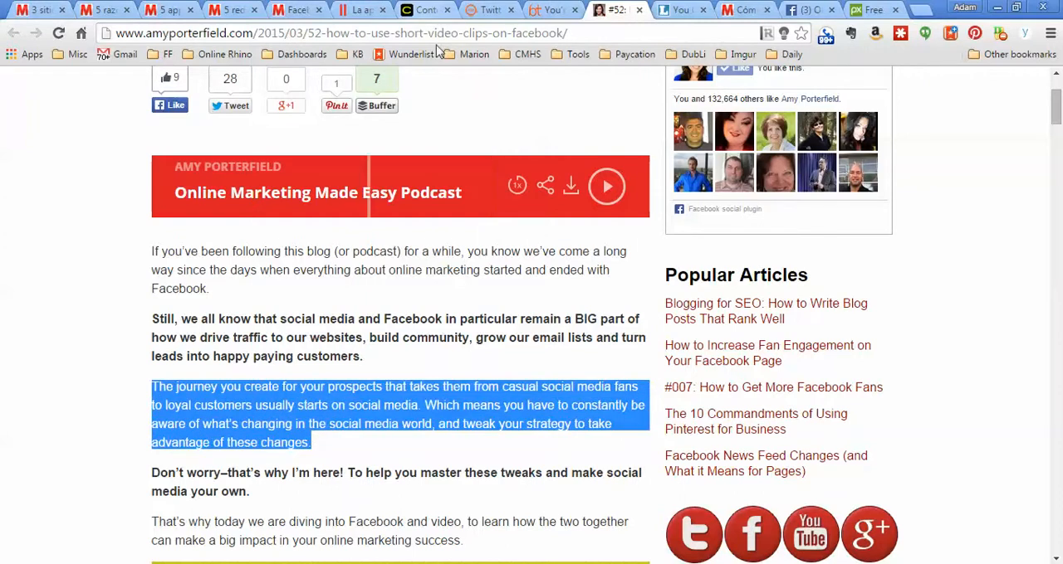
pyautogui.click(744, 9)
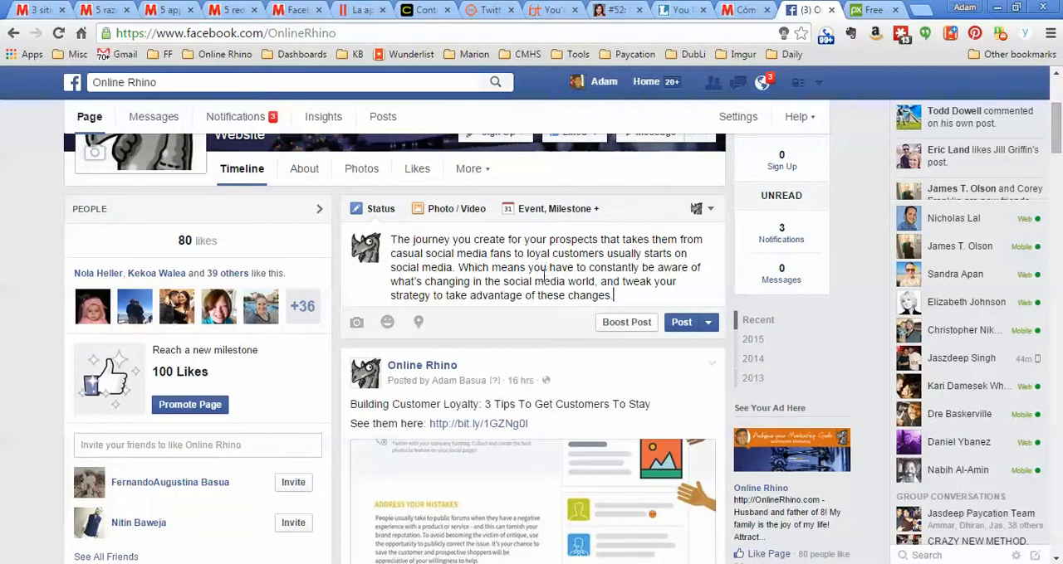
# Cut the quote to its first sentence, add 'Read more here', and select the article URL.
pyautogui.moveTo(484, 267); pyautogui.dragTo(612, 296)
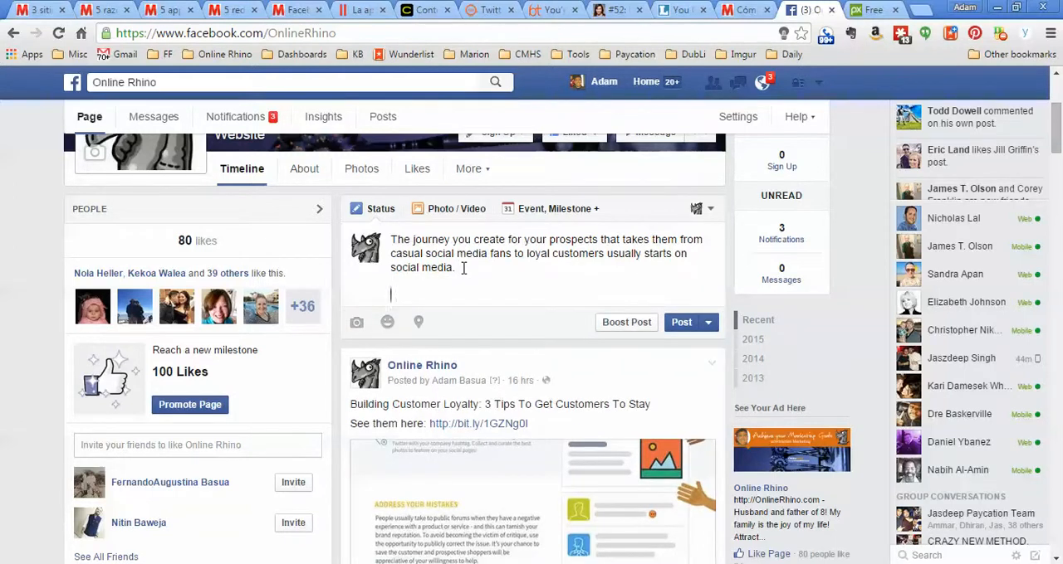
pyautogui.write('Read')
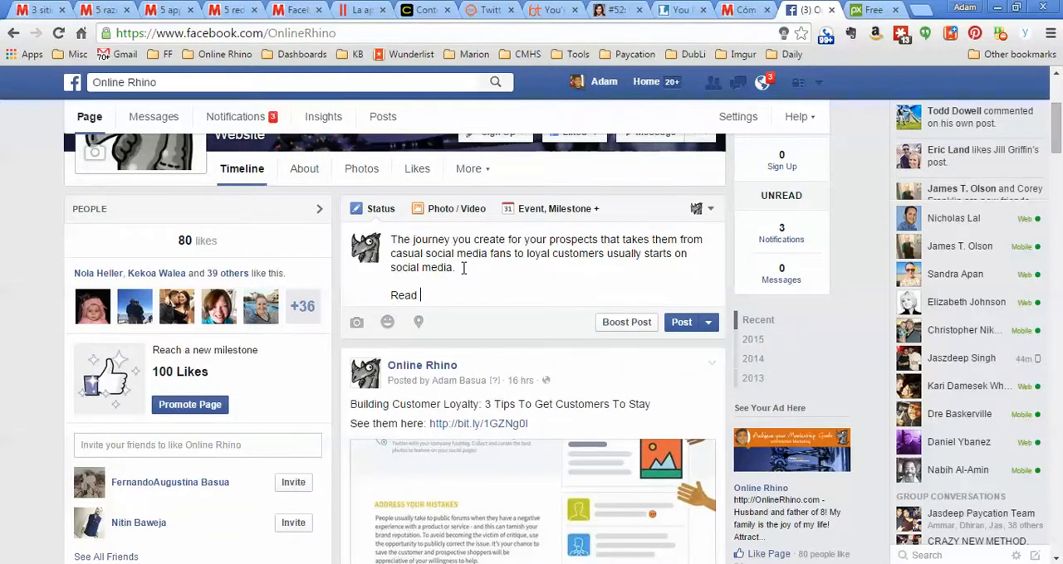
pyautogui.write('more here')
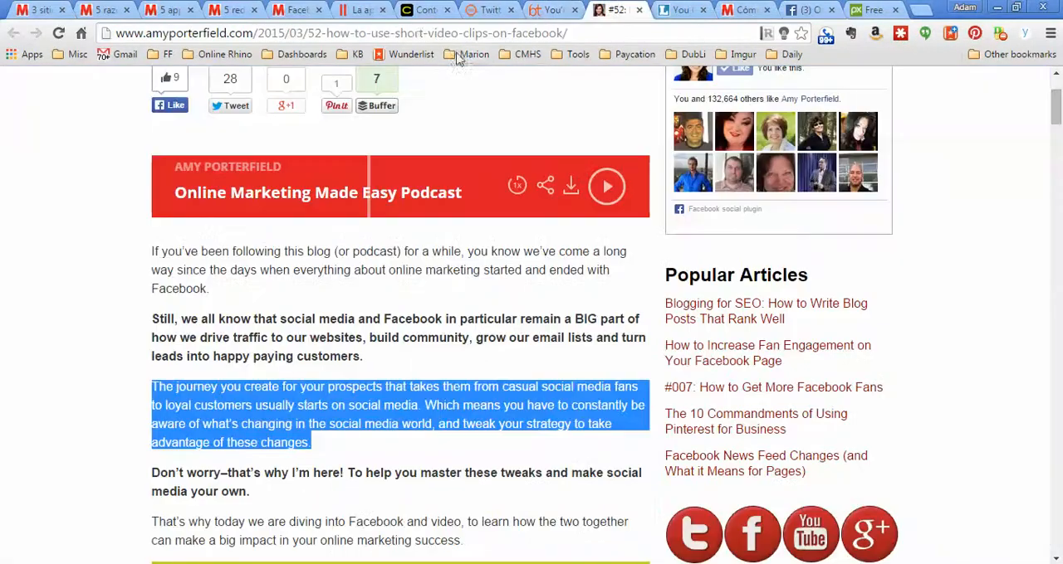
pyautogui.click(332, 34)
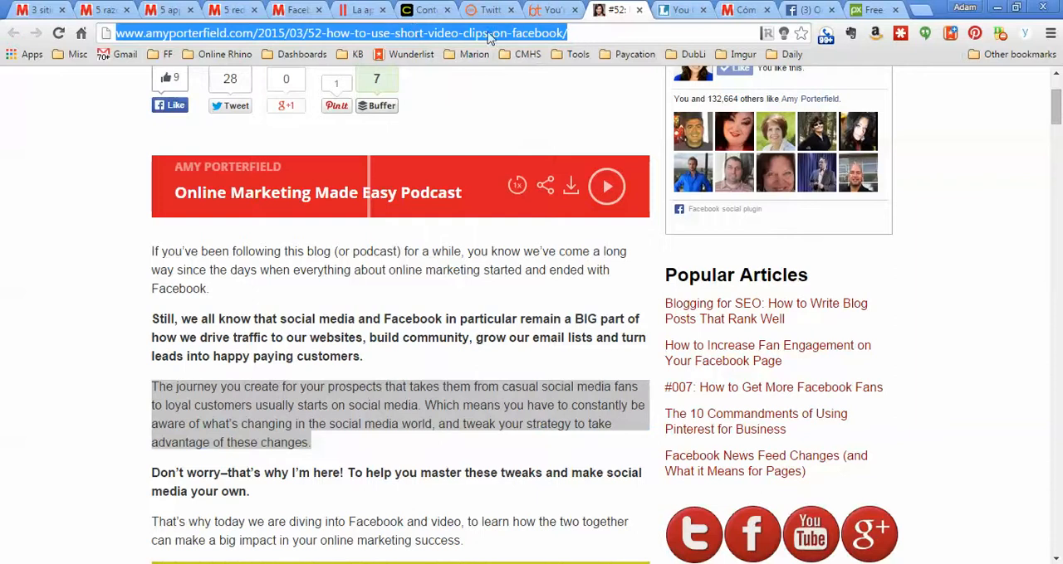
pyautogui.moveTo(423, 270)
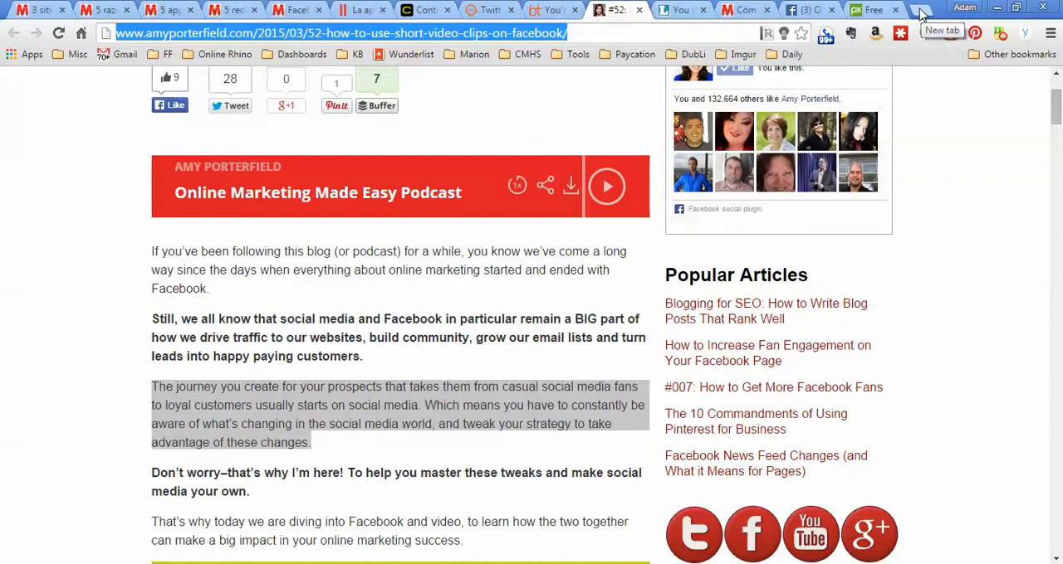
# Shorten the article URL at bit.ly and copy the new bitlink.
pyautogui.write('bit.ly.com/a/bitlinks')
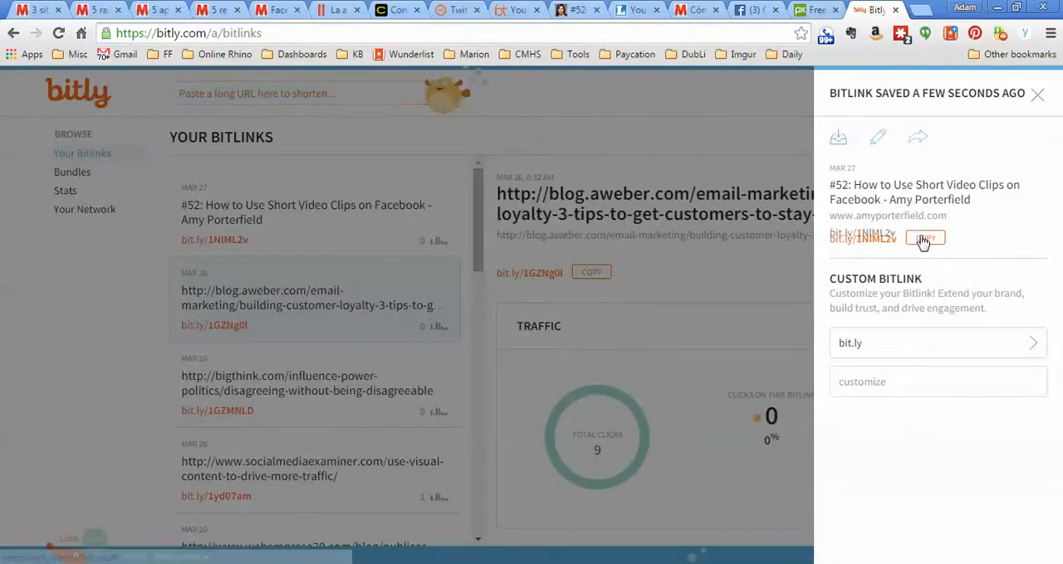
pyautogui.click(751, 9)
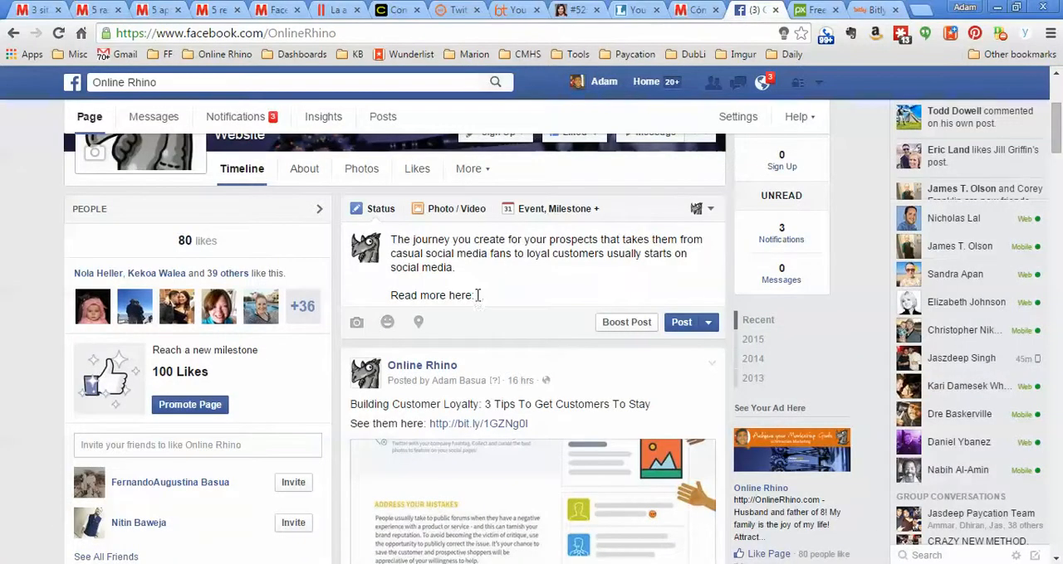
pyautogui.write('http://bit.ly/1NIML2v')
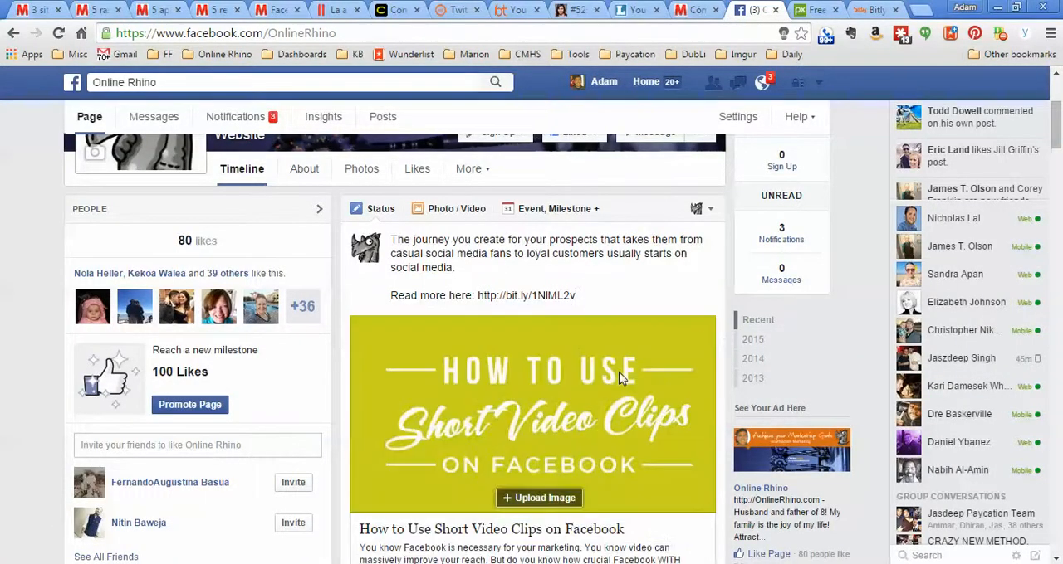
pyautogui.scroll(-3)
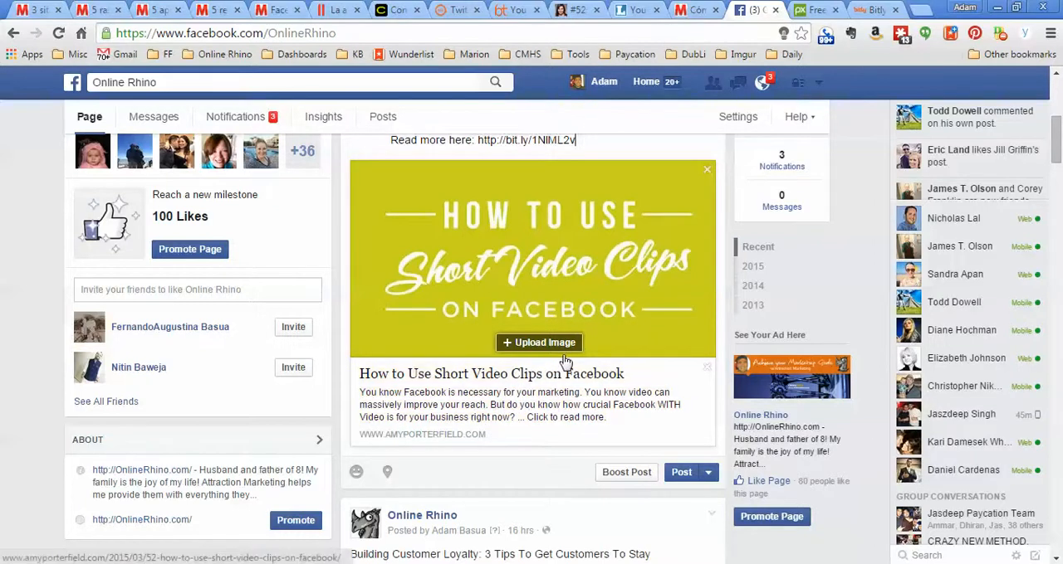
pyautogui.moveTo(559, 291)
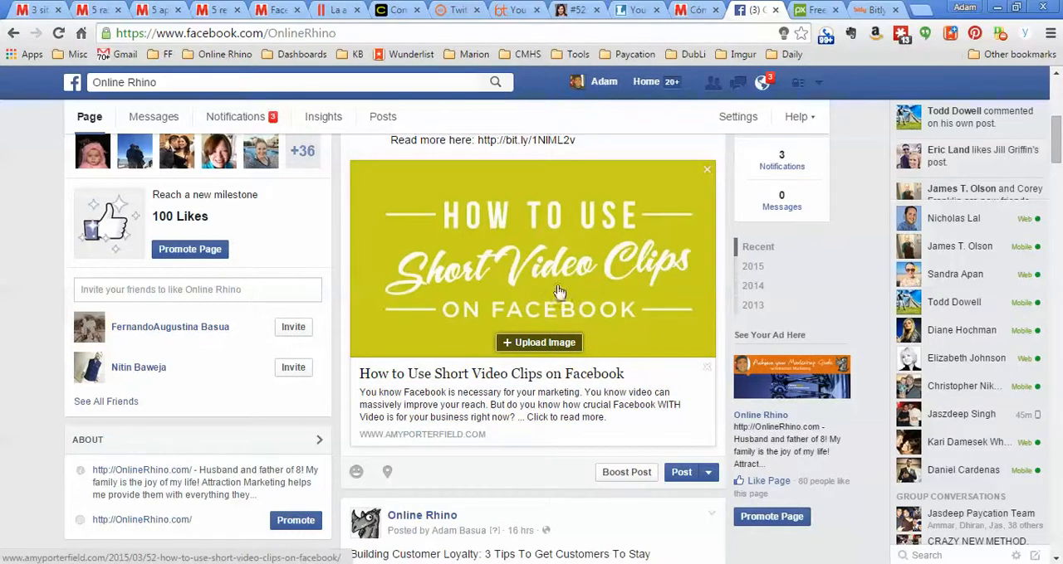
pyautogui.moveTo(383, 440)
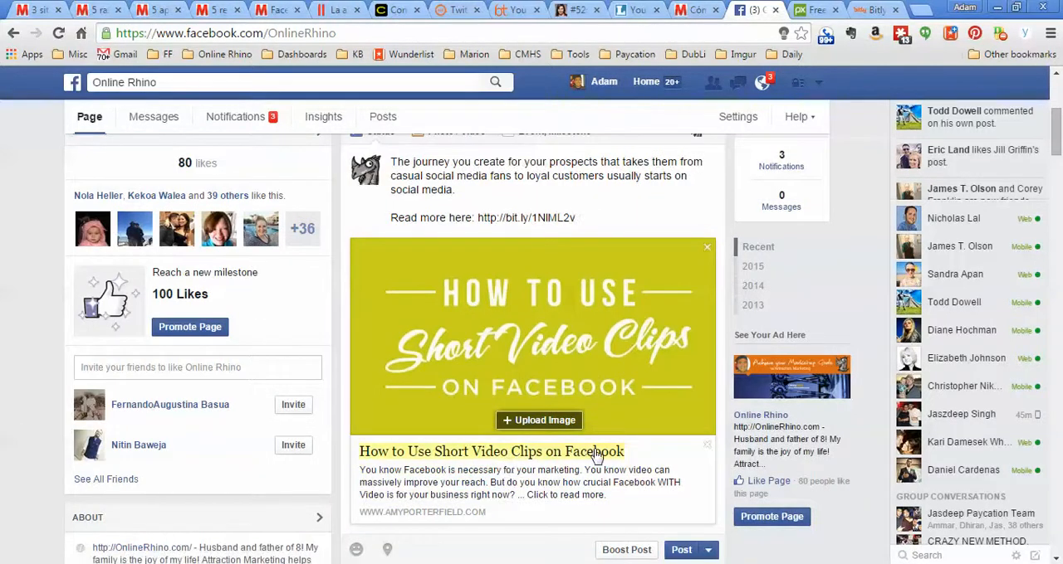
pyautogui.moveTo(525, 380)
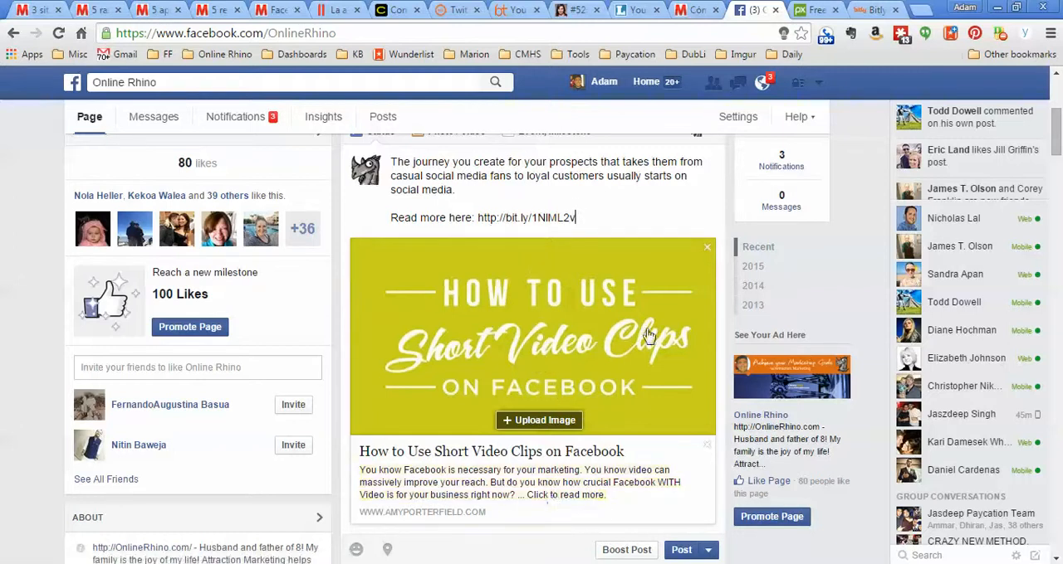
pyautogui.moveTo(538, 420)
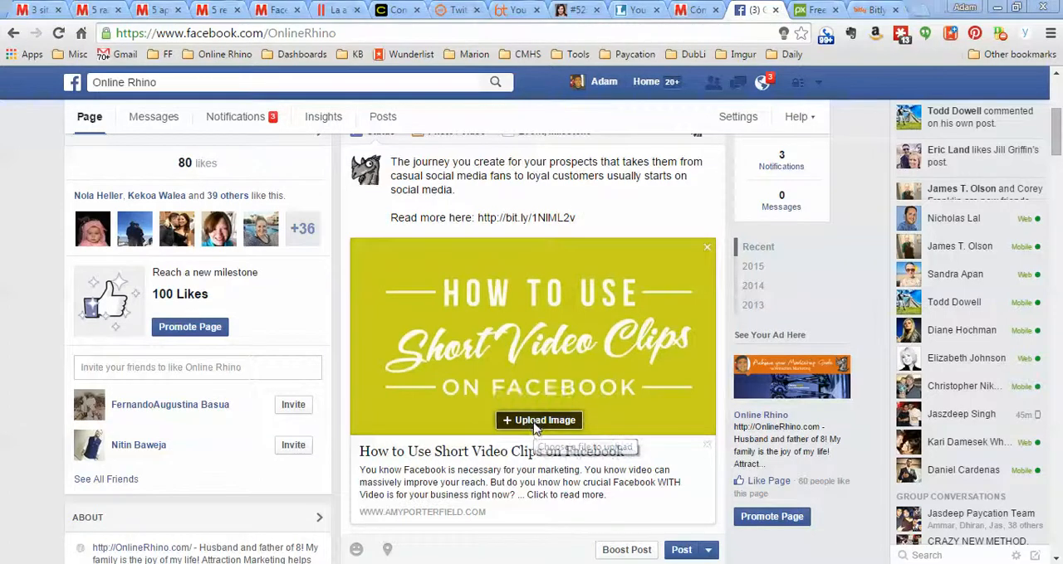
# Upload the cheering-kids picture from the Desktop as the link preview image.
pyautogui.click(538, 420)
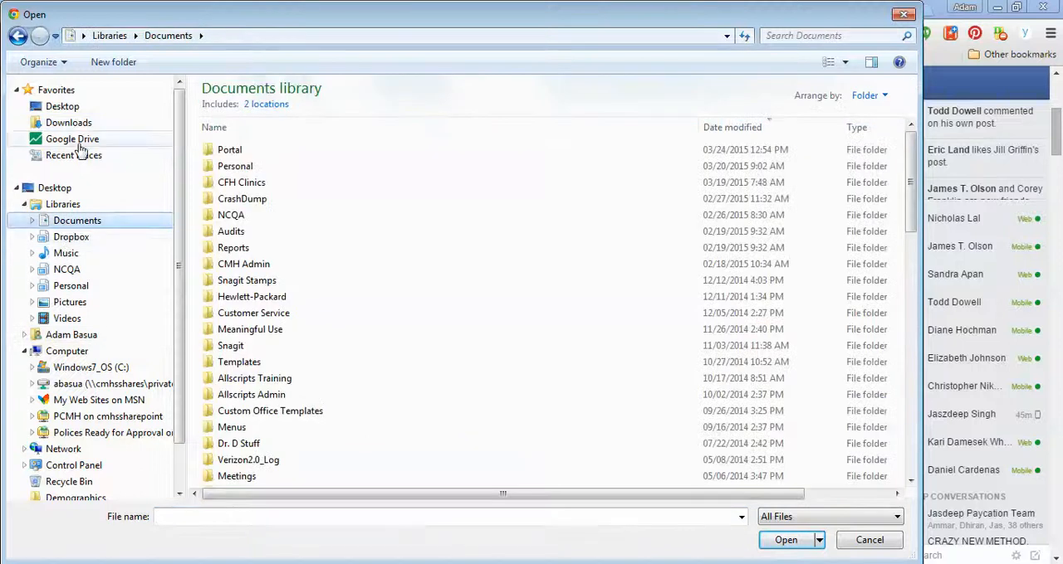
pyautogui.click(62, 106)
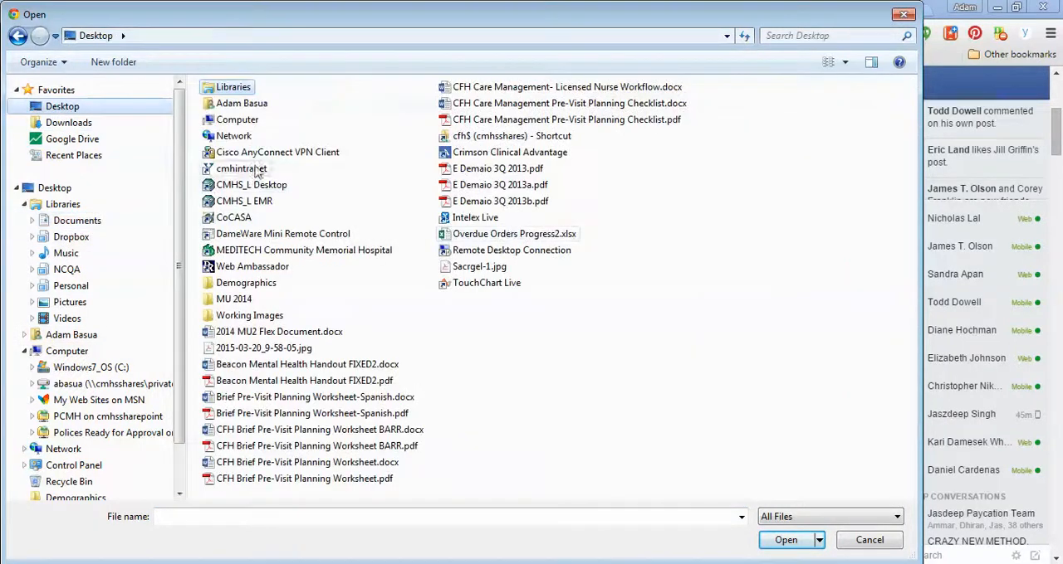
pyautogui.doubleClick(249, 315)
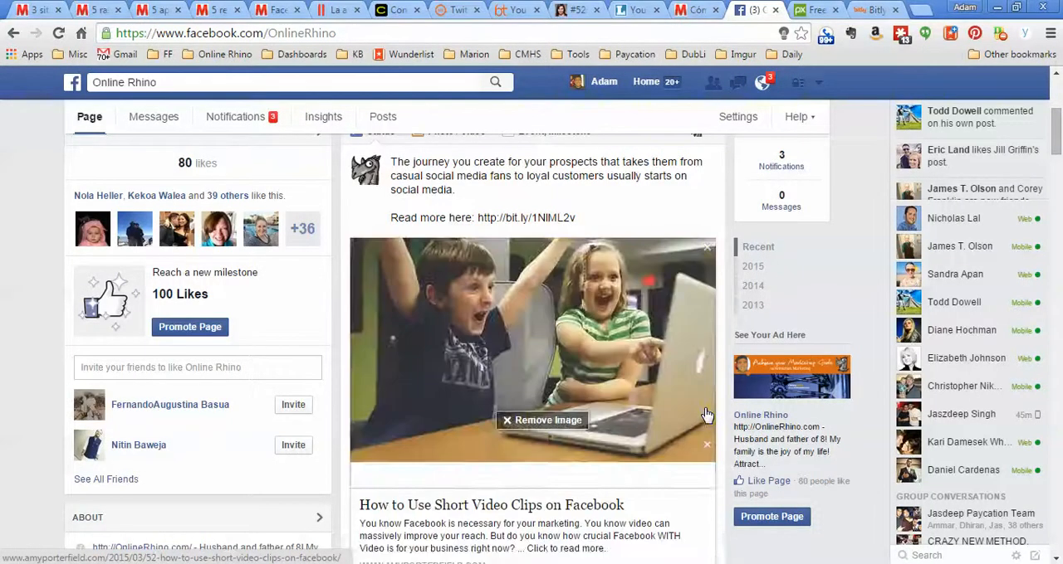
pyautogui.scroll(-3)
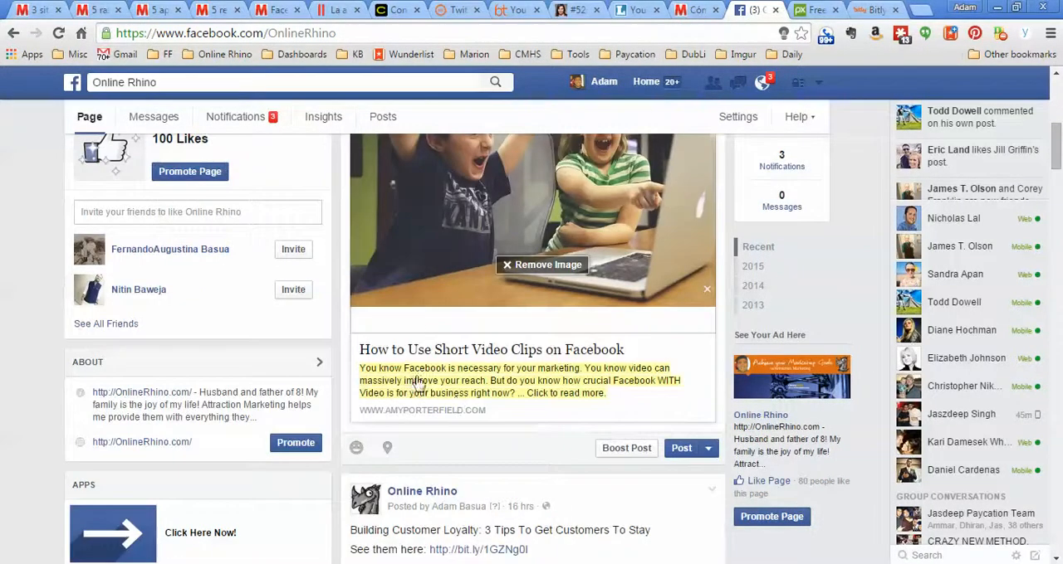
pyautogui.scroll(-3)
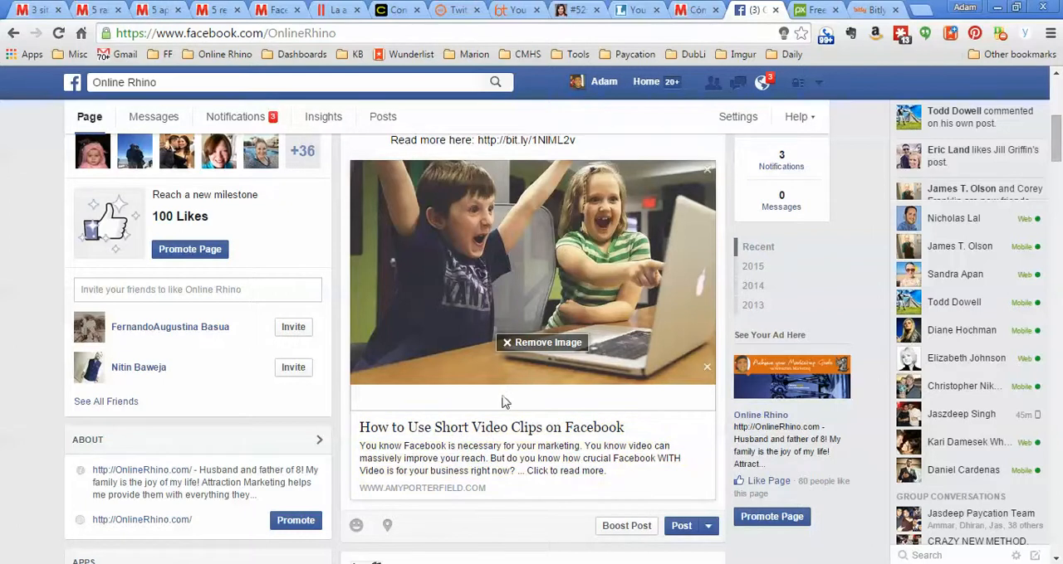
pyautogui.moveTo(546, 230)
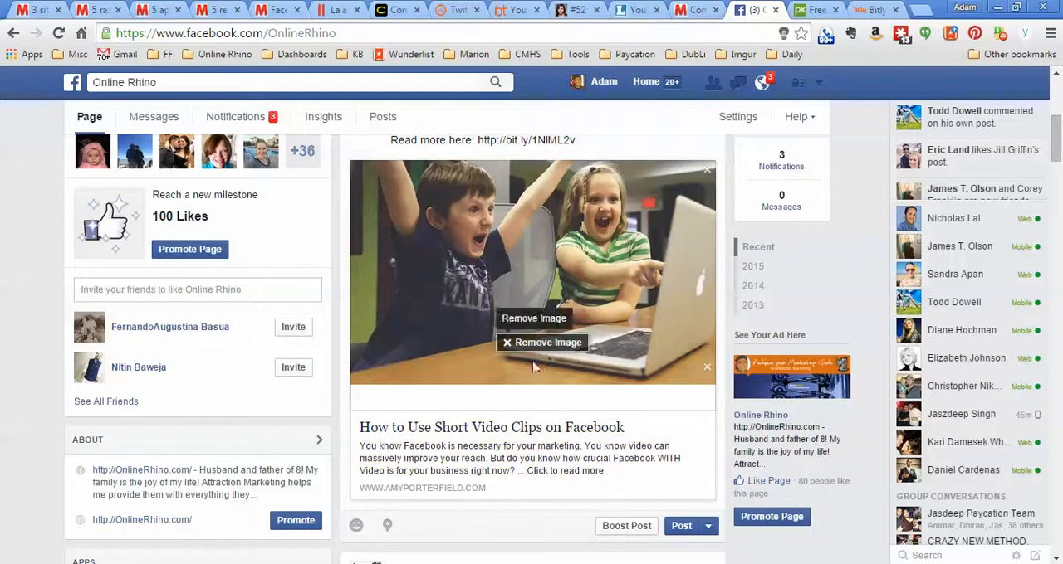
pyautogui.moveTo(625, 205)
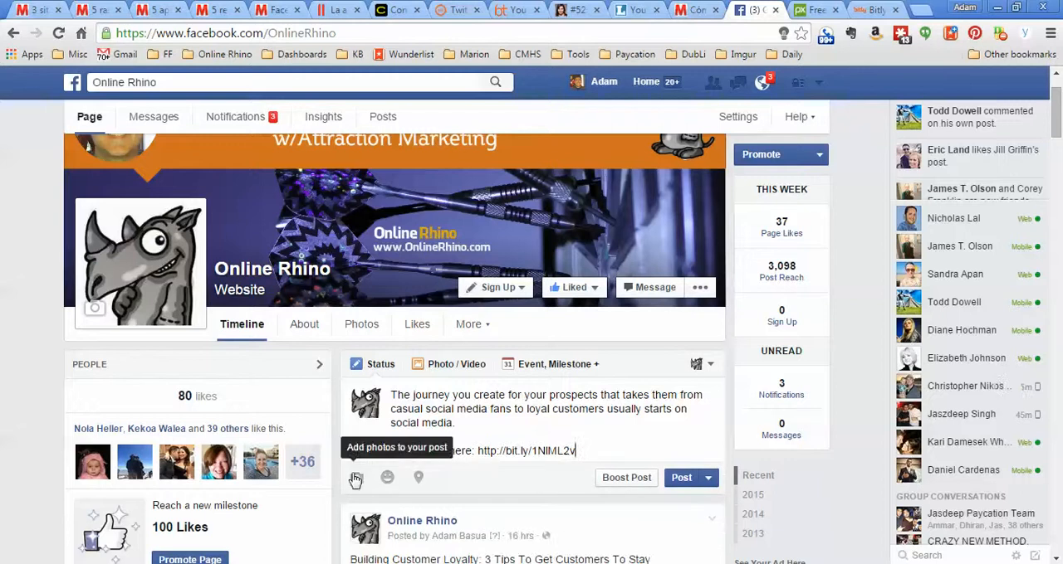
# Attach the cheering-kids photo directly to the Online Rhino post.
pyautogui.click(356, 478)
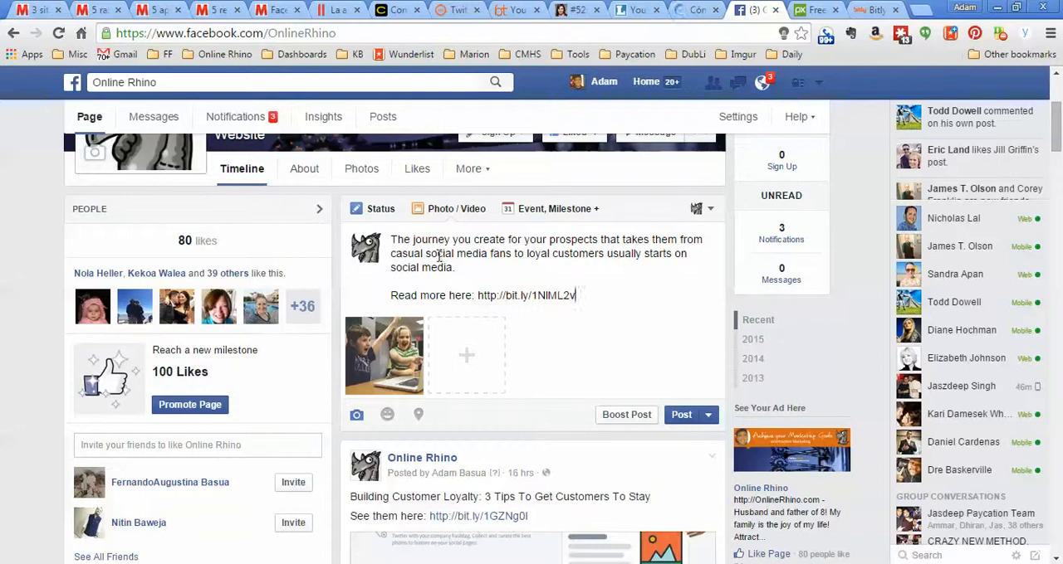
pyautogui.moveTo(484, 274)
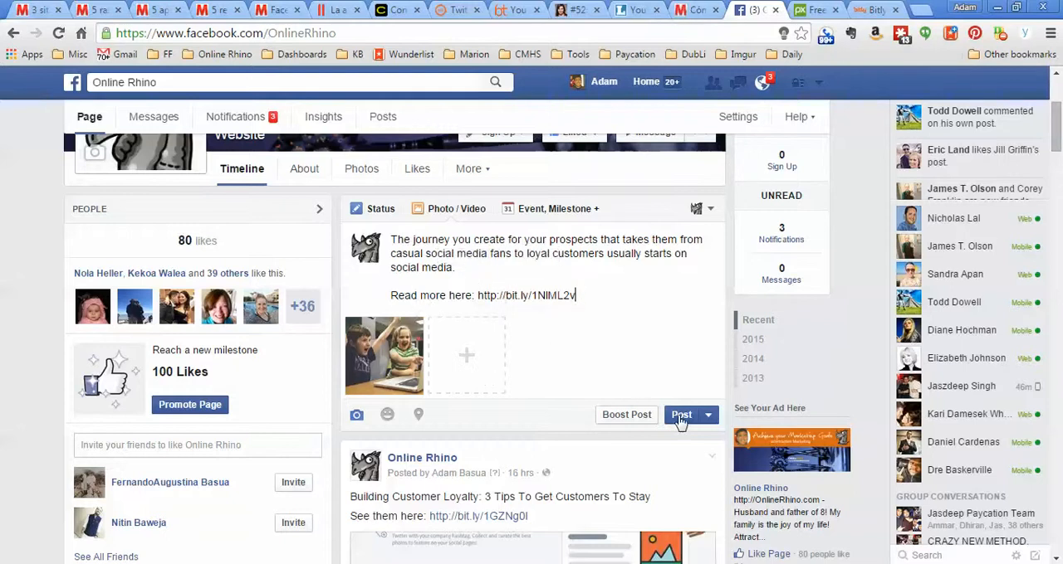
# Post the draft and scroll the timeline to review the published post.
pyautogui.click(680, 415)
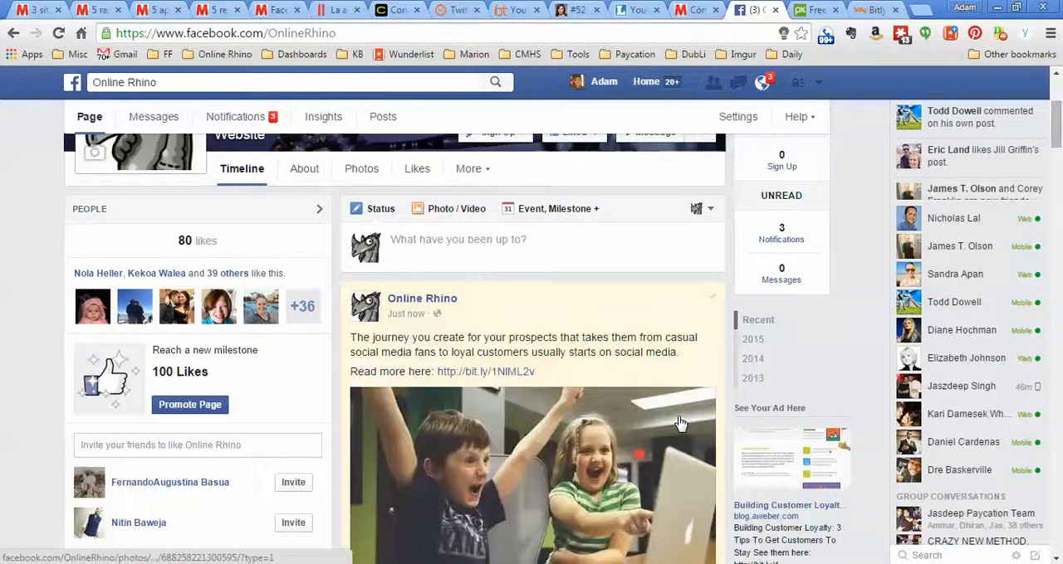
pyautogui.scroll(-3)
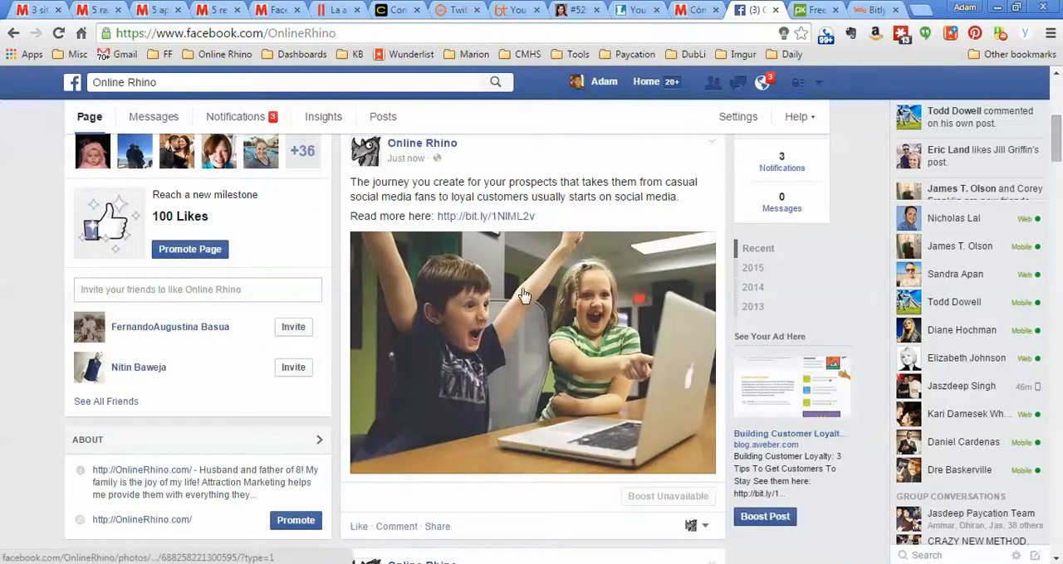
pyautogui.moveTo(477, 216)
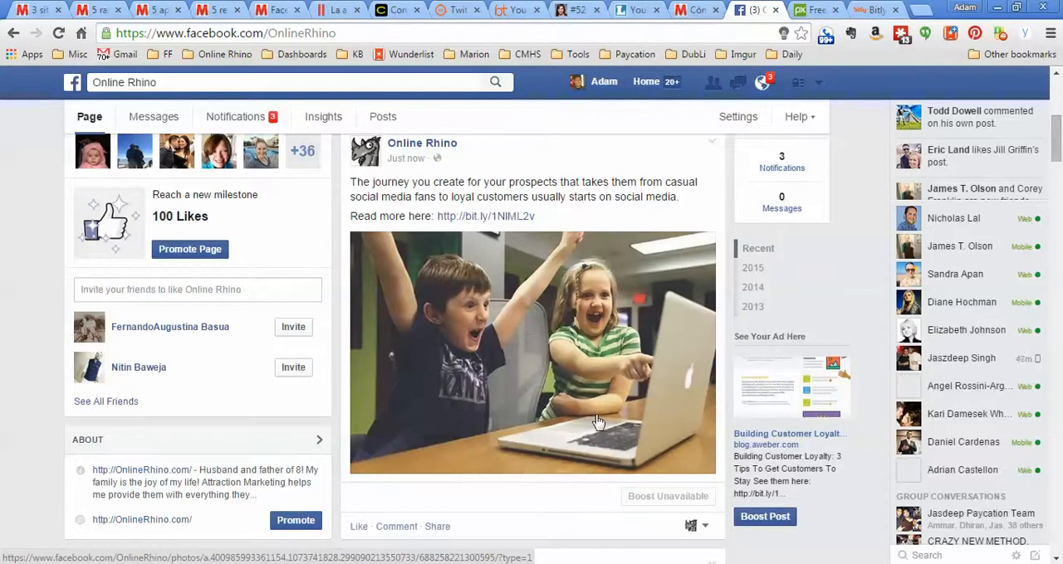
pyautogui.scroll(-3)
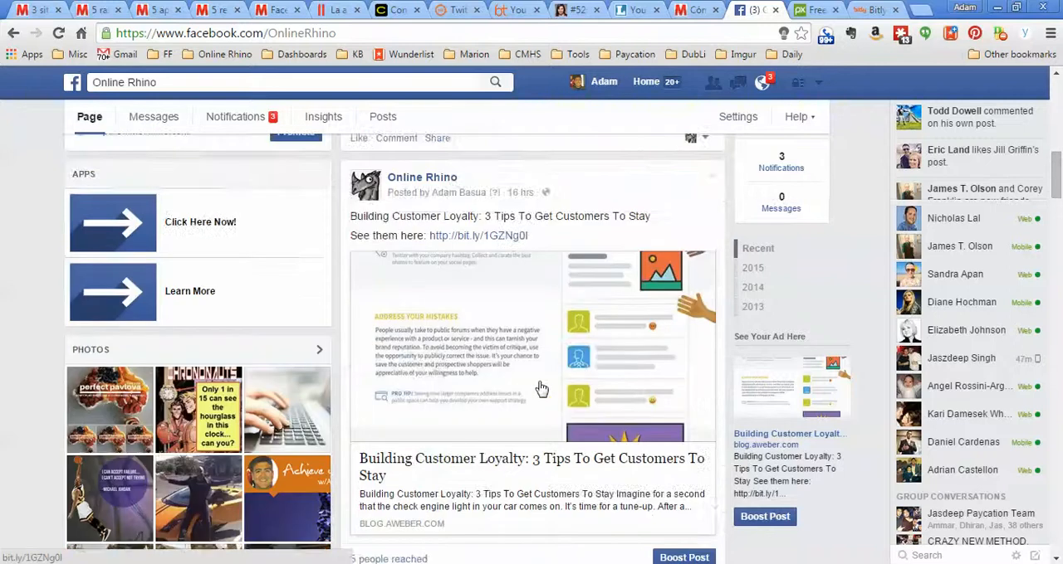
pyautogui.moveTo(473, 488)
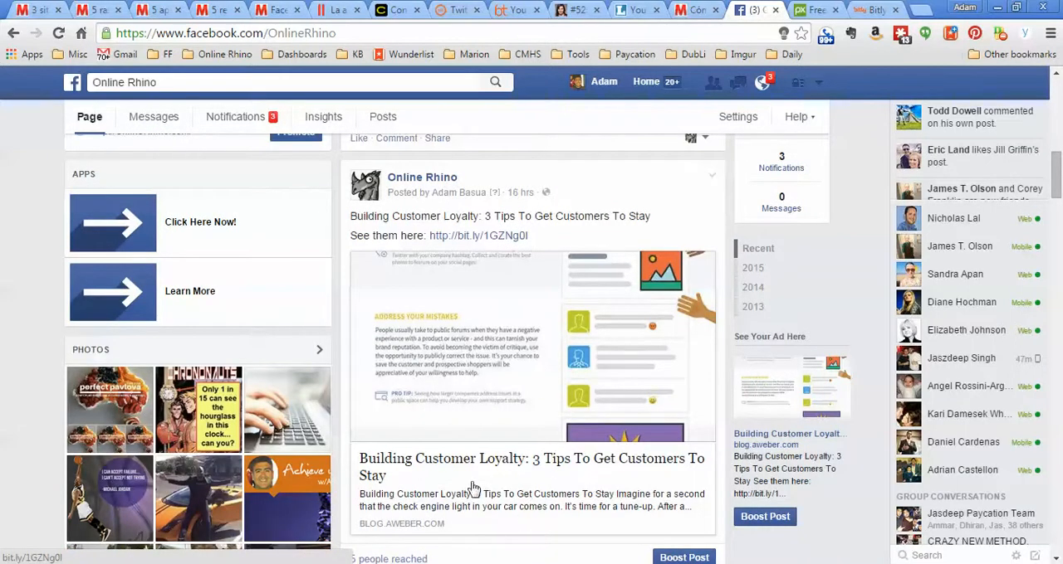
pyautogui.moveTo(507, 373)
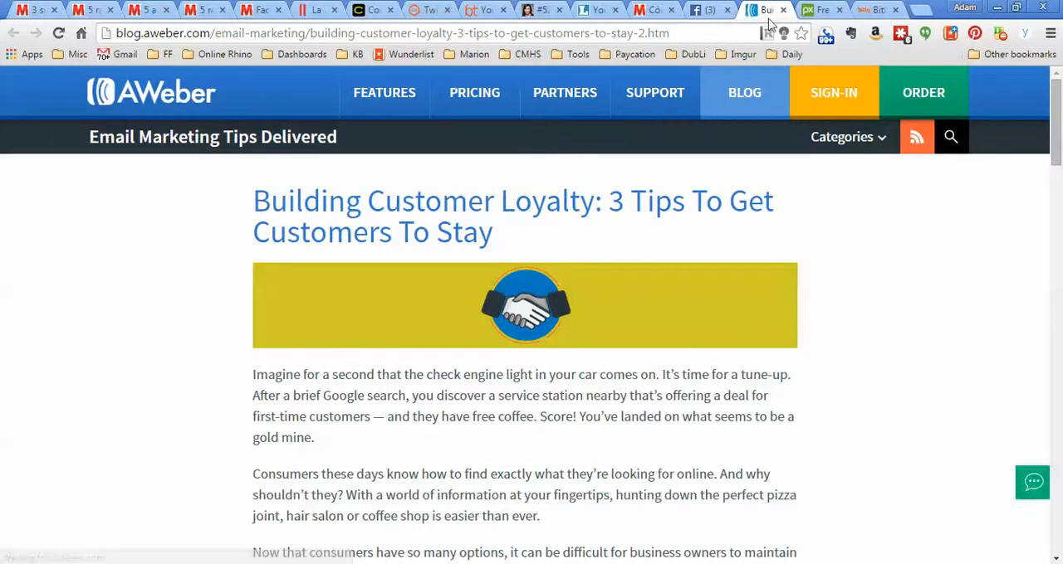
pyautogui.click(705, 9)
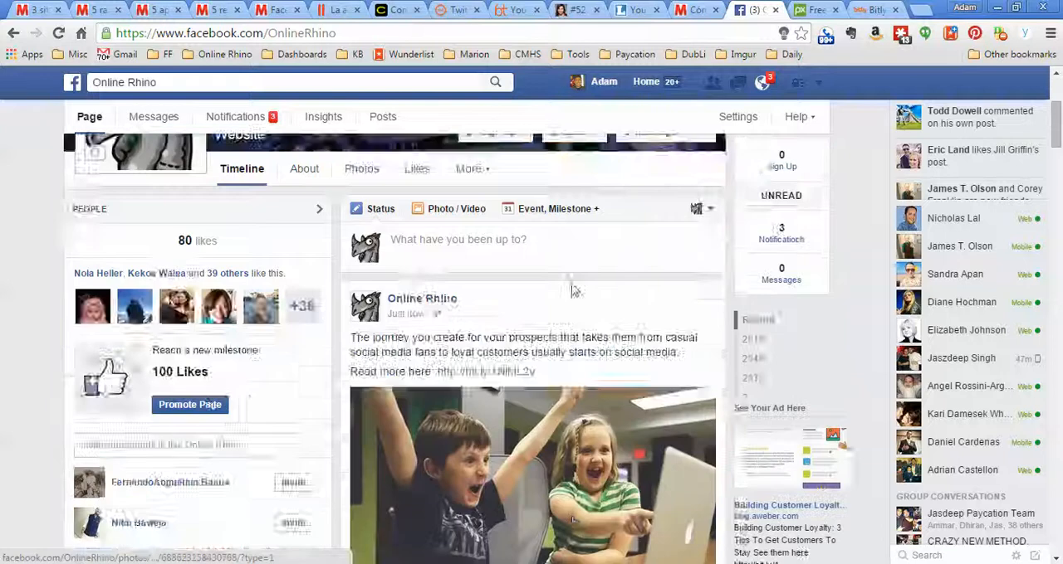
pyautogui.scroll(-3)
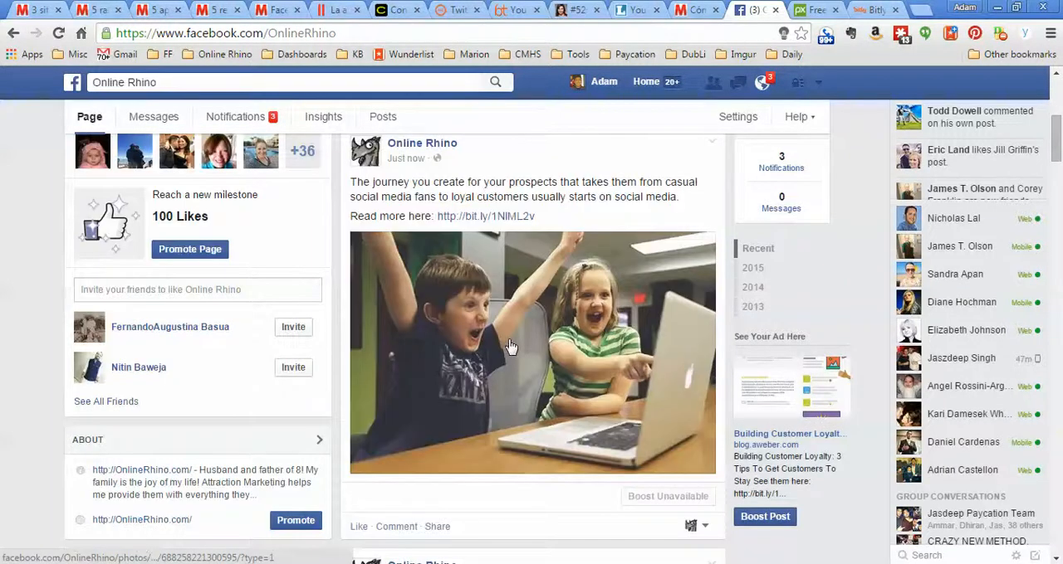
pyautogui.click(510, 349)
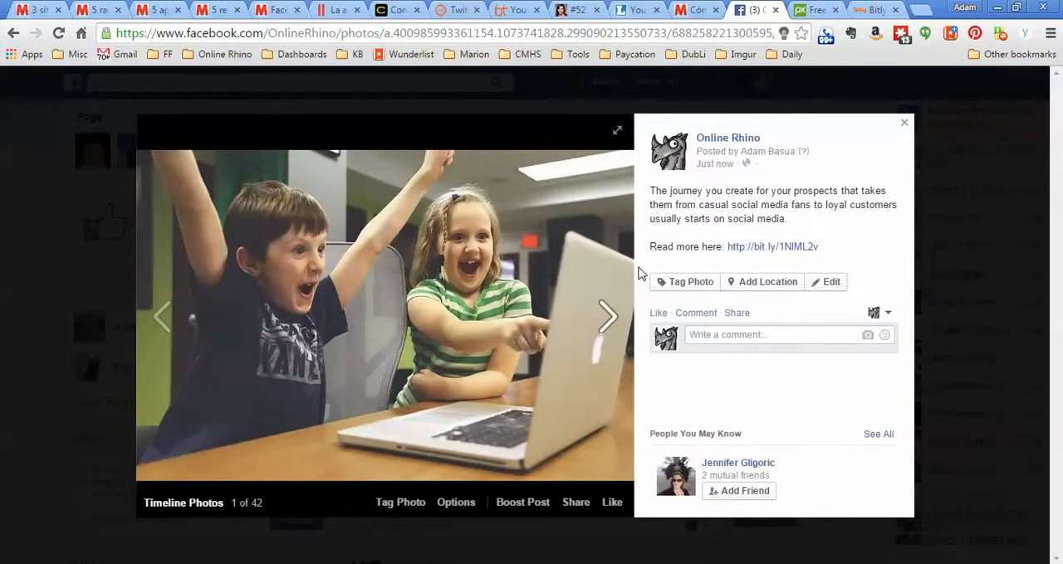
pyautogui.click(771, 247)
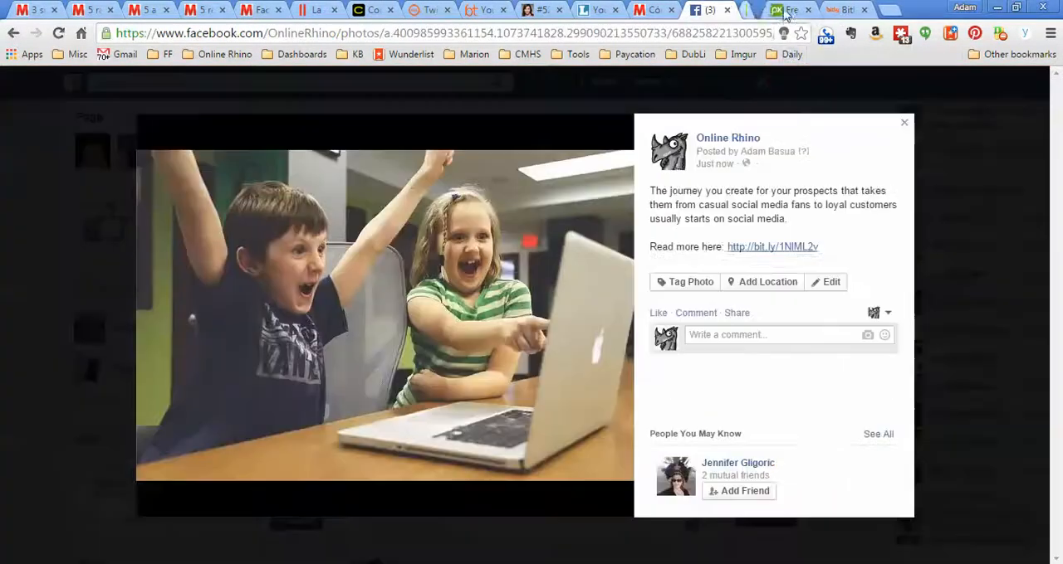
pyautogui.click(904, 122)
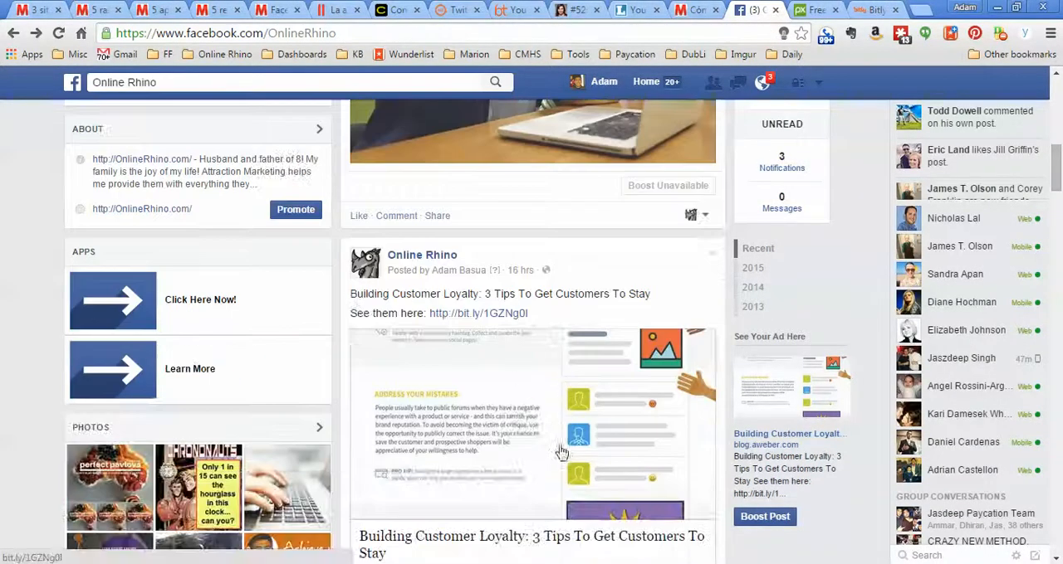
pyautogui.scroll(-3)
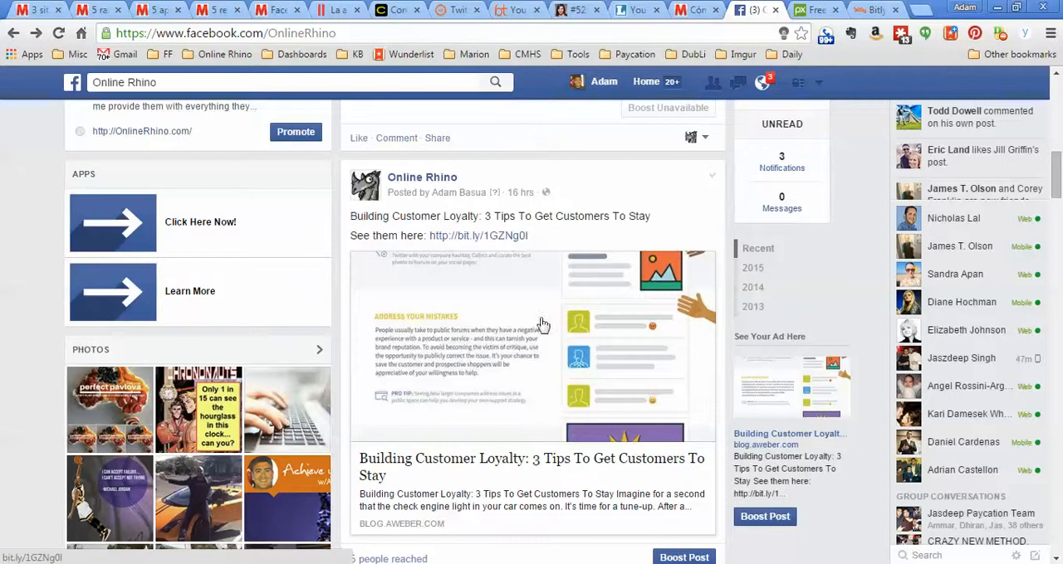
pyautogui.moveTo(480, 504)
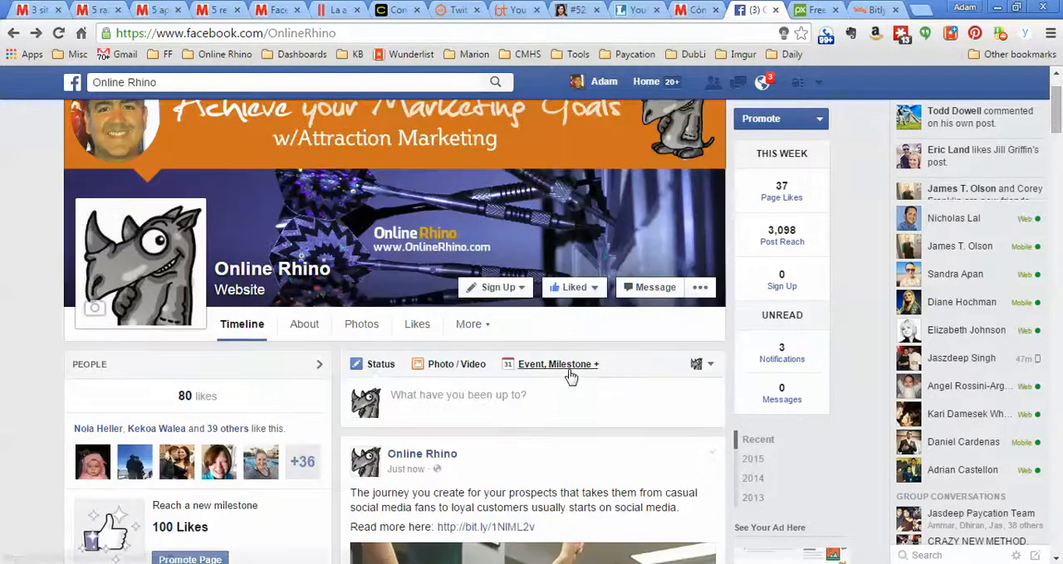
# Switch to the Lewis Howes podcast article in the lewishowes.com tab.
pyautogui.click(574, 9)
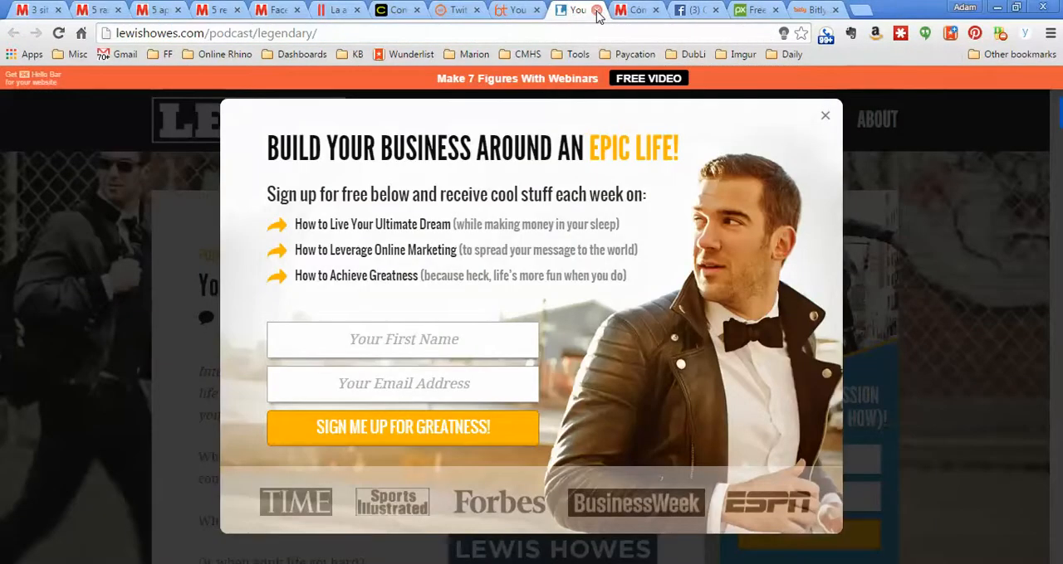
# Dismiss the newsletter sign-up pop-up and select the list of legendary questions.
pyautogui.click(824, 114)
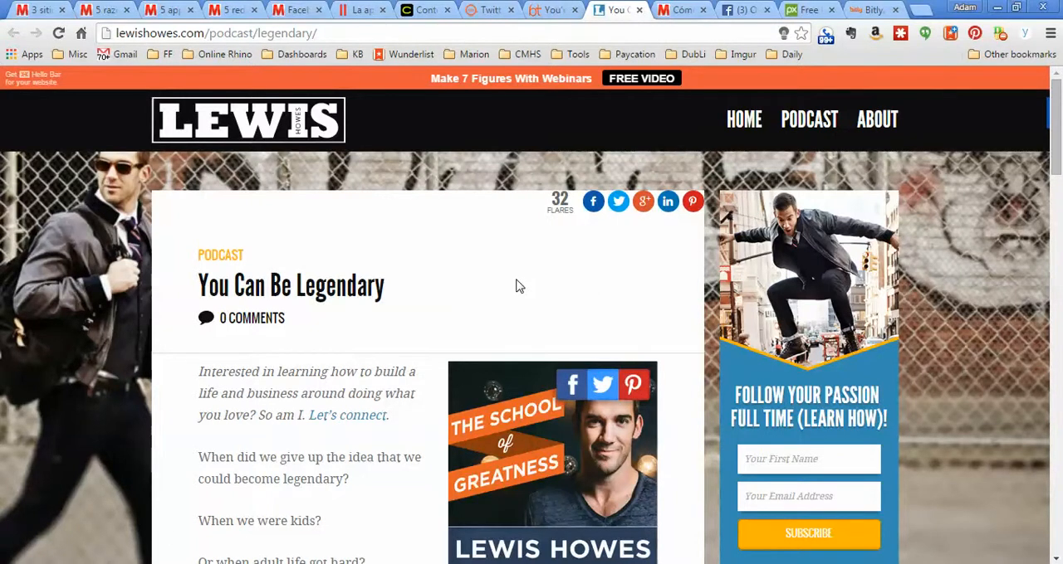
pyautogui.moveTo(506, 291)
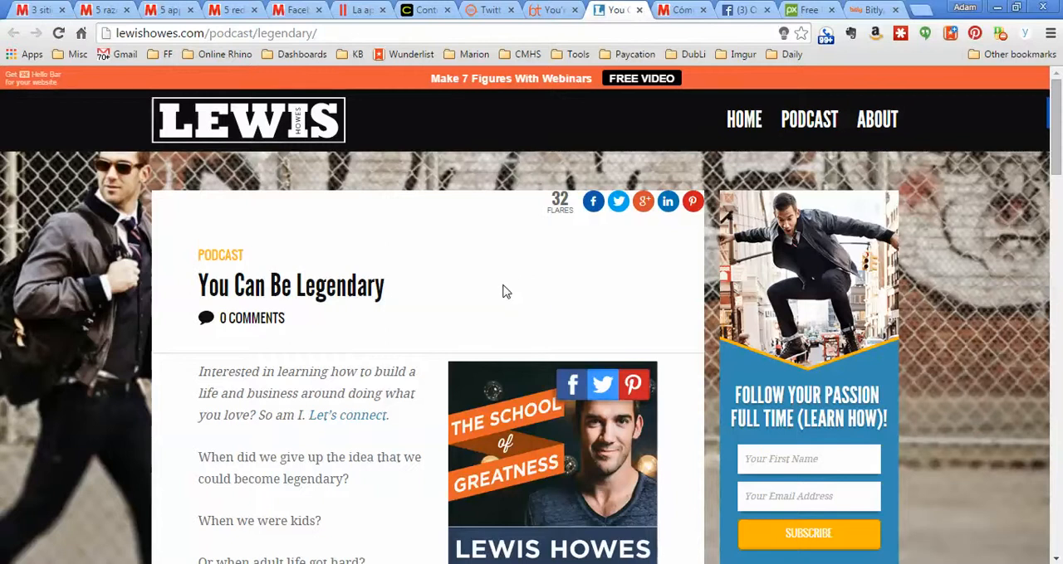
pyautogui.scroll(-3)
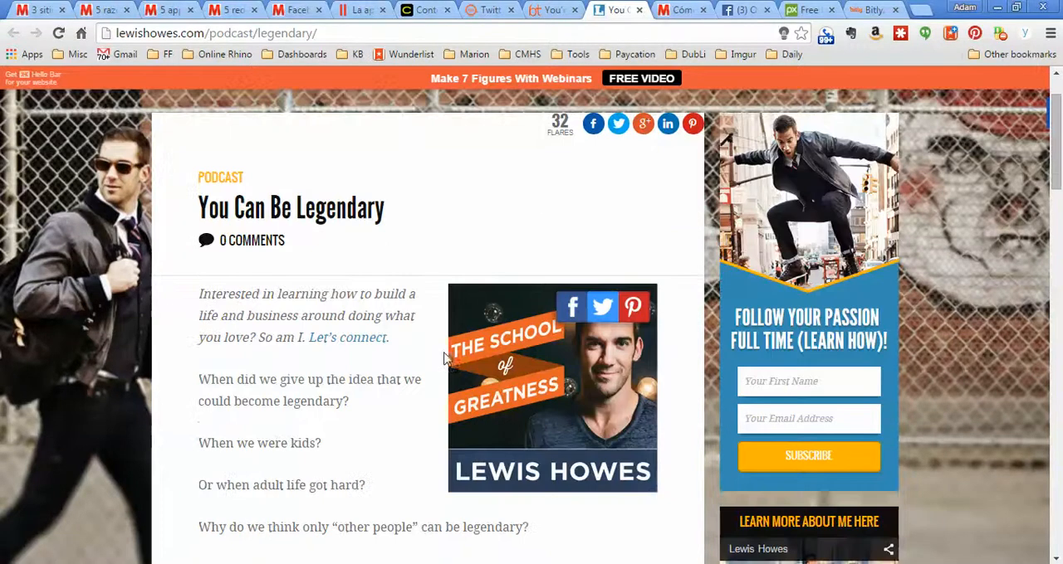
pyautogui.scroll(-3)
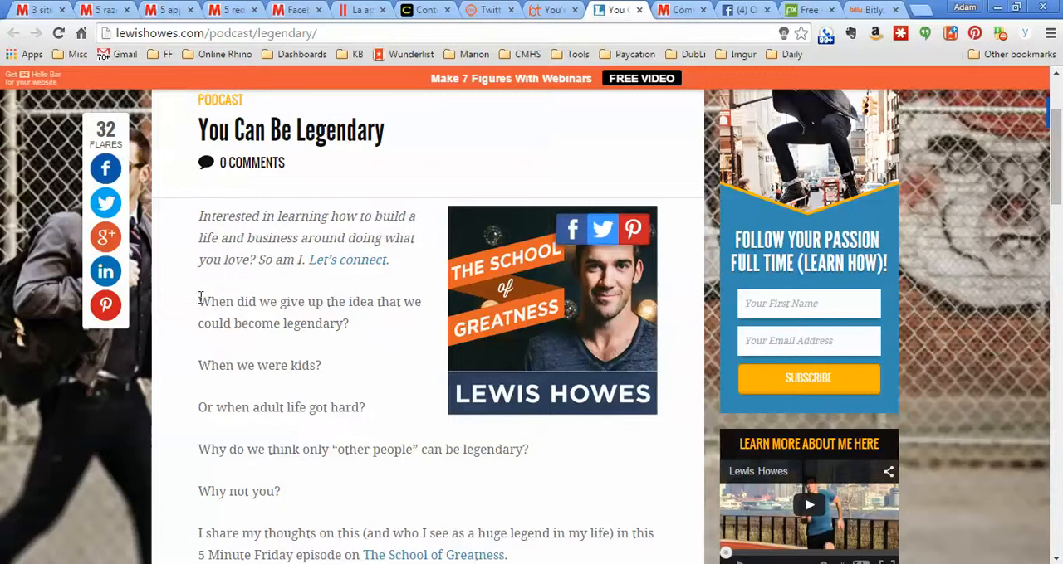
pyautogui.moveTo(198, 301); pyautogui.dragTo(363, 407)
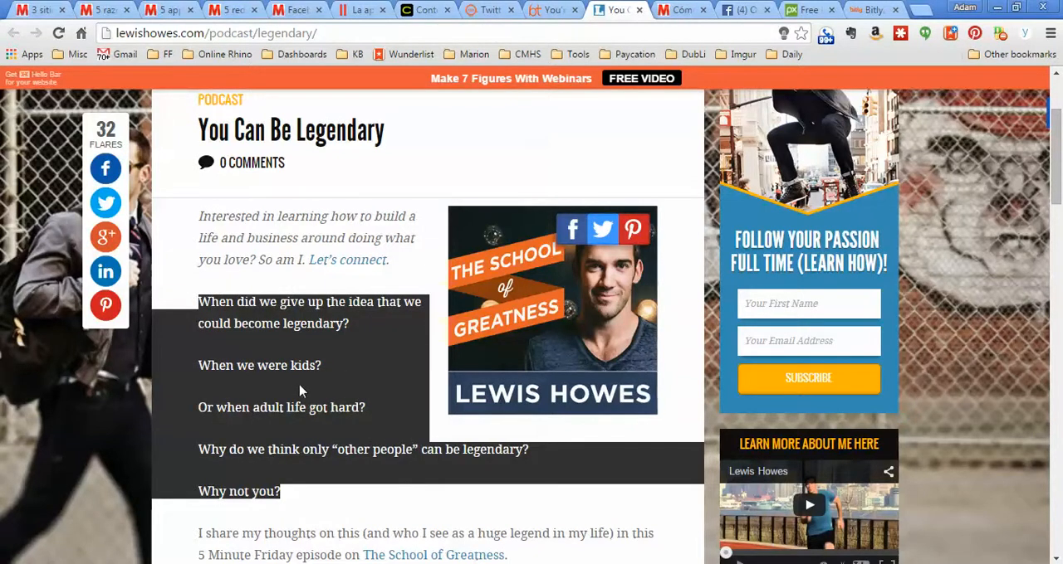
# Reselect the questions through the School of Greatness episode sentence and copy them.
pyautogui.scroll(-3)
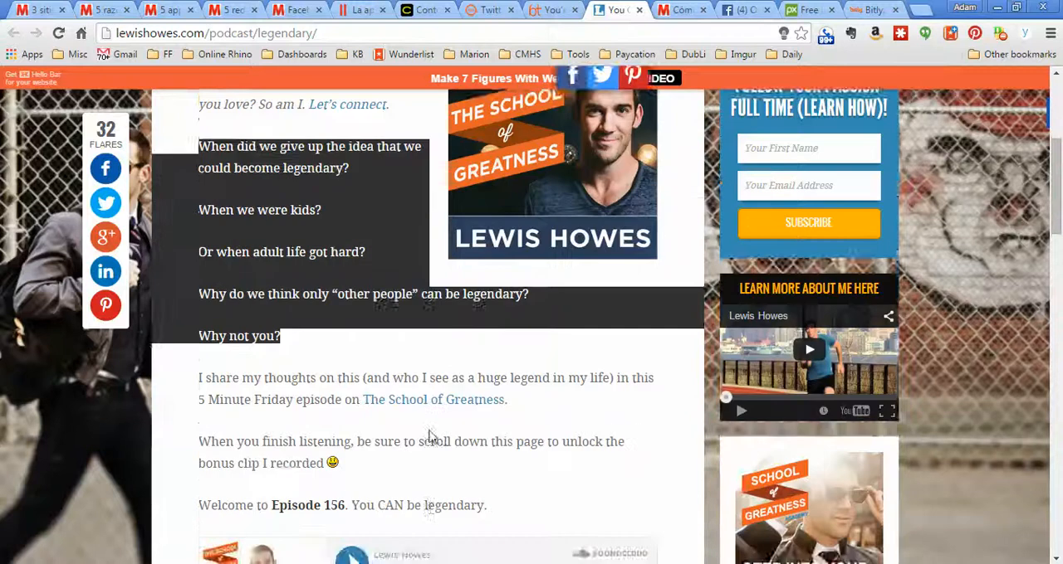
pyautogui.scroll(-3)
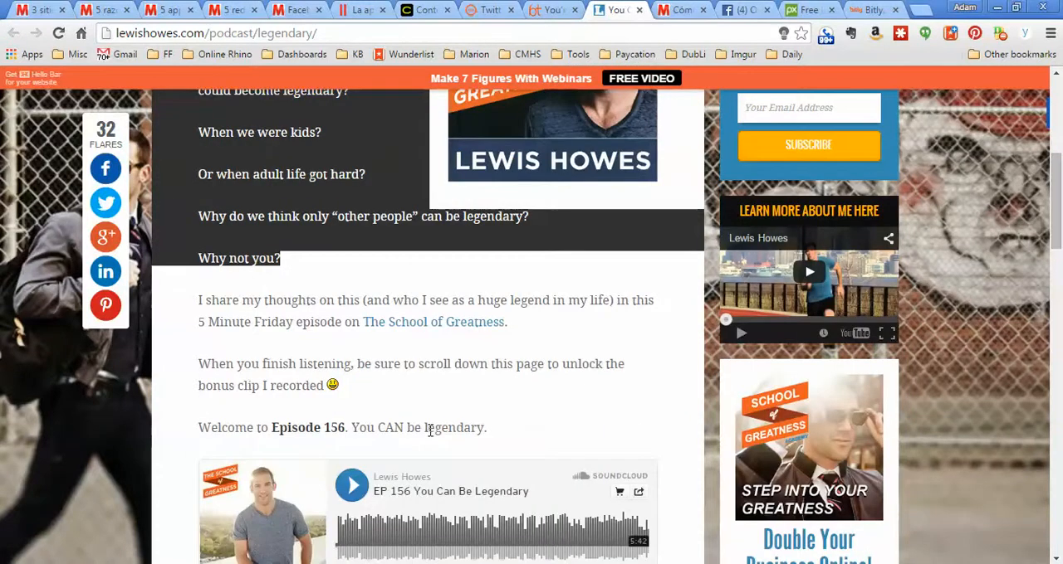
pyautogui.scroll(-3)
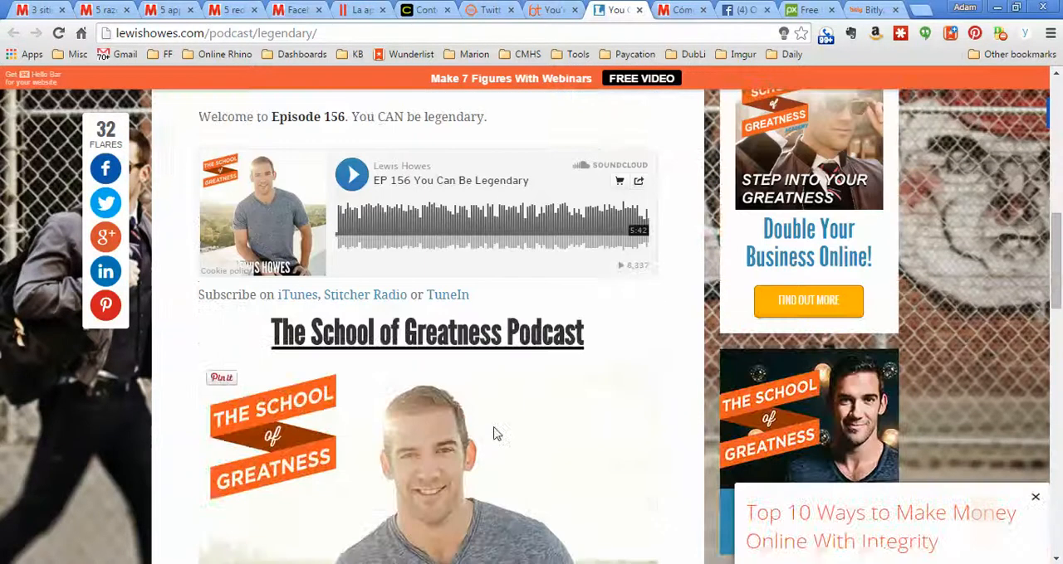
pyautogui.scroll(3)
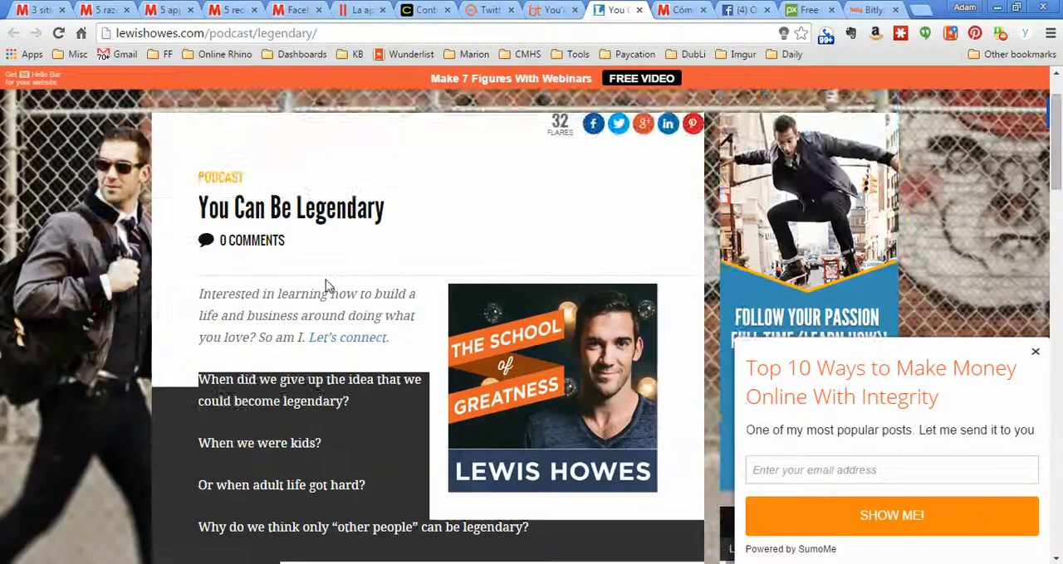
pyautogui.scroll(-3)
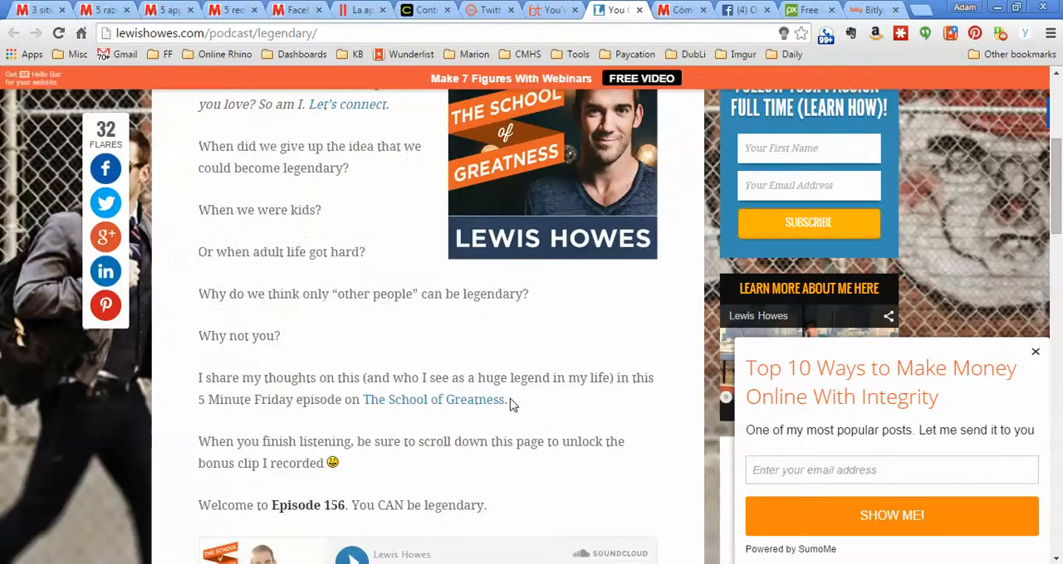
pyautogui.moveTo(197, 147); pyautogui.dragTo(510, 399)
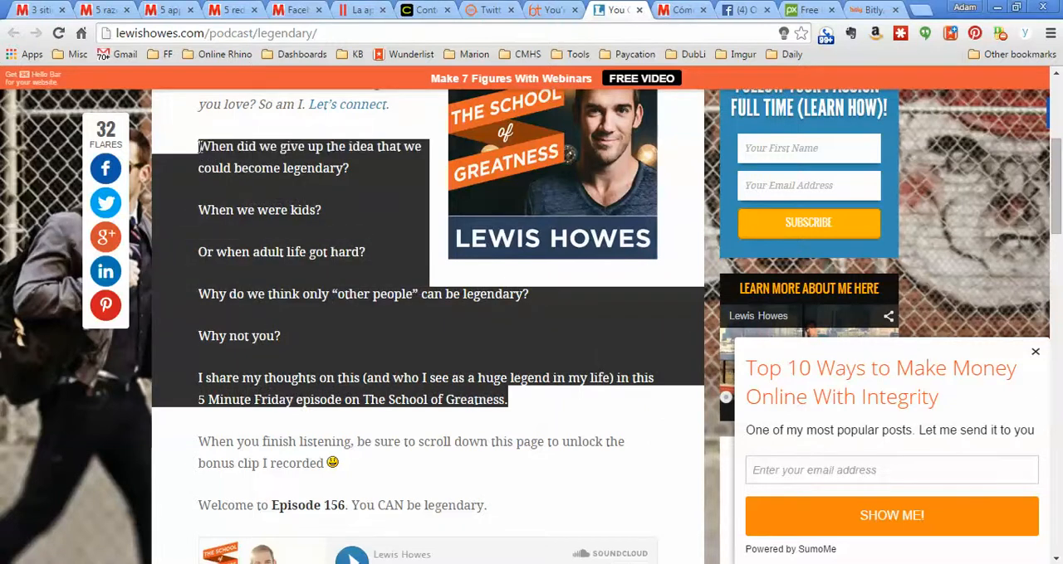
pyautogui.scroll(-3)
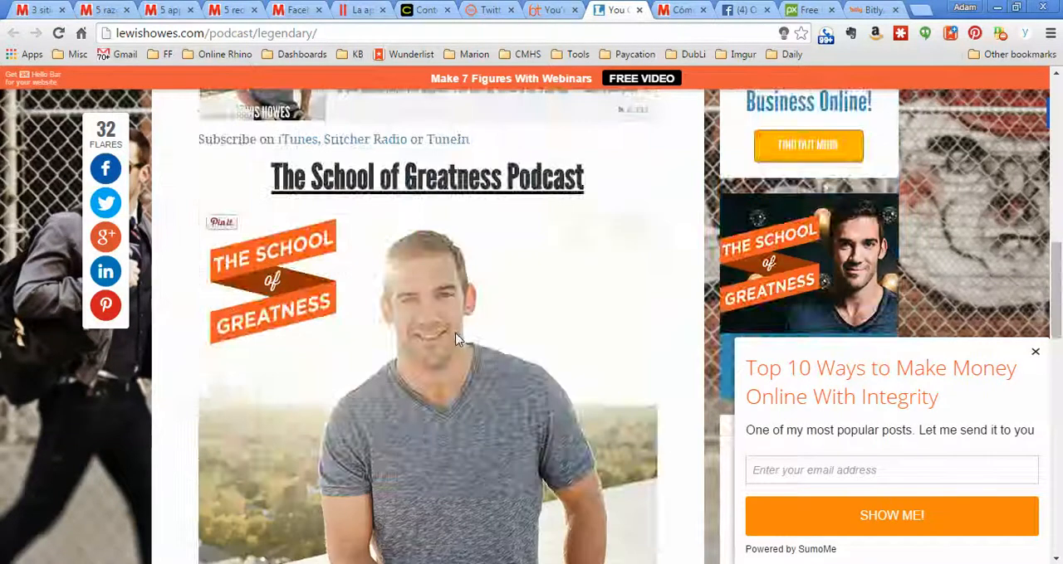
pyautogui.scroll(-3)
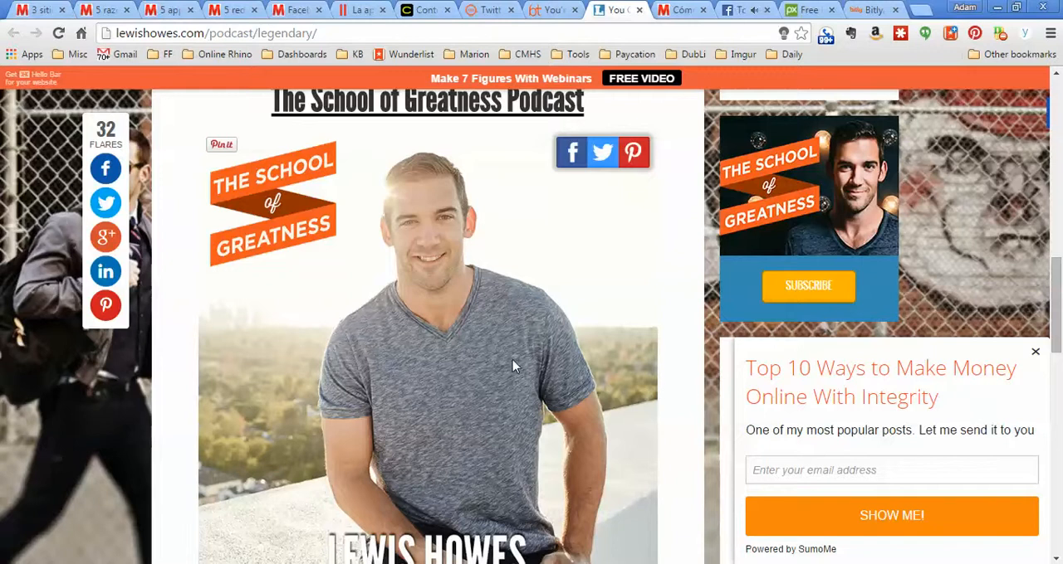
pyautogui.moveTo(393, 403)
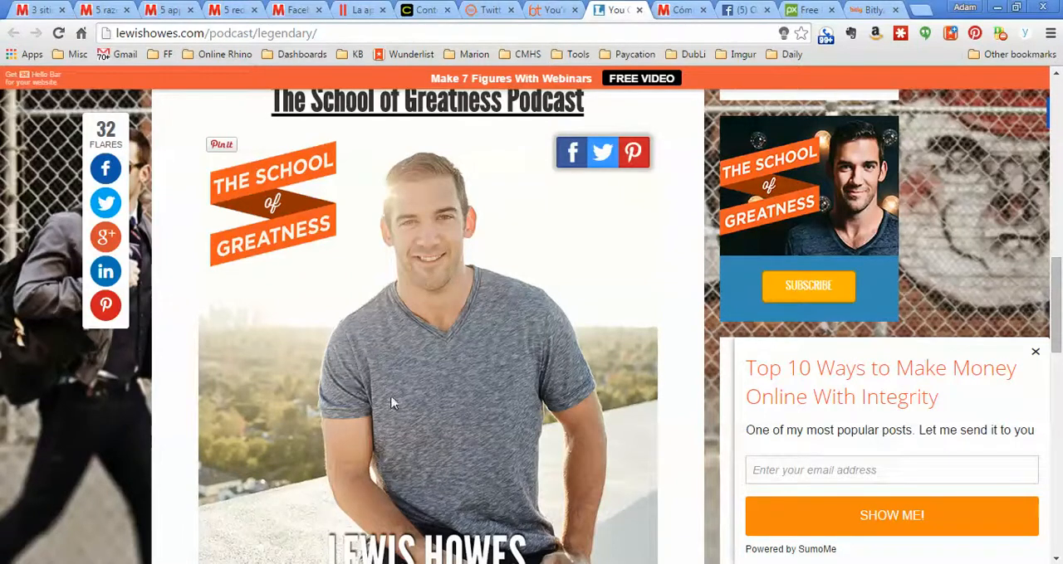
pyautogui.scroll(-3)
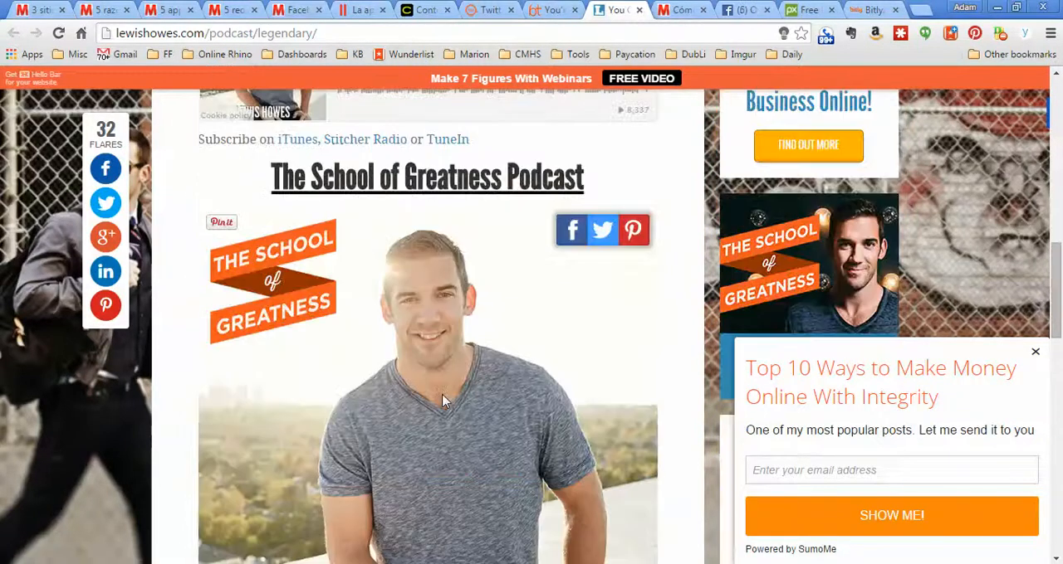
pyautogui.rightClick(444, 401)
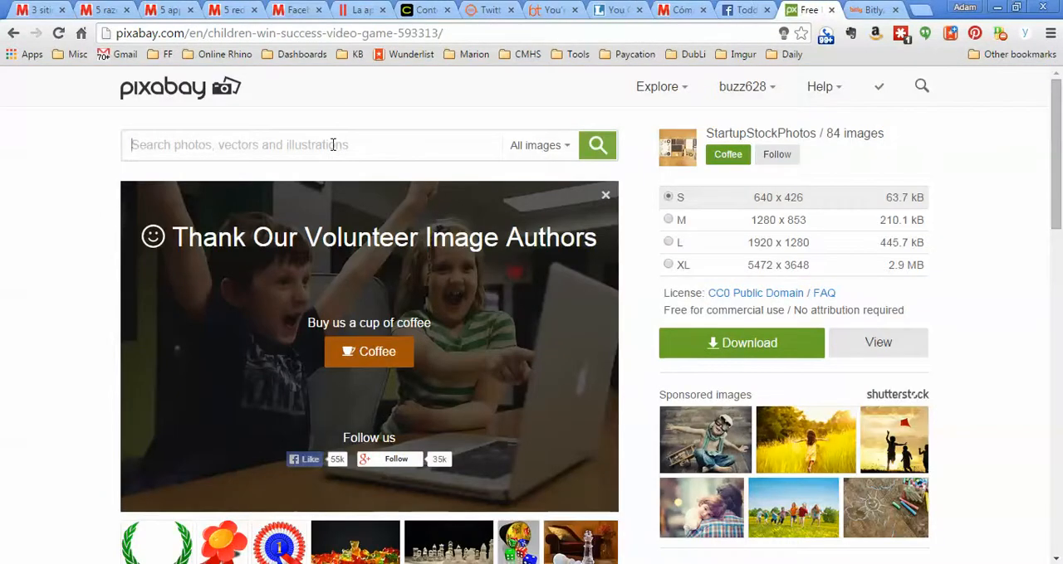
# Search Pixabay for 'legendary' and download the goalkeeper photo at small 640-px size.
pyautogui.write('legendary')
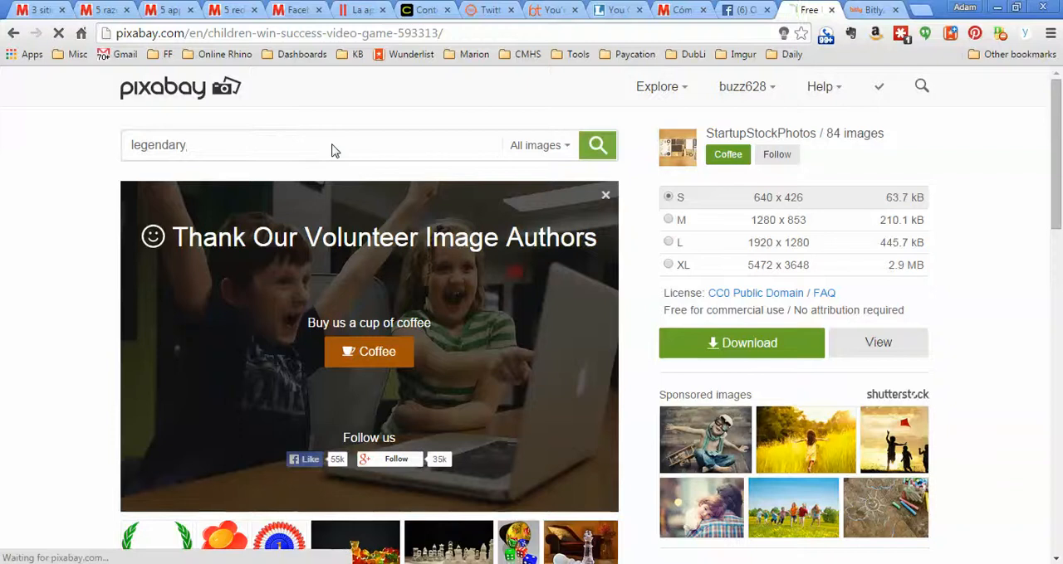
pyautogui.click(596, 145)
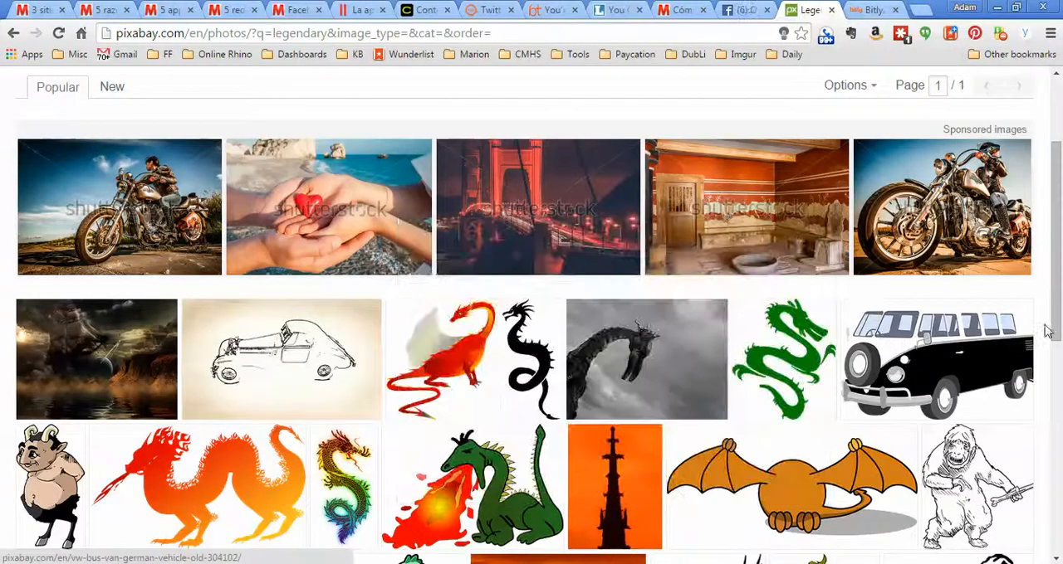
pyautogui.scroll(-3)
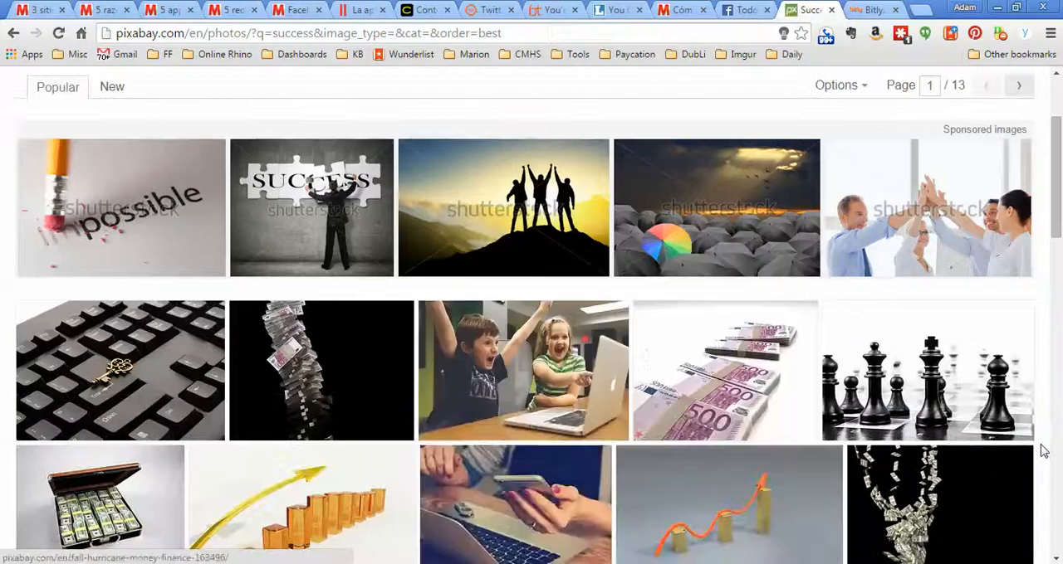
pyautogui.scroll(-3)
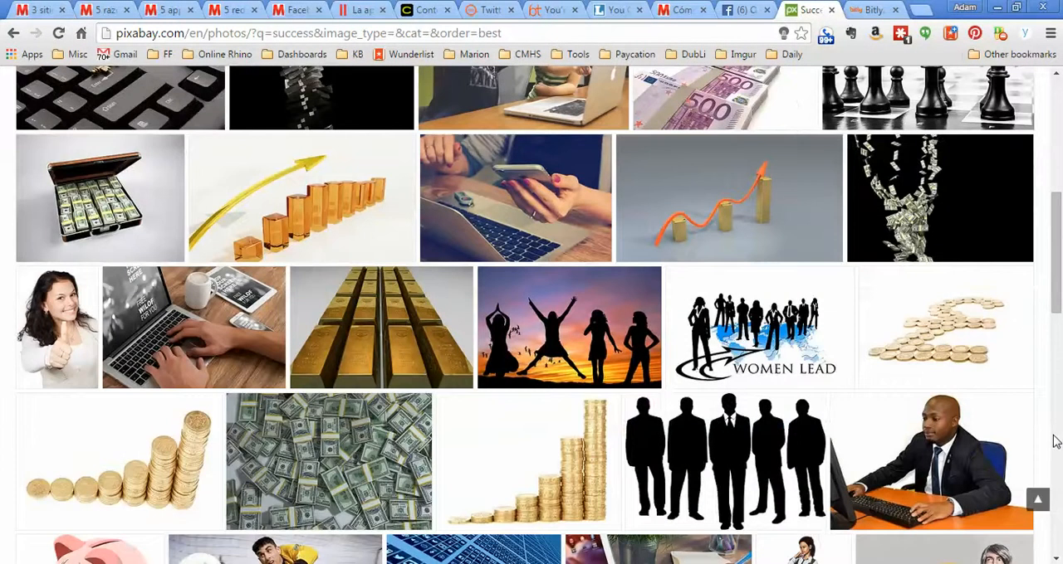
pyautogui.scroll(-3)
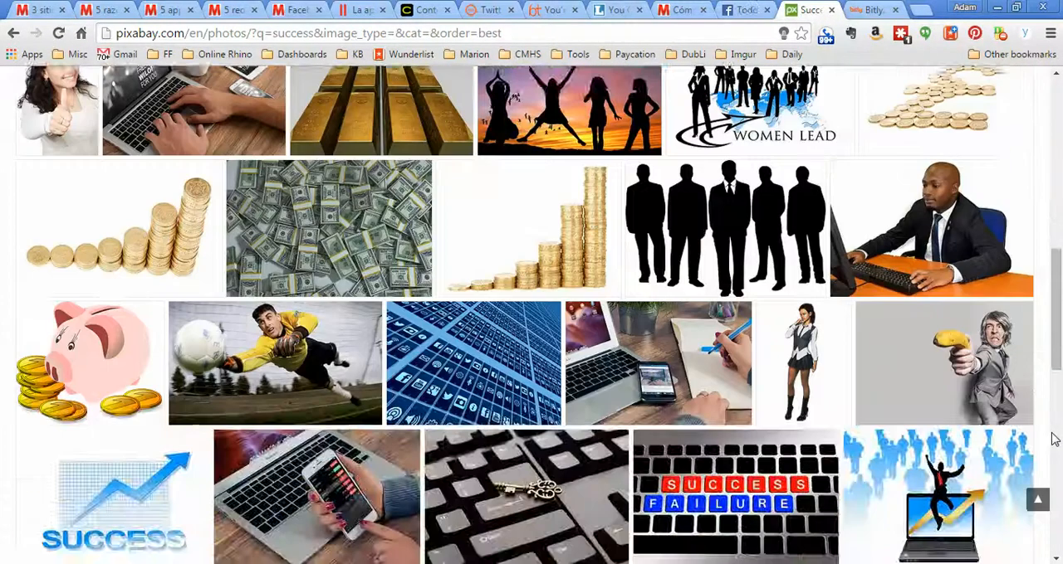
pyautogui.scroll(-3)
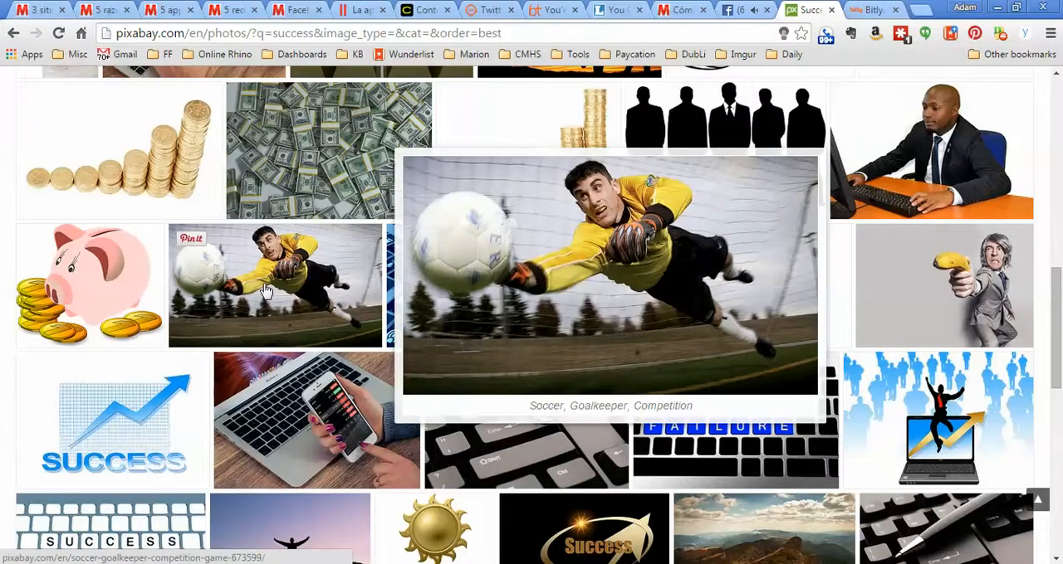
pyautogui.scroll(-3)
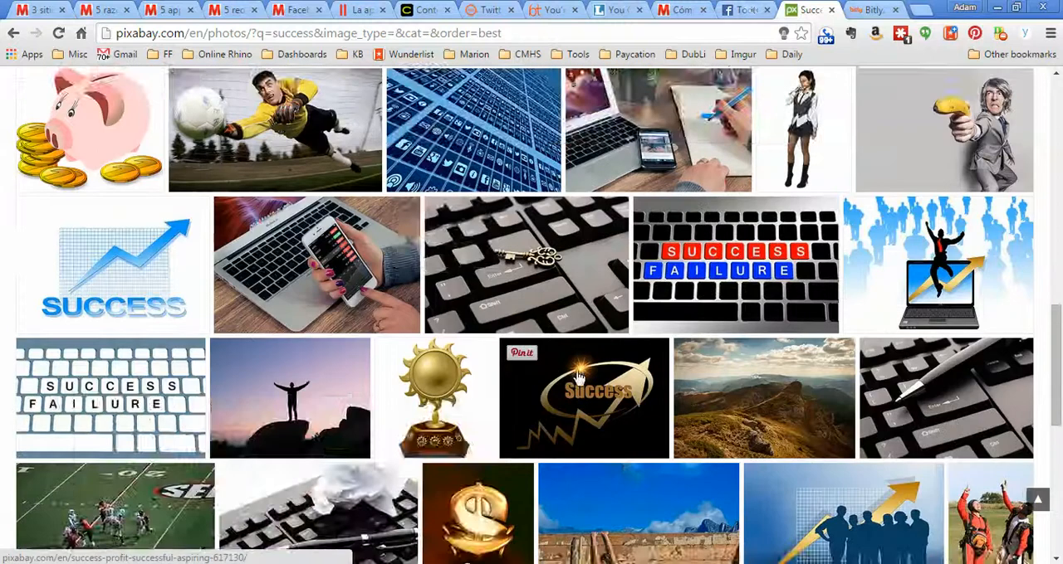
pyautogui.scroll(-3)
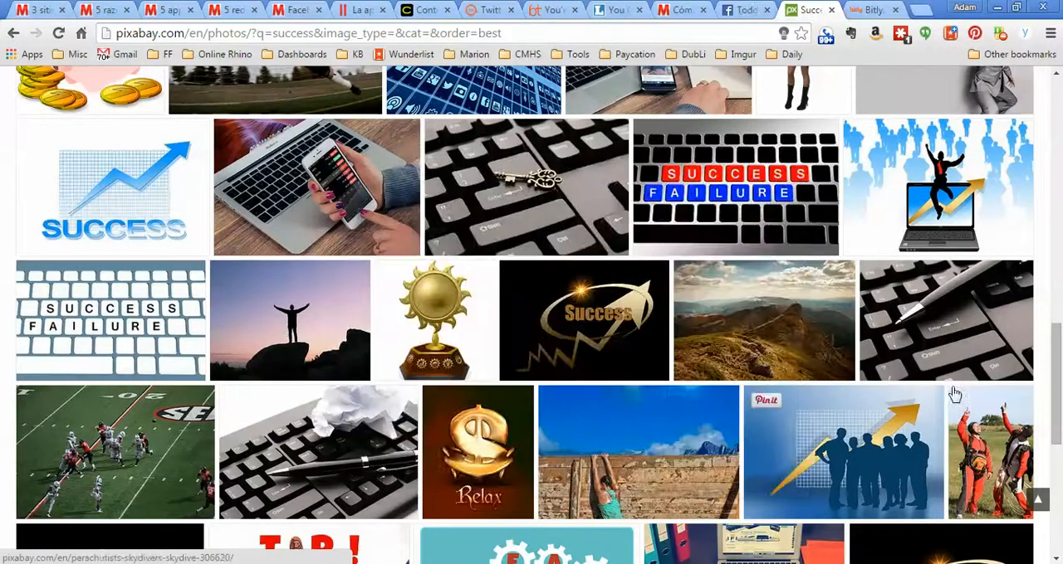
pyautogui.scroll(-3)
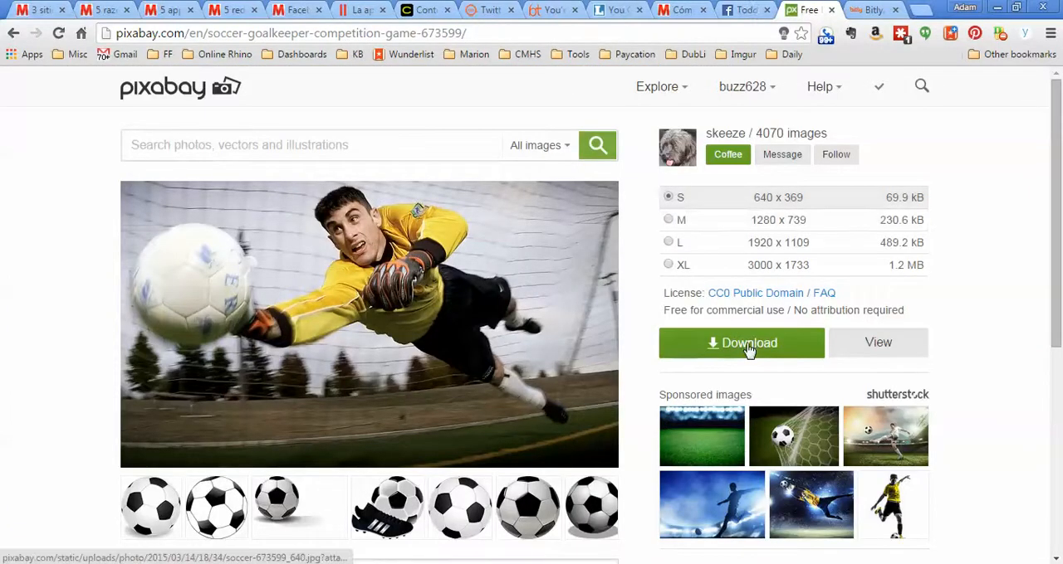
pyautogui.click(741, 342)
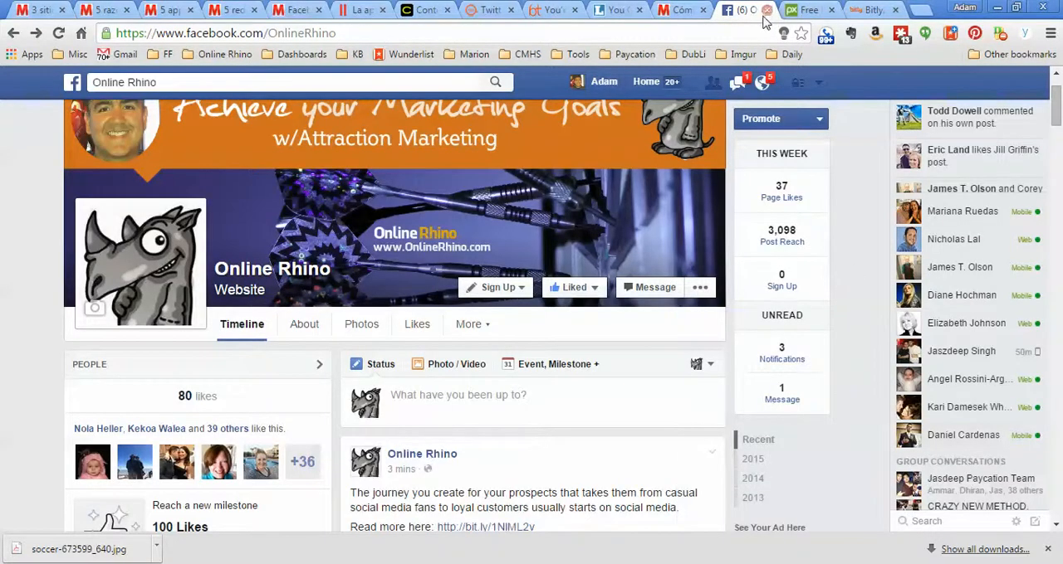
# Go back to the You Can Be Legendary podcast page and scroll through the questions.
pyautogui.click(681, 9)
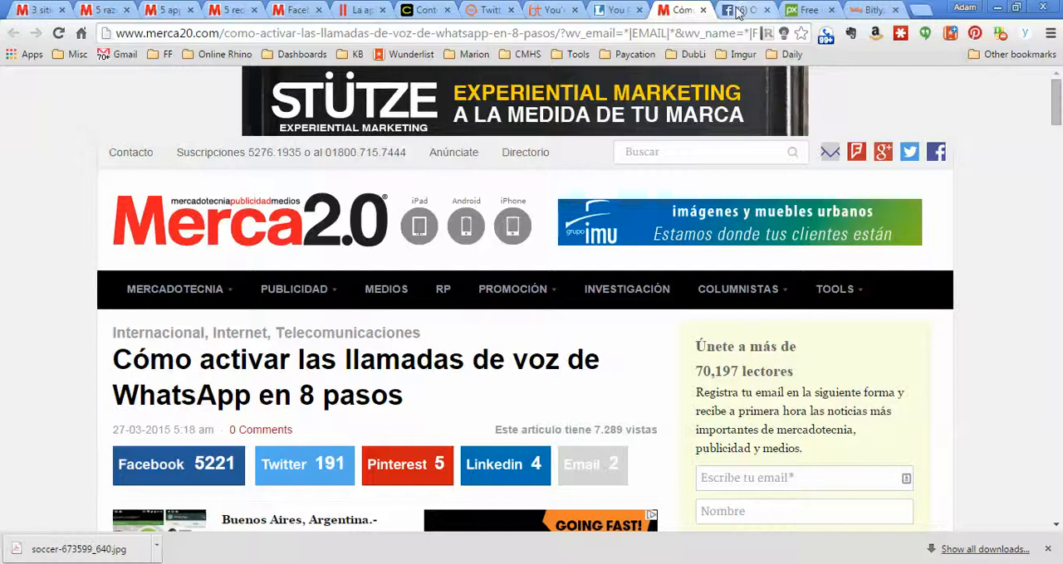
pyautogui.click(744, 9)
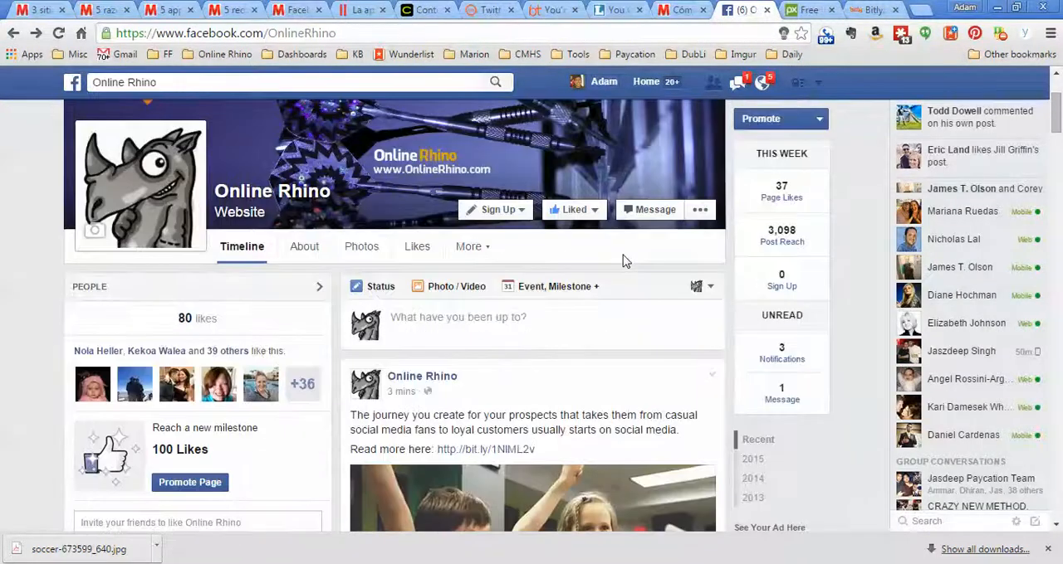
pyautogui.click(614, 9)
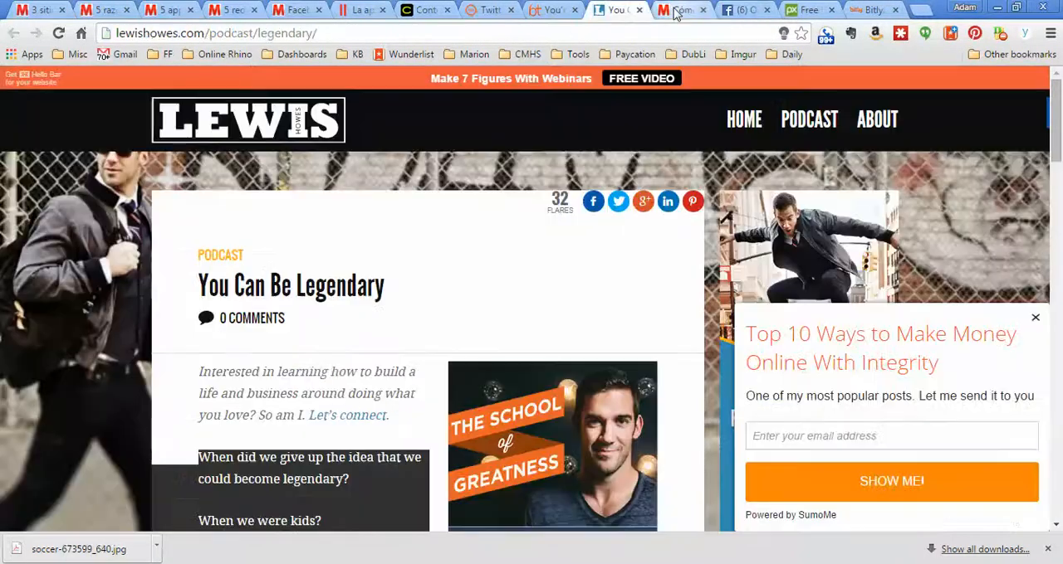
pyautogui.scroll(-3)
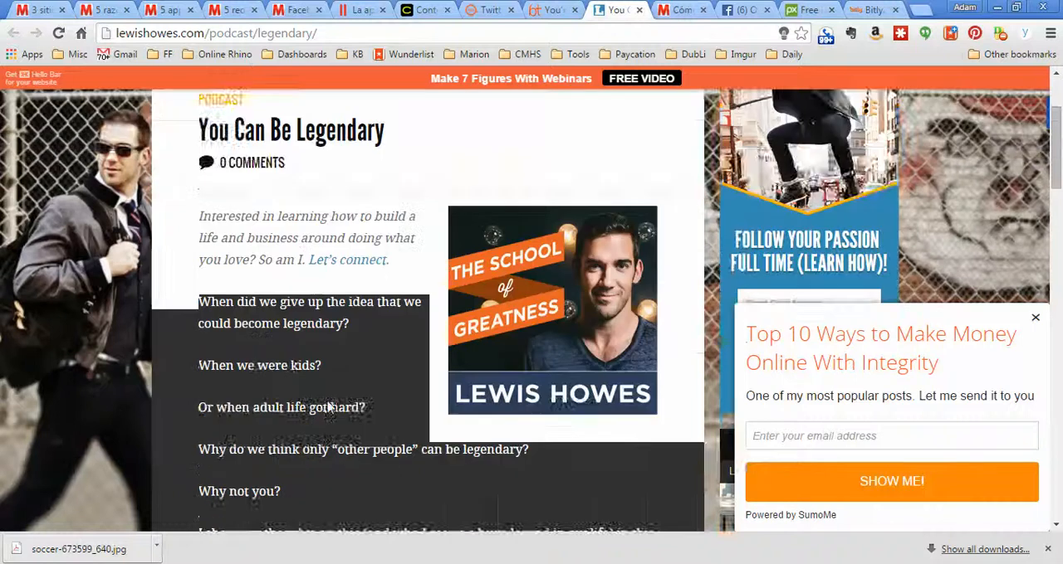
pyautogui.scroll(-3)
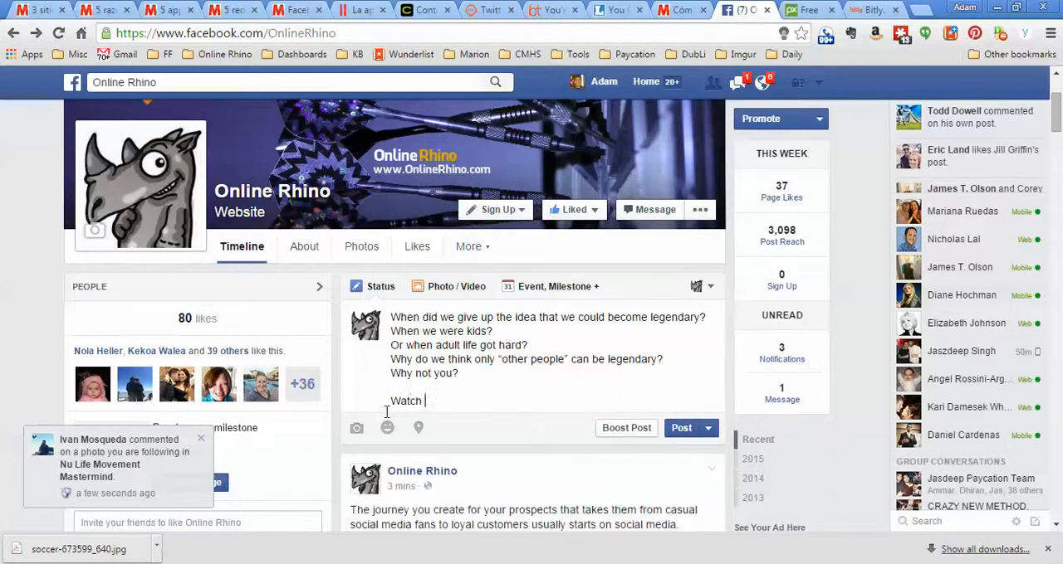
# Add 'Listen to this podcast now to learn more:' to the draft, then get the Bitly link.
pyautogui.write('this podcoa')
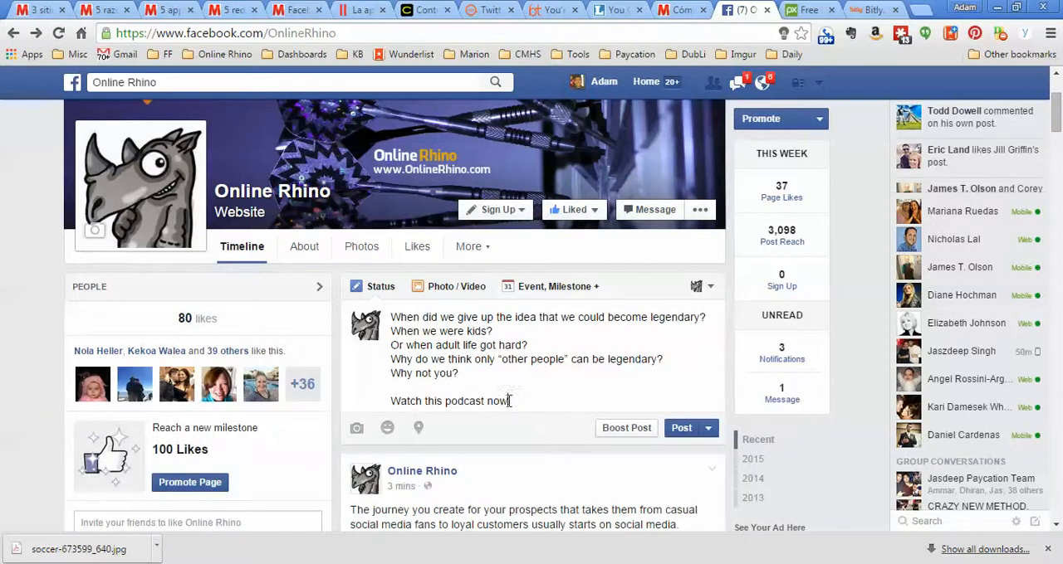
pyautogui.write('to learn mor')
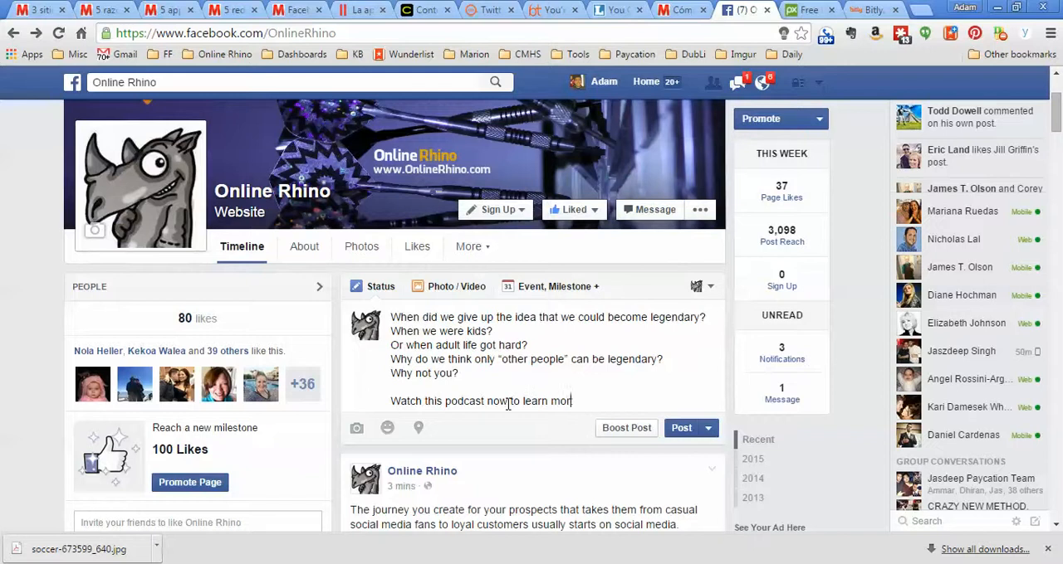
pyautogui.write('e:')
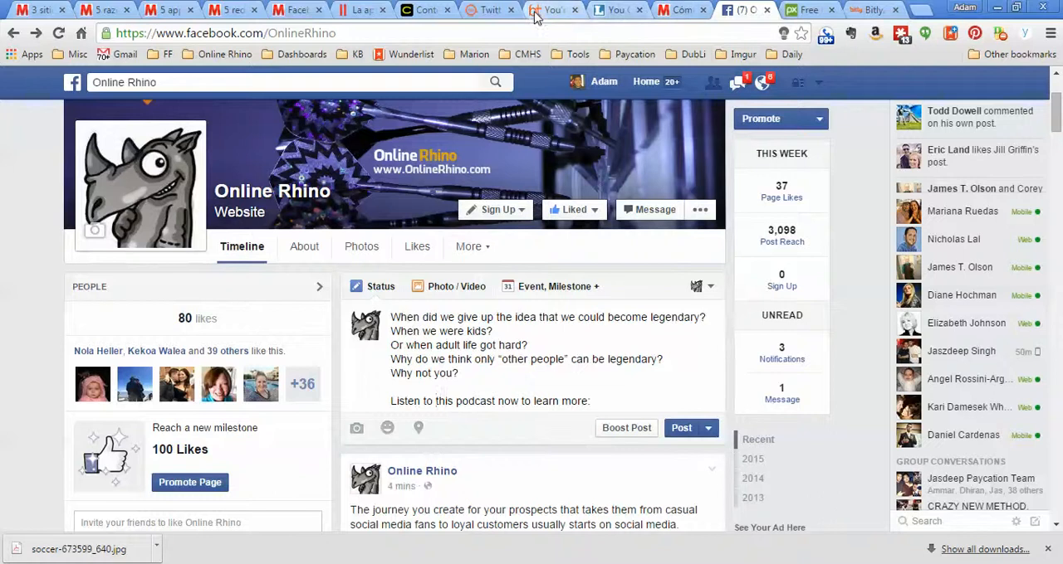
pyautogui.click(617, 9)
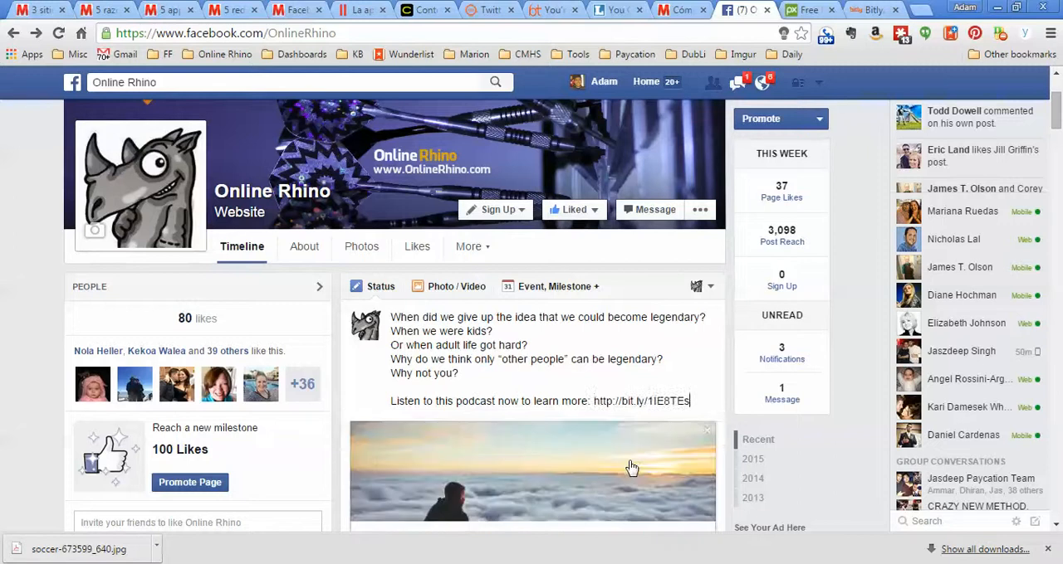
pyautogui.scroll(-3)
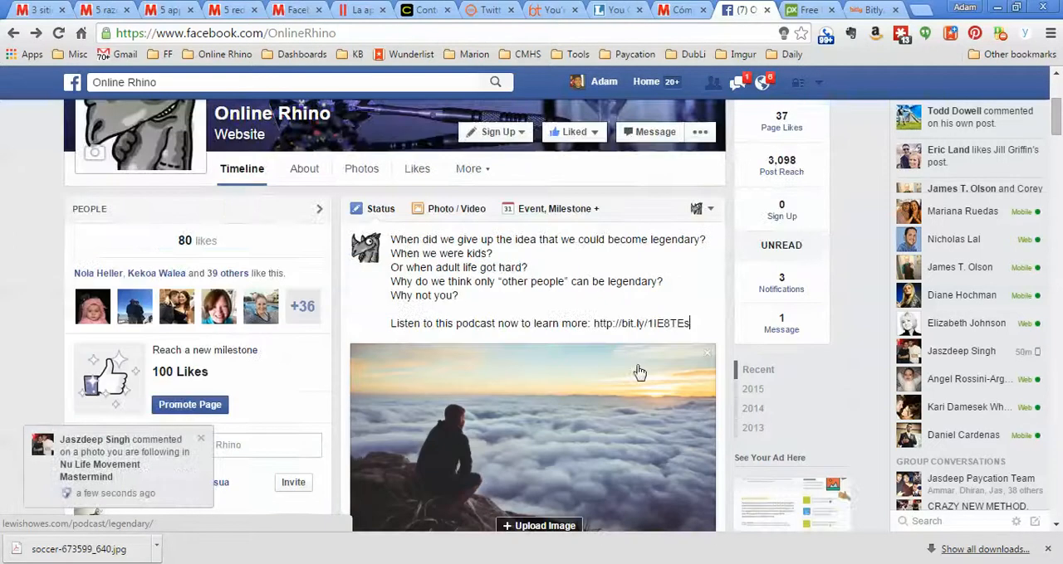
pyautogui.scroll(-3)
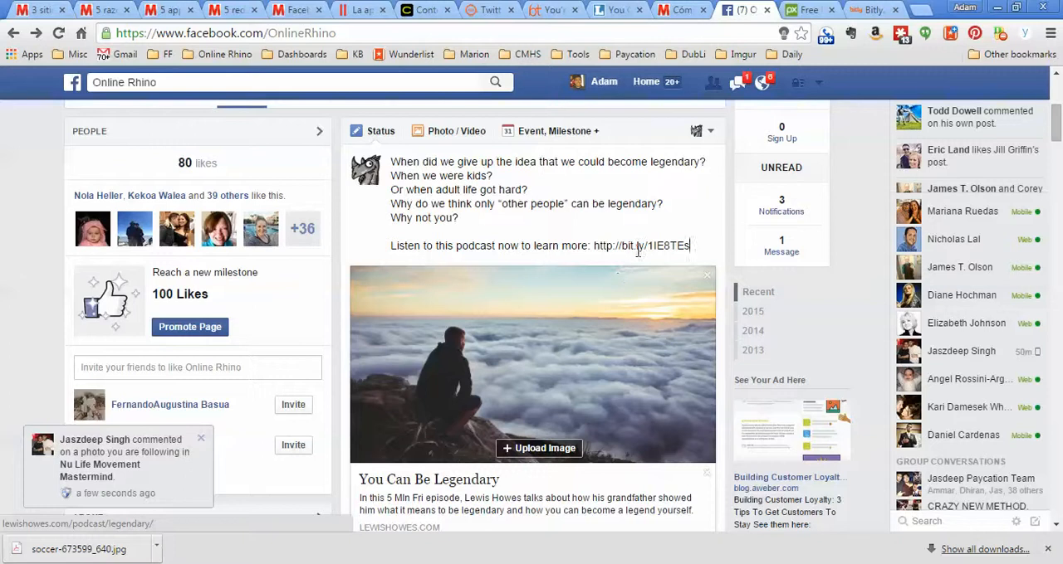
pyautogui.moveTo(656, 355)
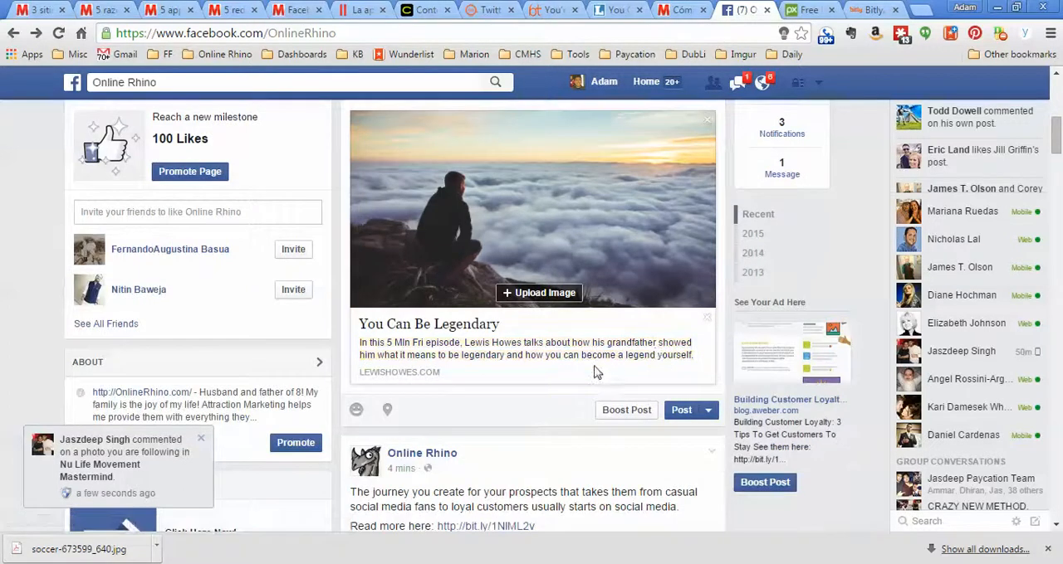
pyautogui.scroll(-3)
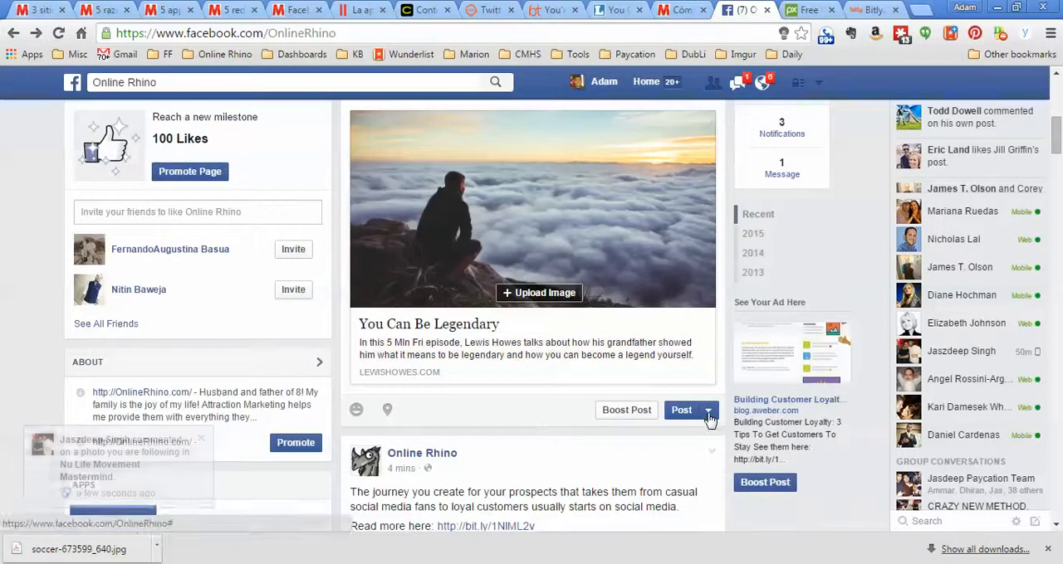
# Choose Schedule from the Post button's extra publishing options.
pyautogui.click(708, 411)
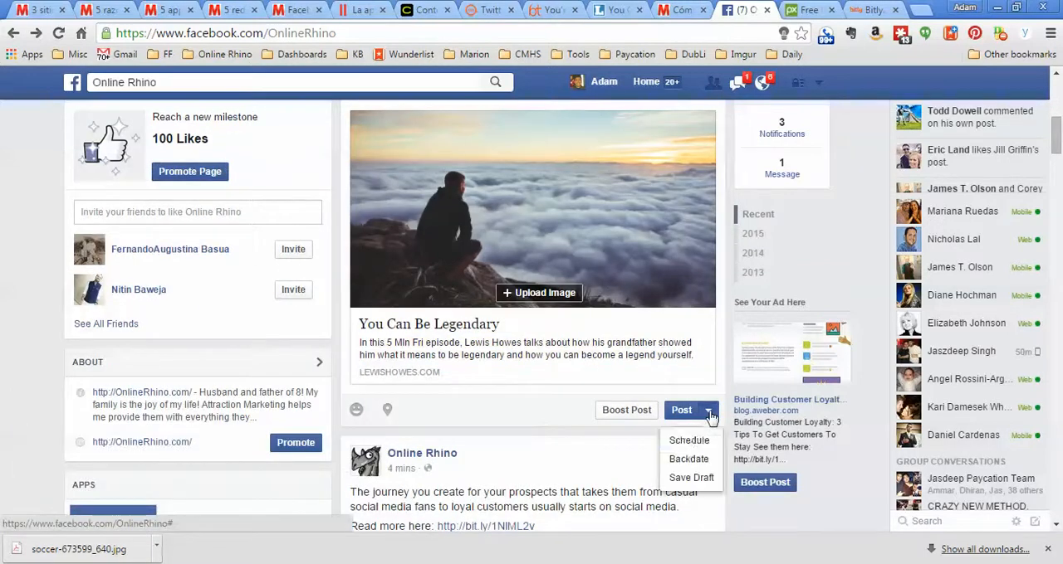
pyautogui.click(688, 440)
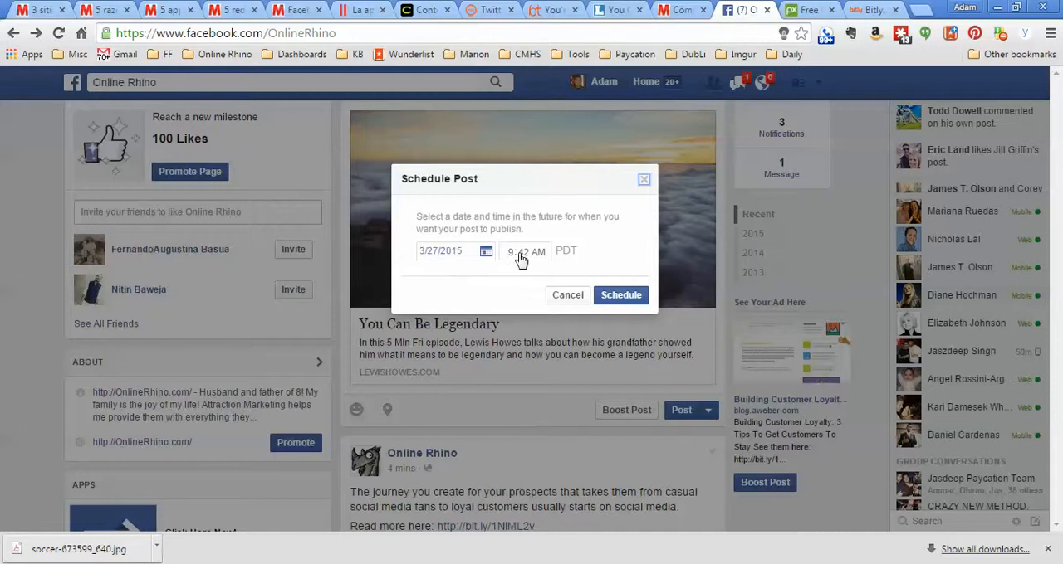
pyautogui.moveTo(521, 262)
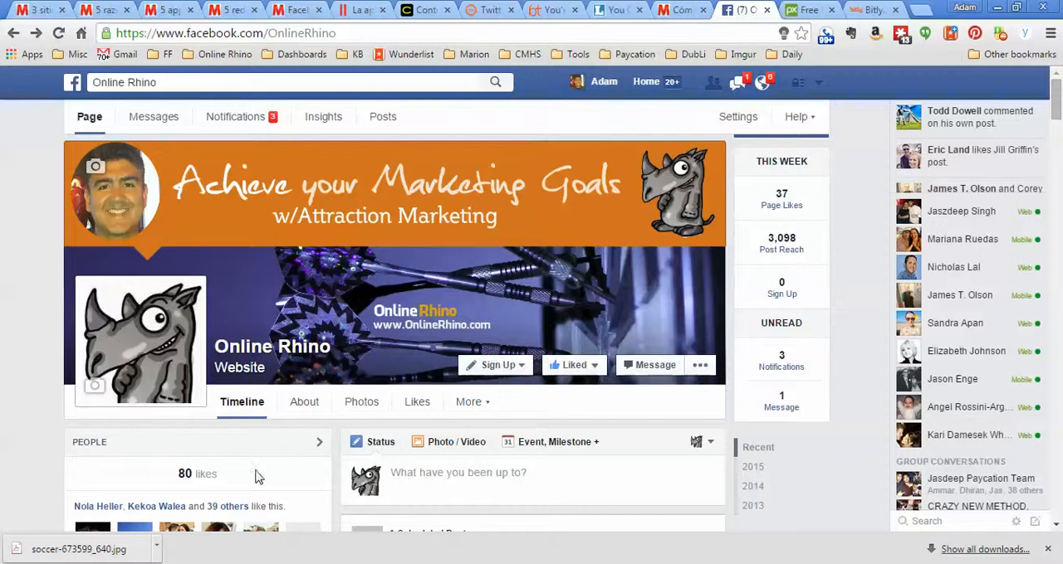
pyautogui.moveTo(525, 274)
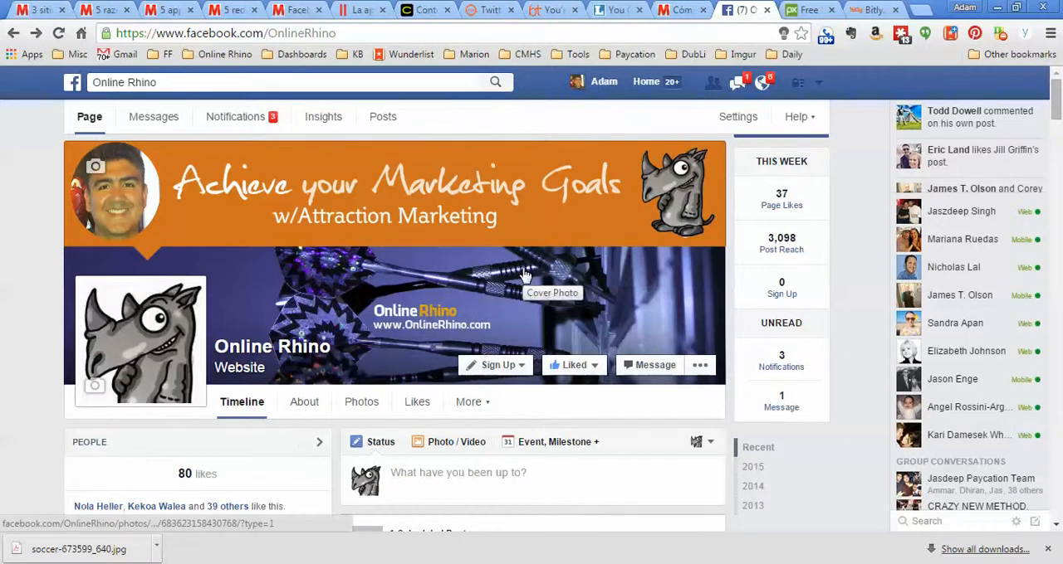